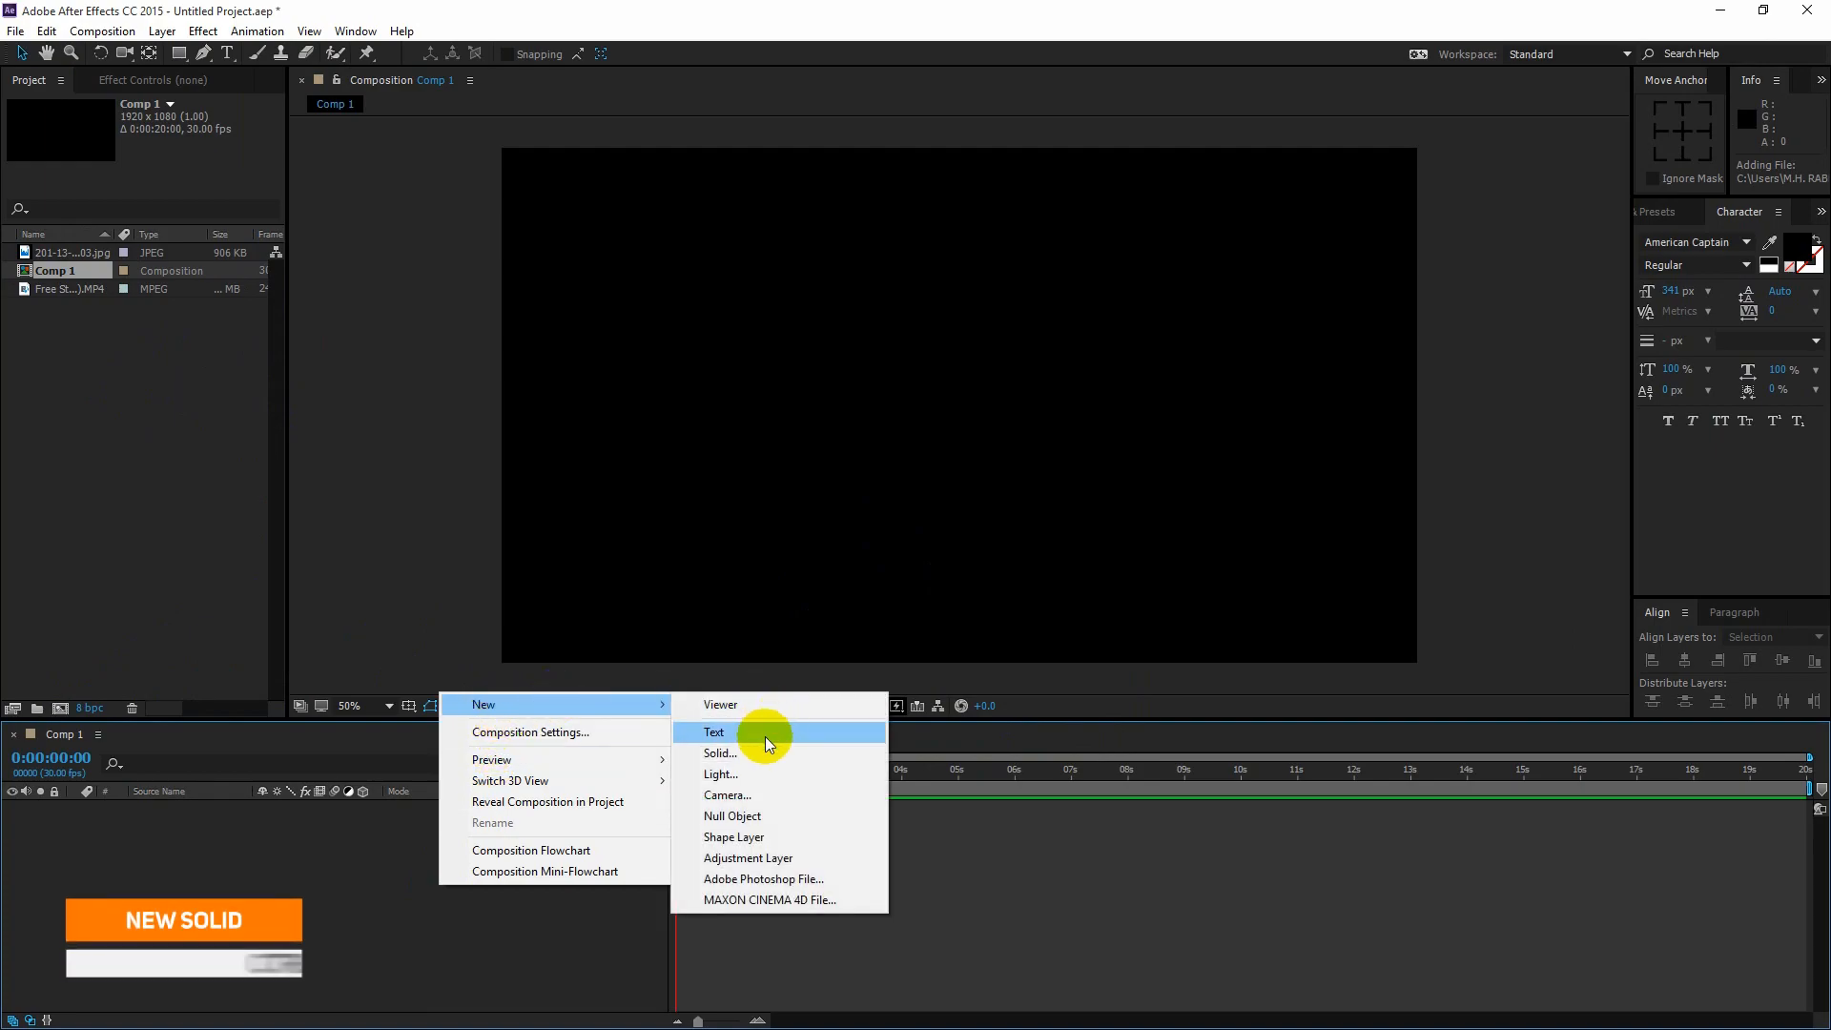
# - Add a full-frame white solid layer to Comp 1
pyautogui.click(720, 751)
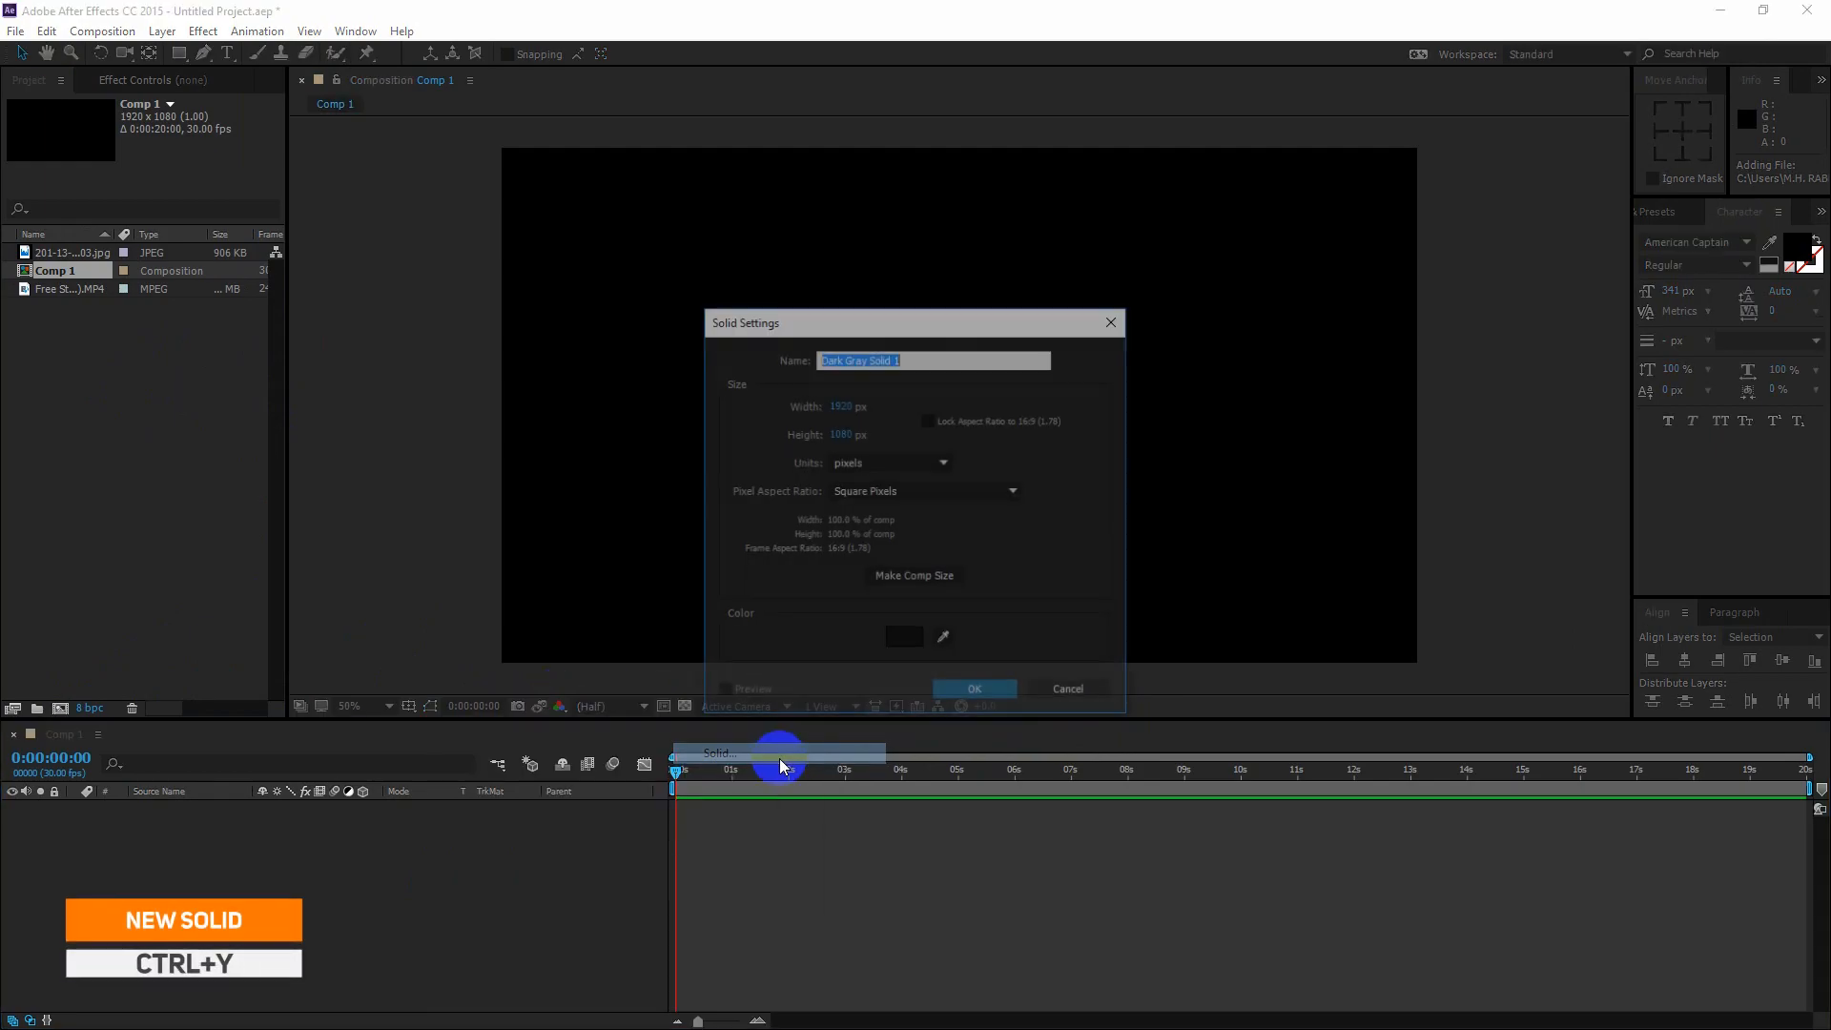
pyautogui.click(902, 635)
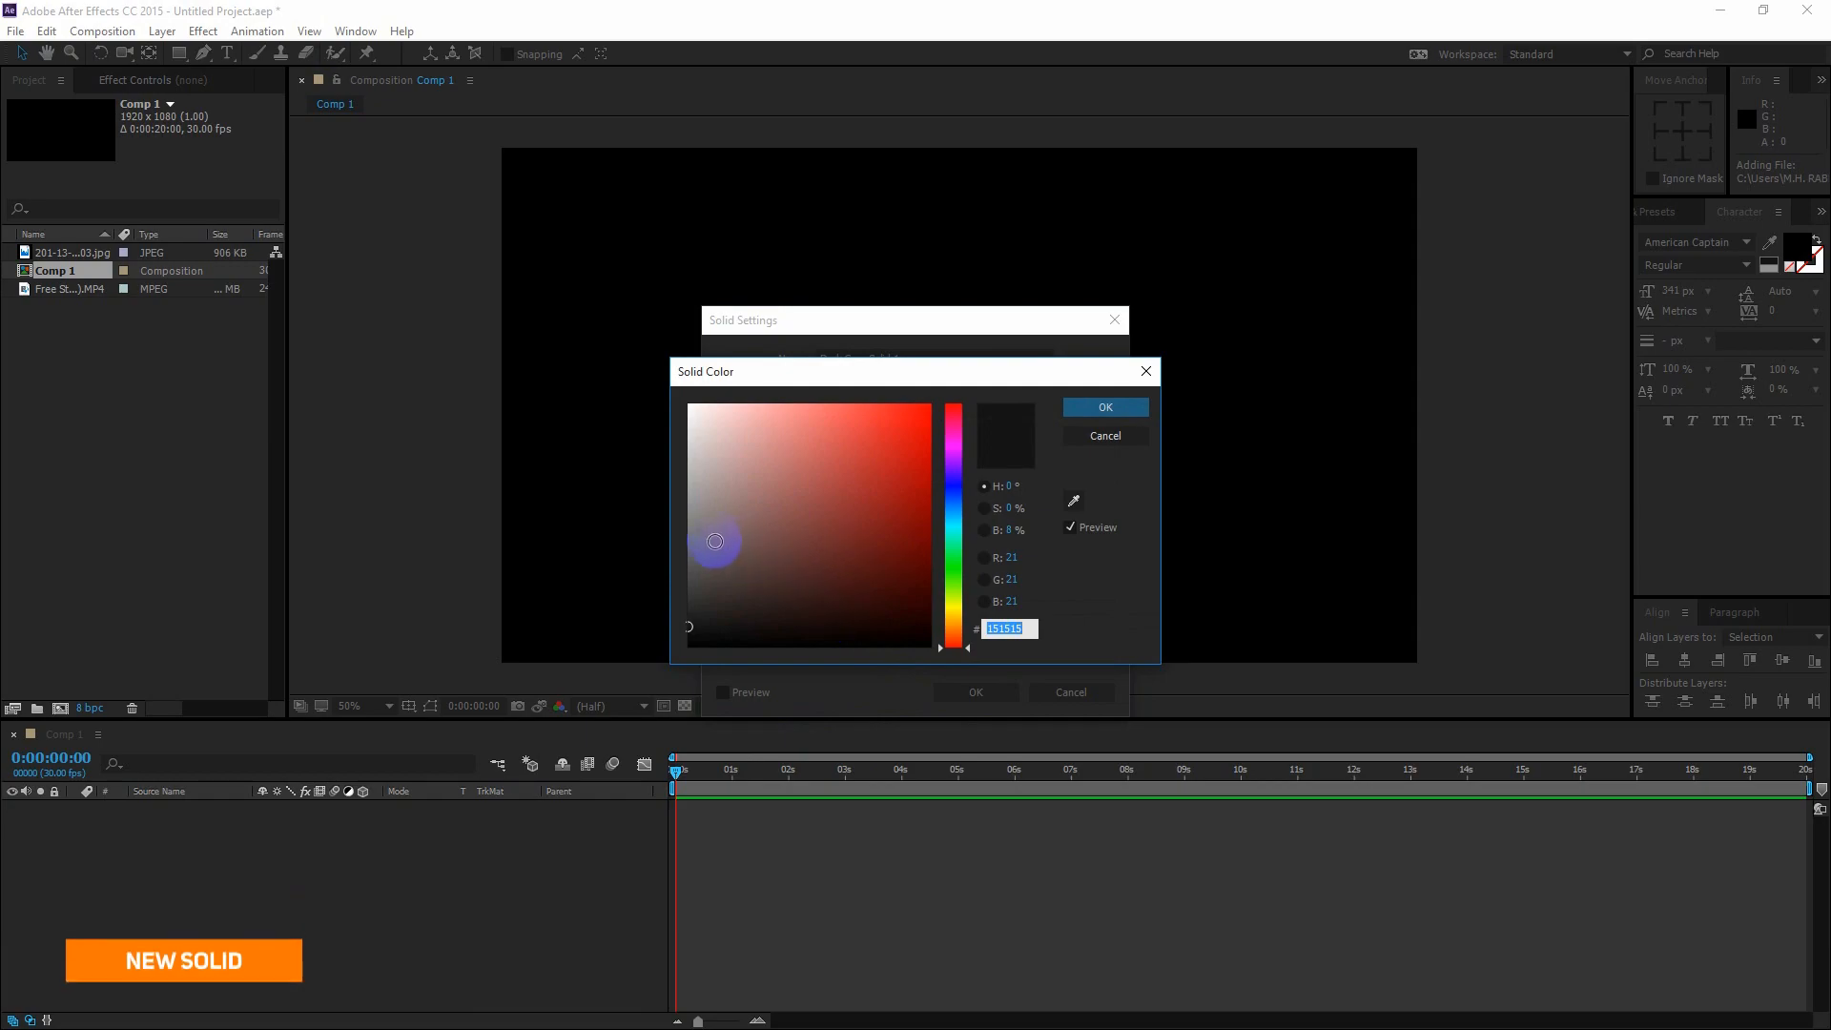
pyautogui.click(1102, 406)
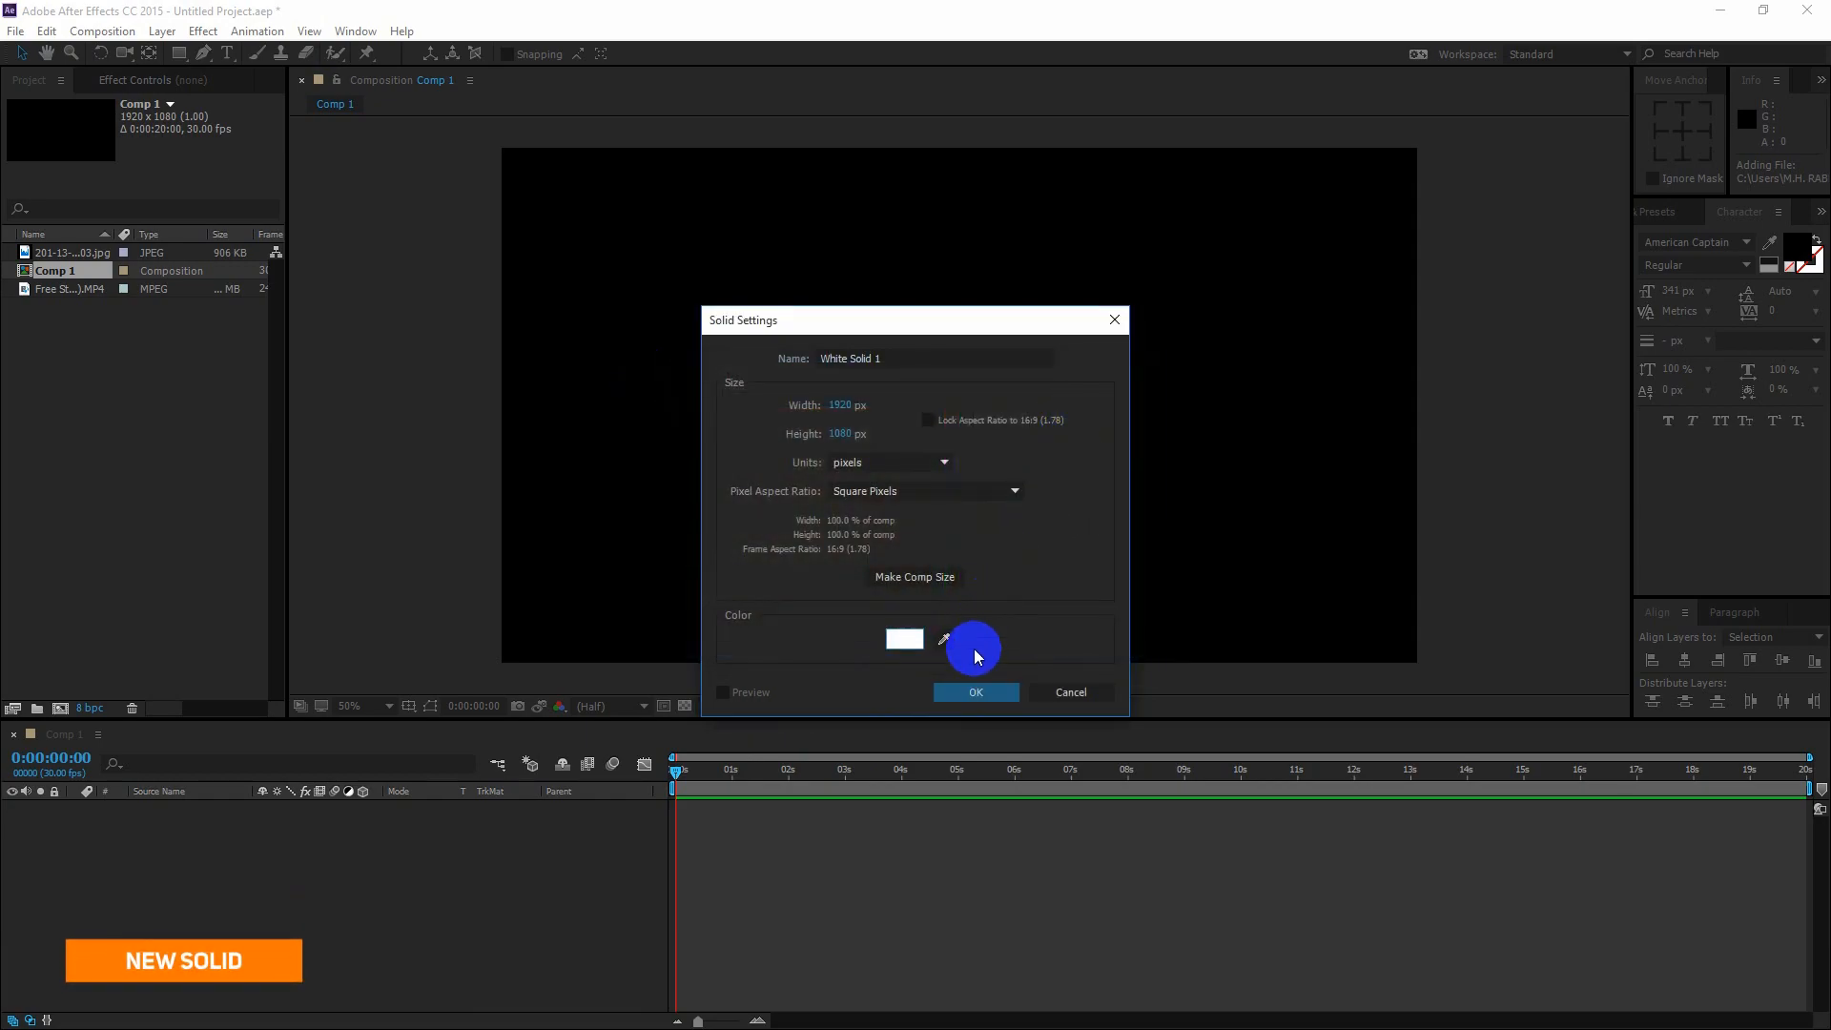
pyautogui.click(974, 691)
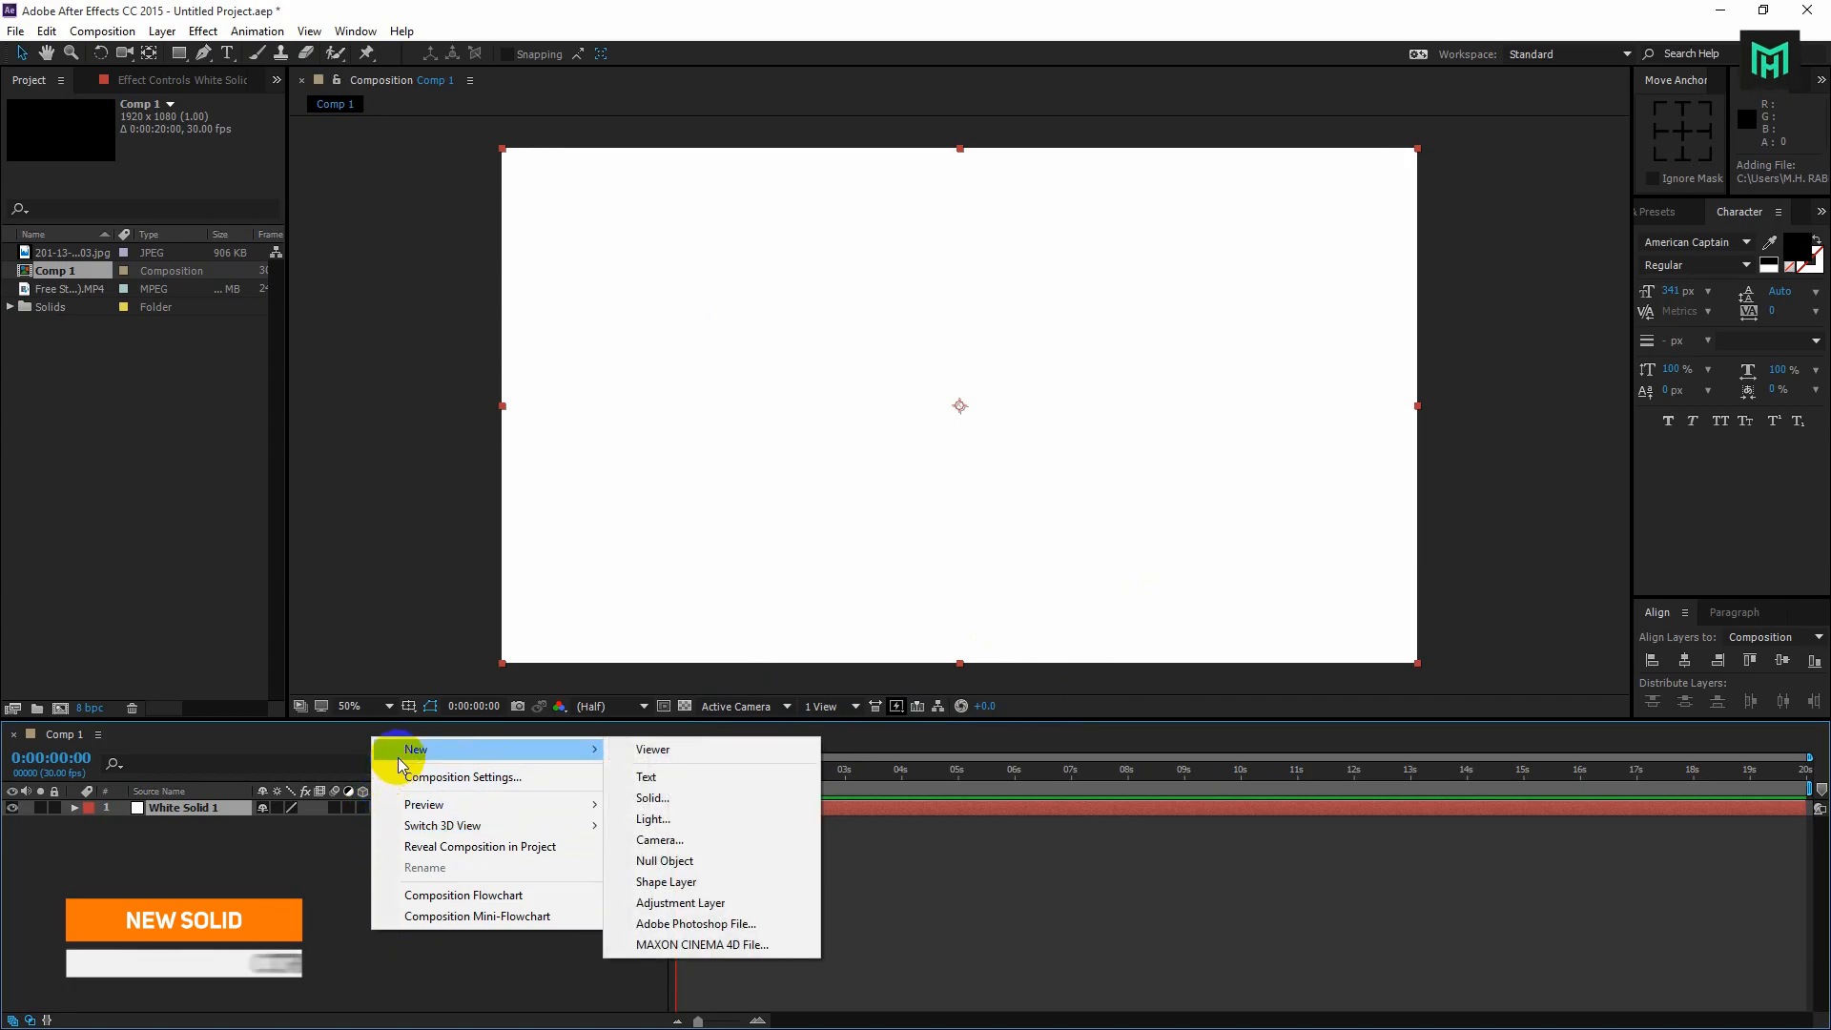
# - Add a second, dark red solid layer above the white one
pyautogui.click(653, 797)
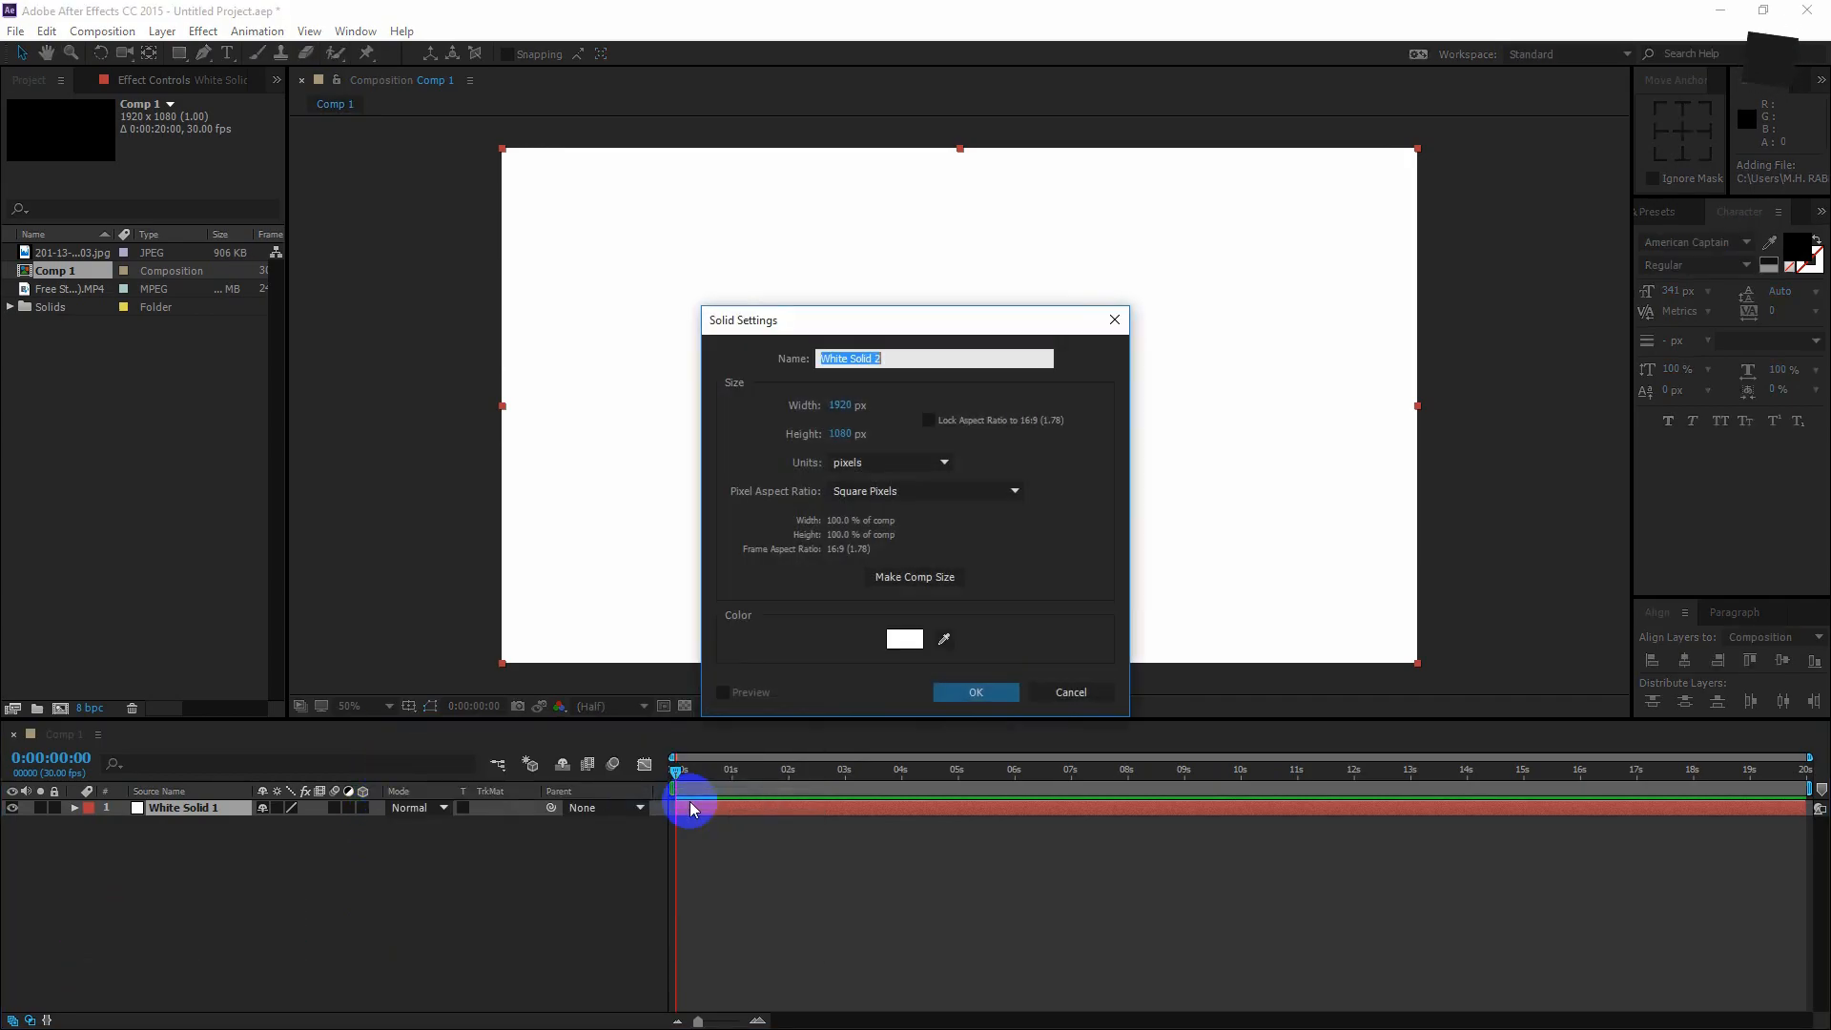
pyautogui.click(904, 637)
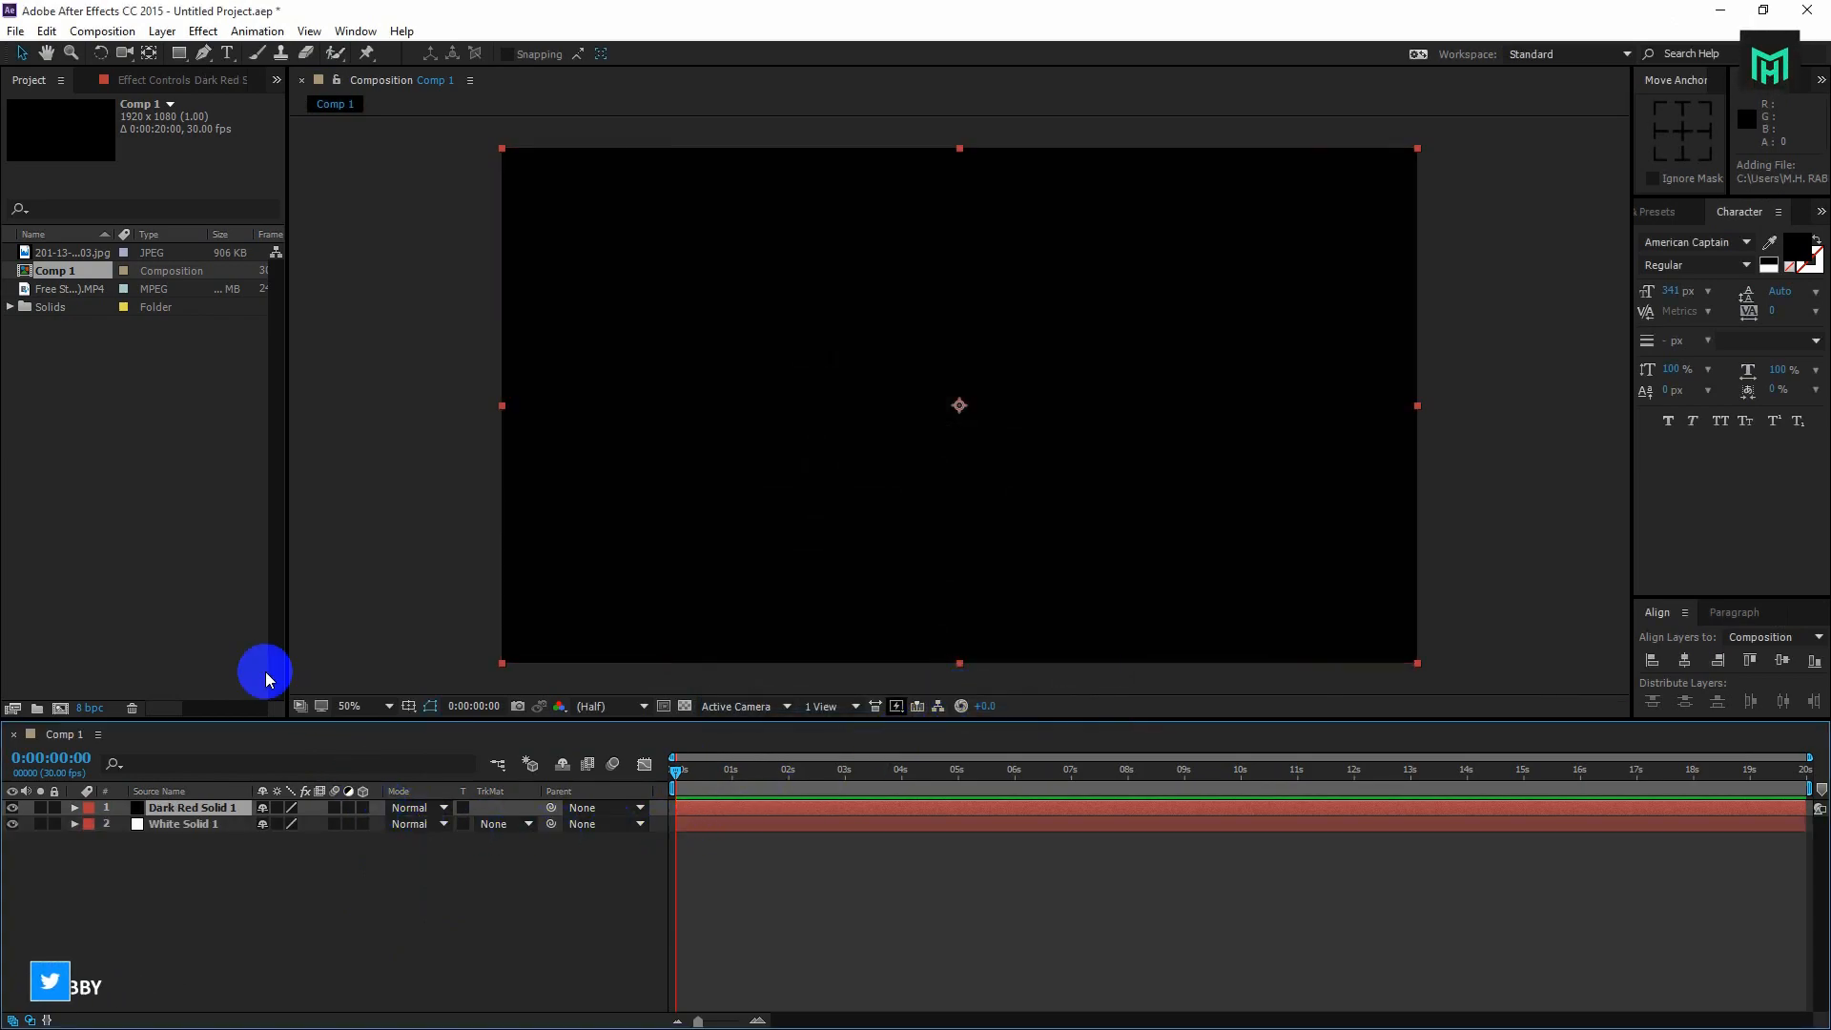
# - Mask the dark solid with a full-frame ellipse set to Subtract mode for a vignette
pyautogui.click(180, 54)
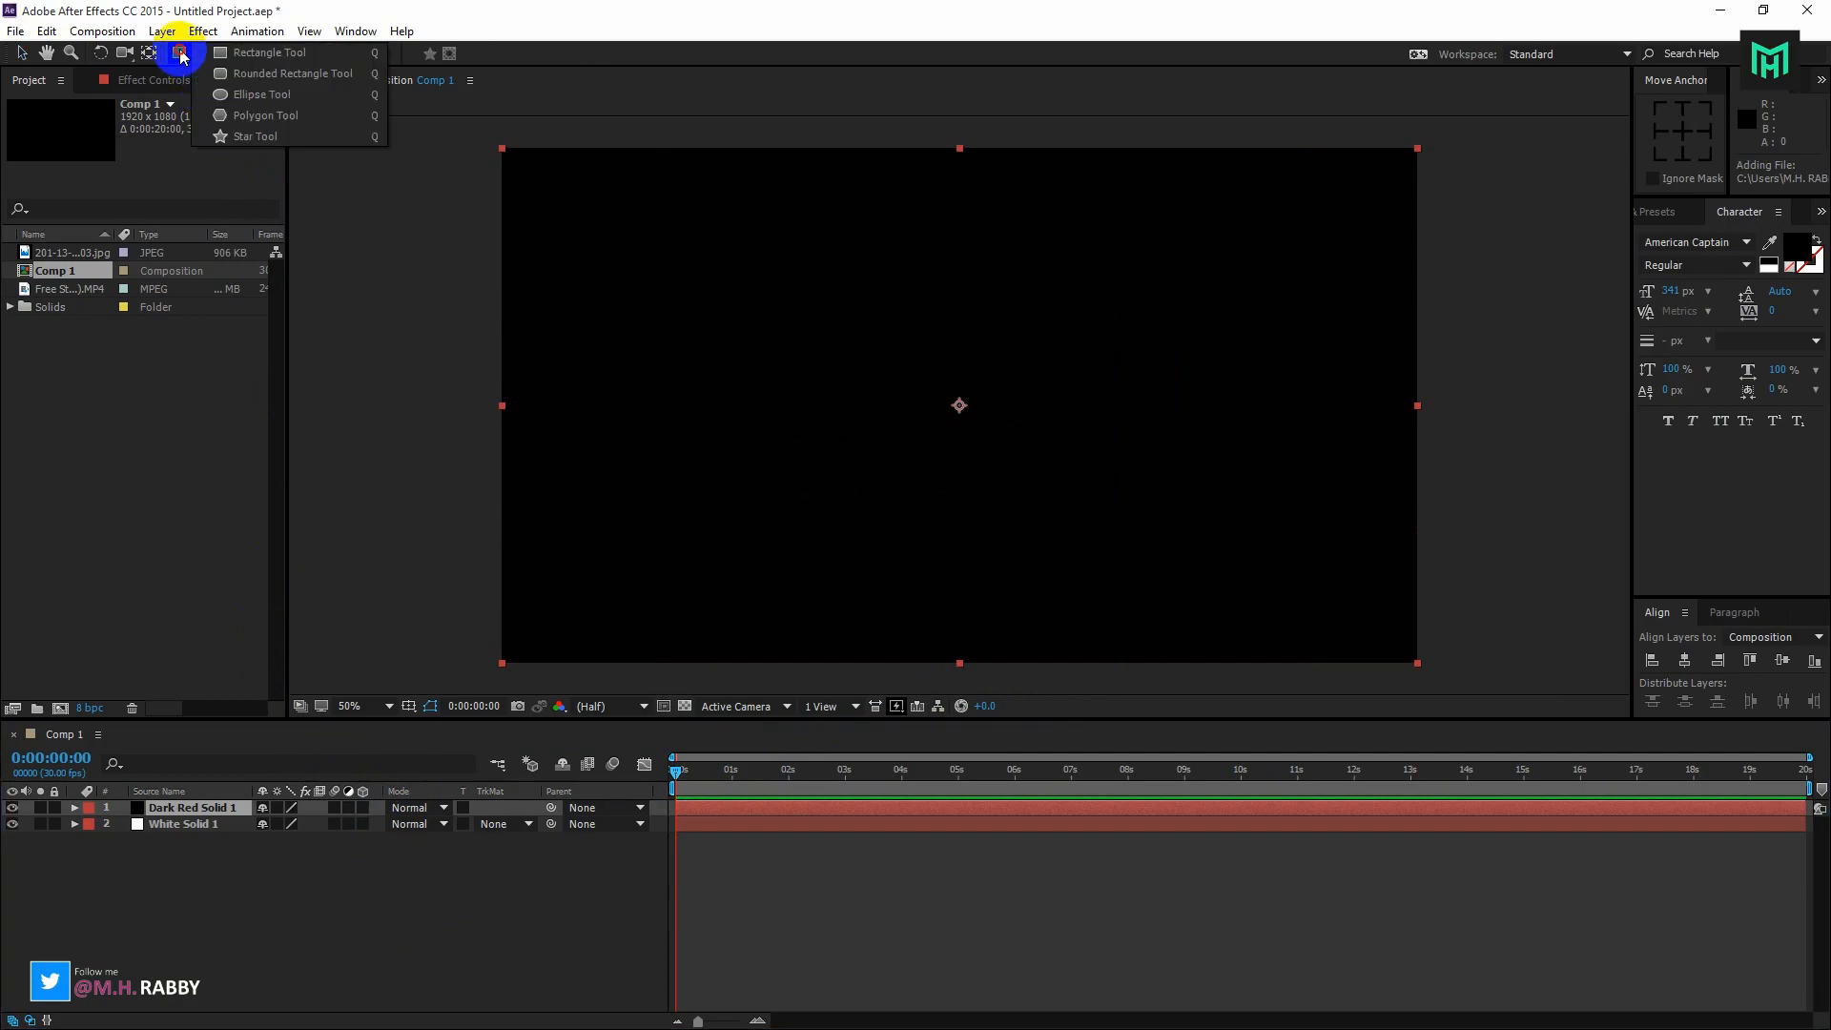
pyautogui.moveTo(307, 96)
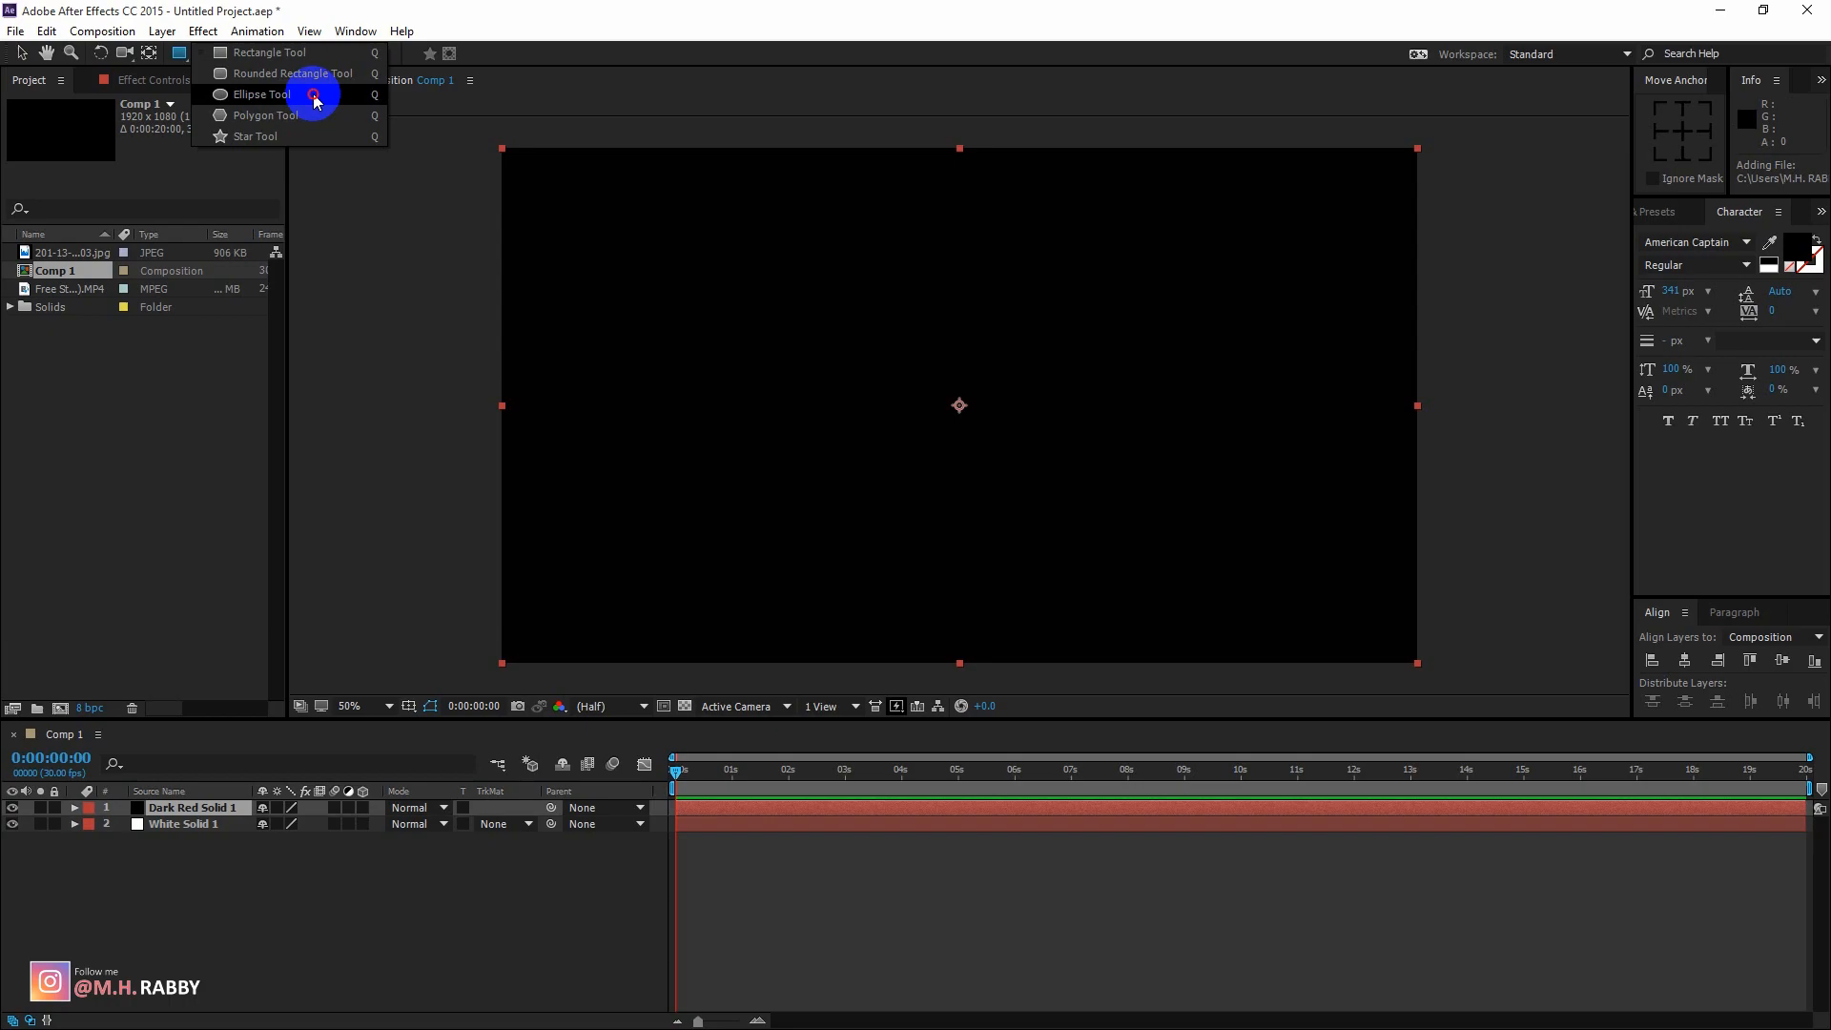
pyautogui.click(256, 93)
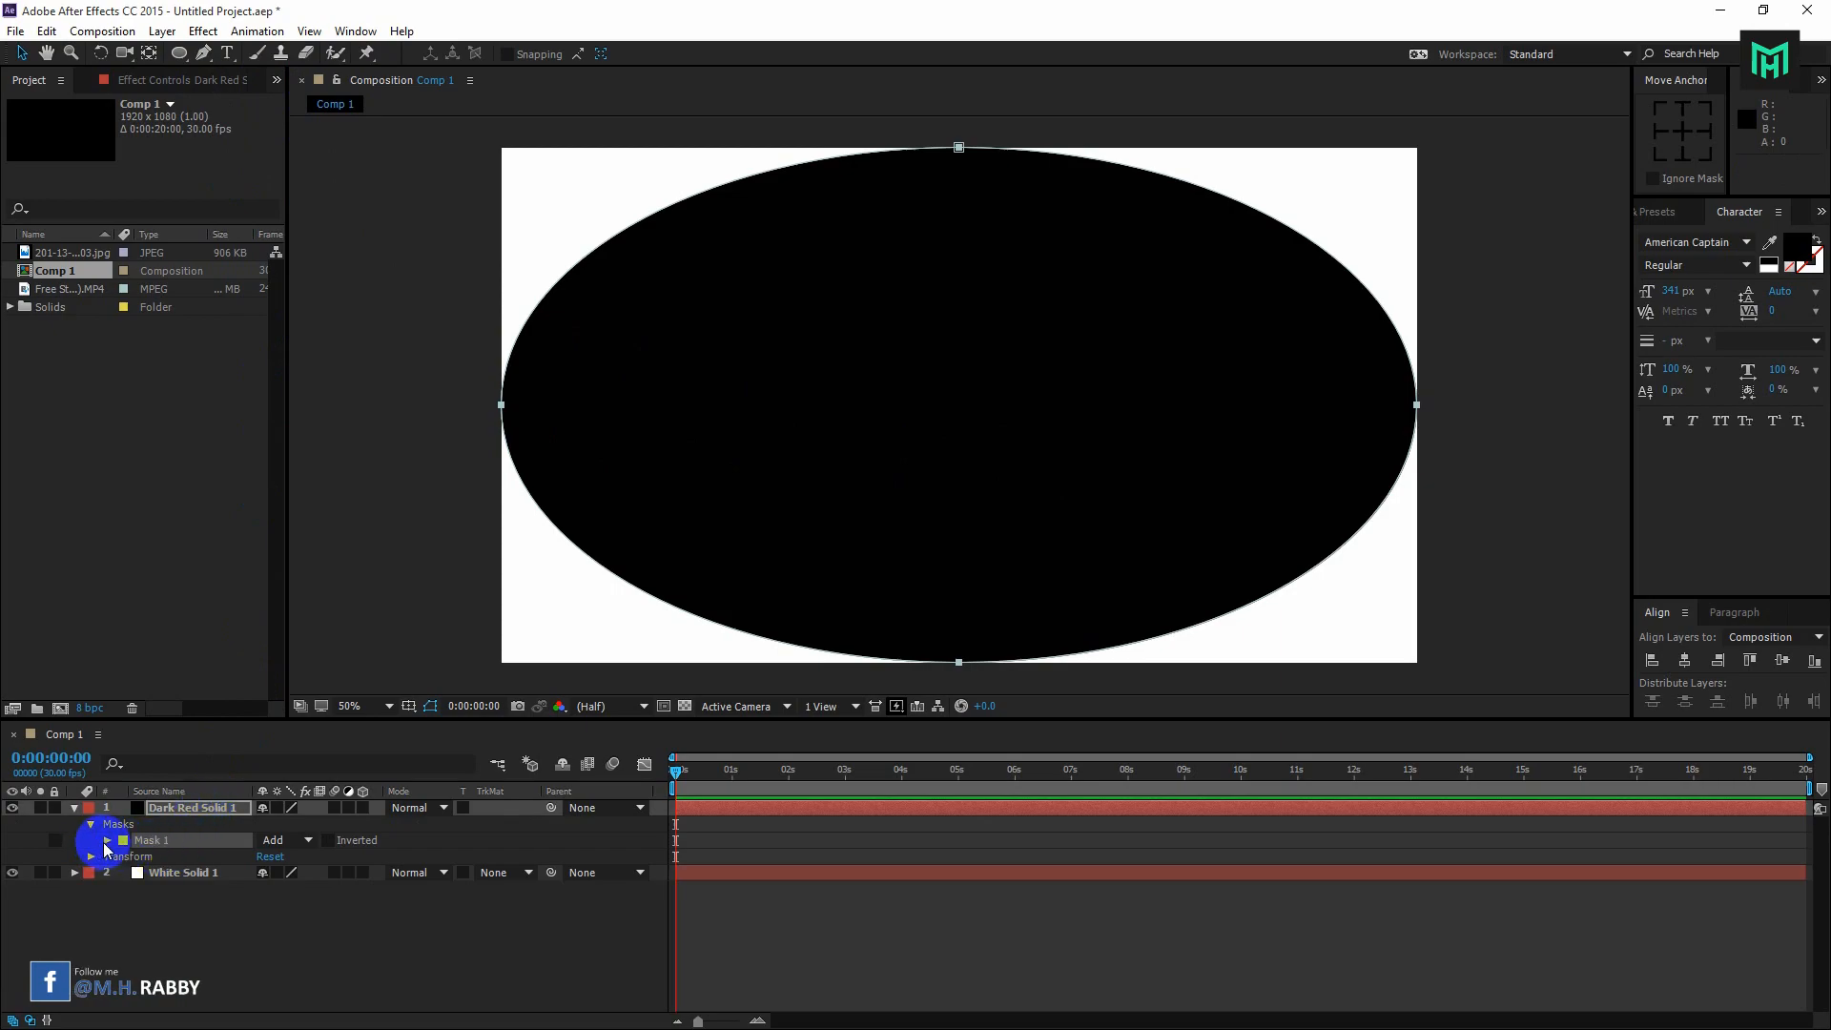
pyautogui.click(92, 839)
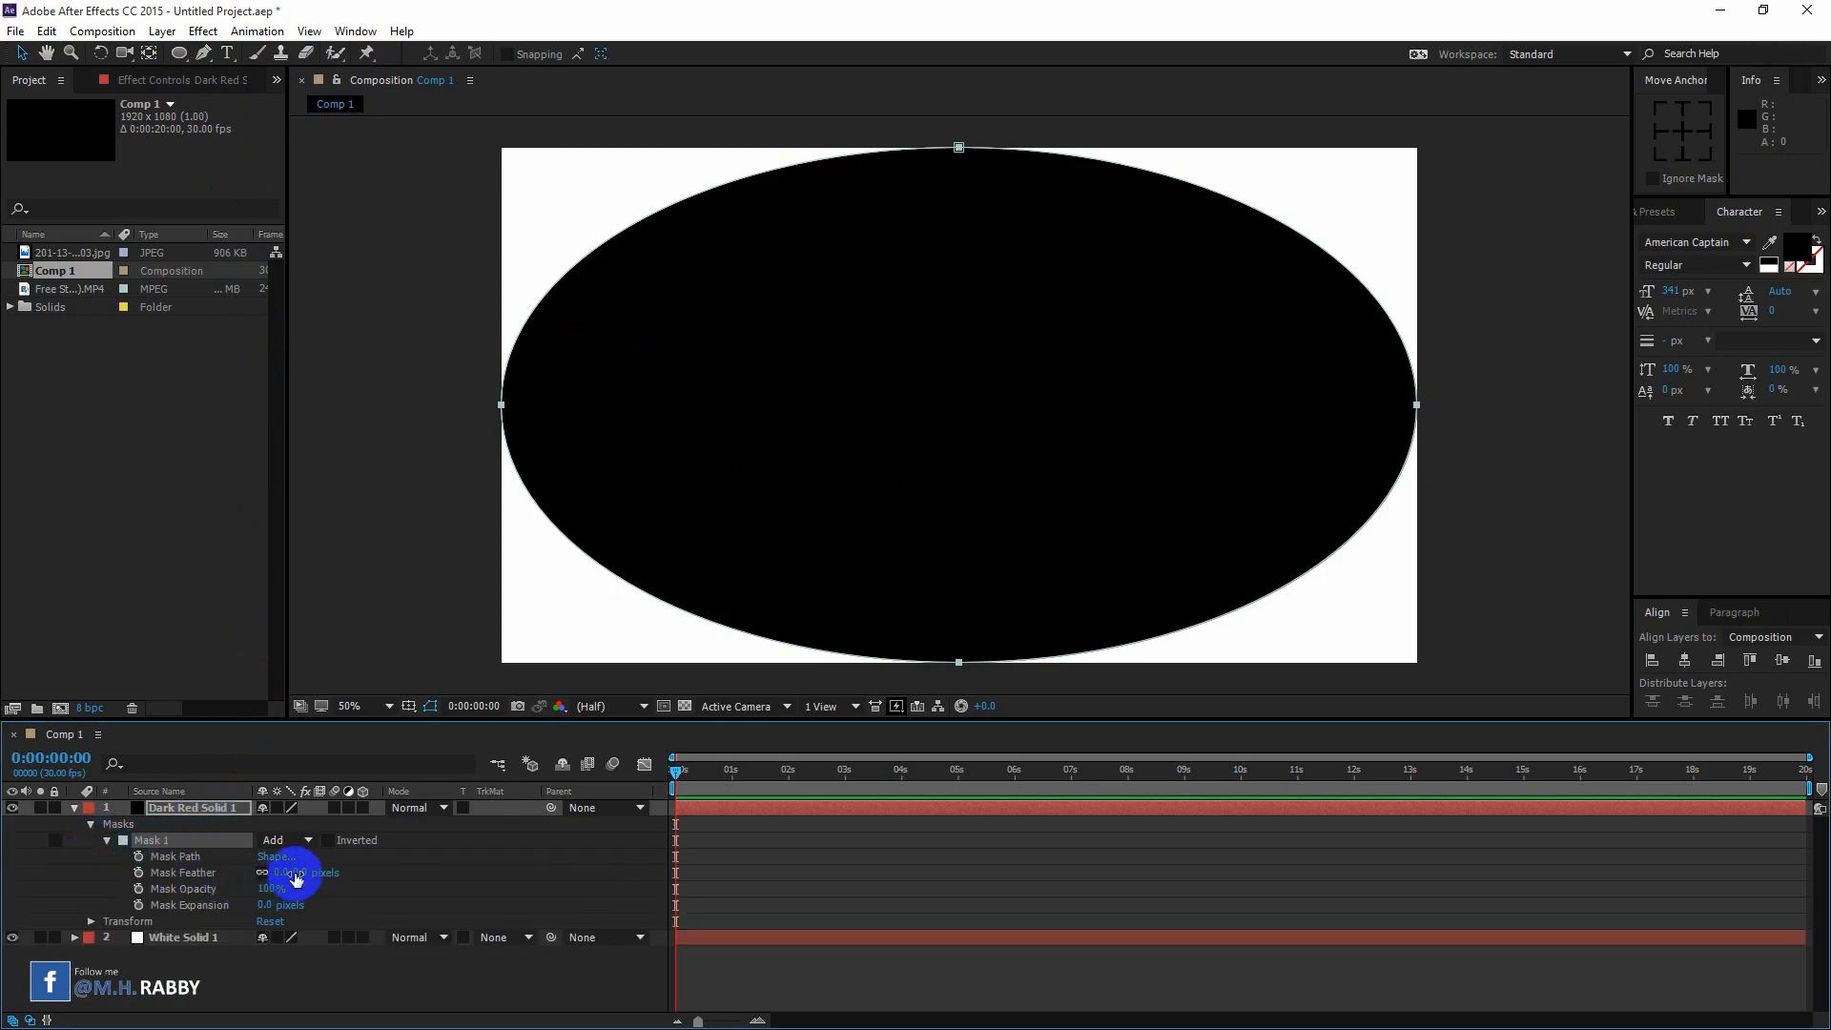
pyautogui.click(288, 839)
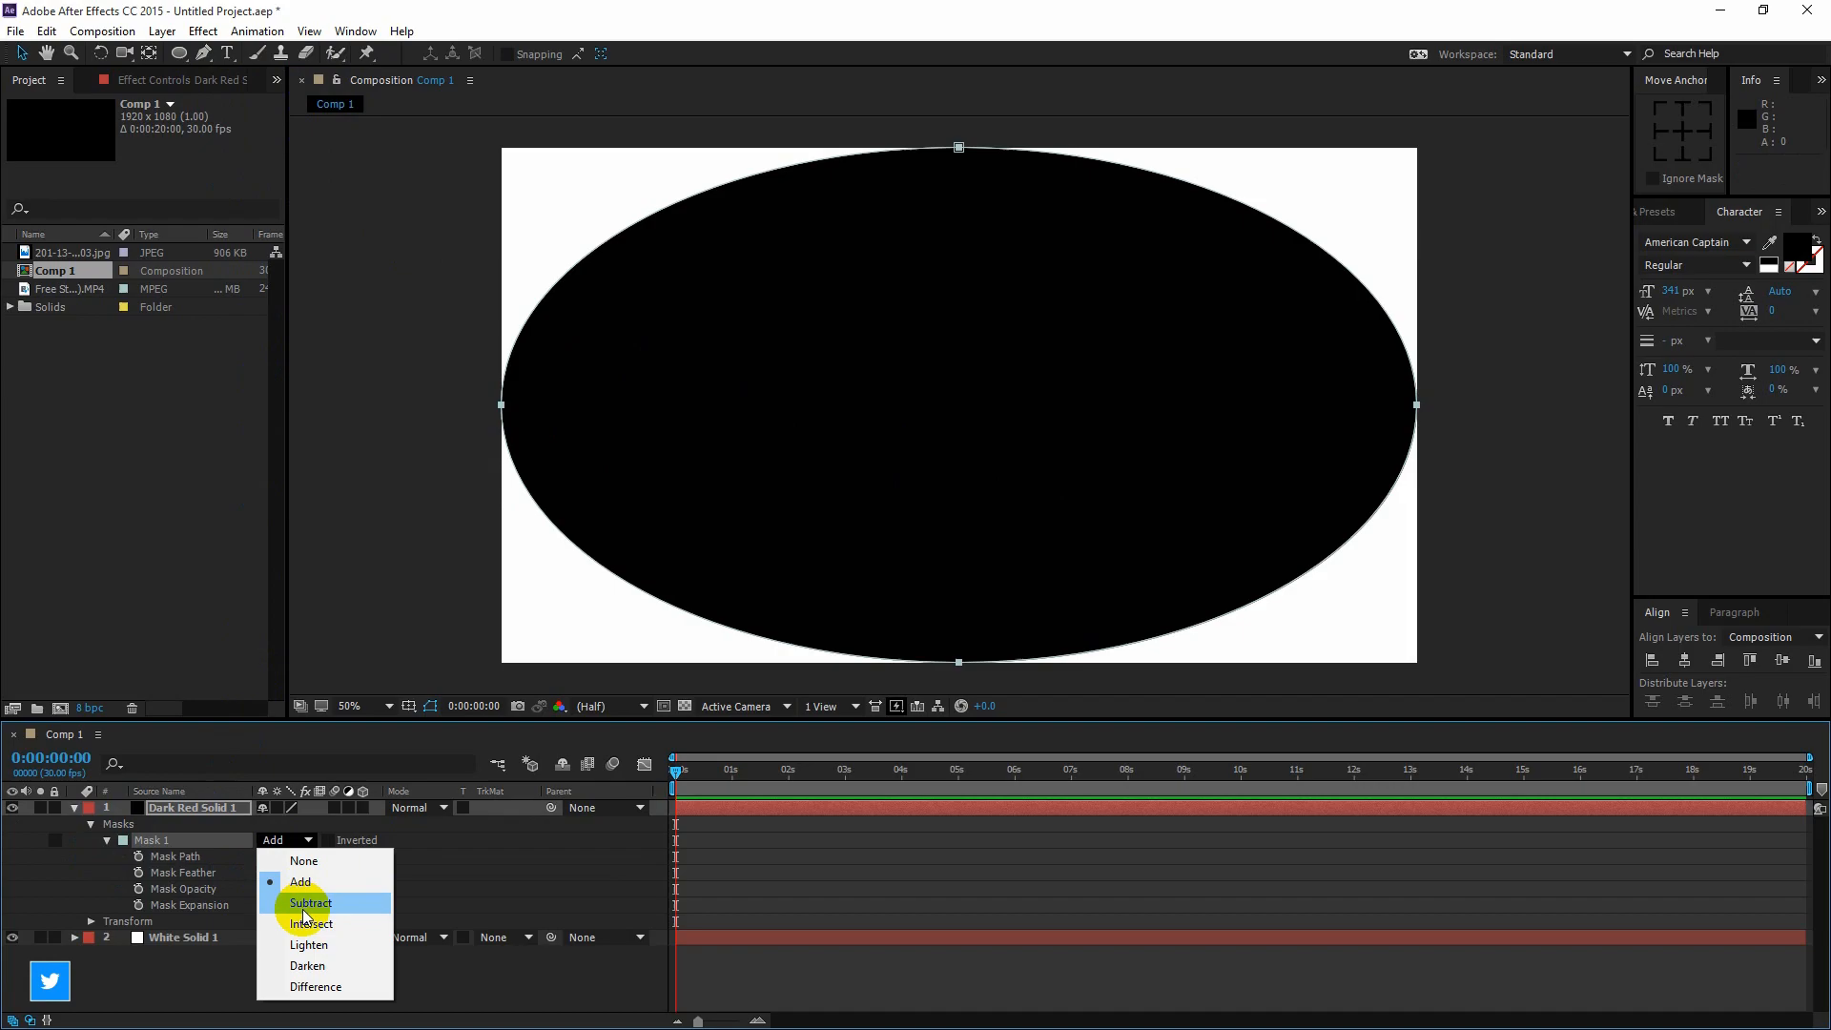
pyautogui.click(311, 903)
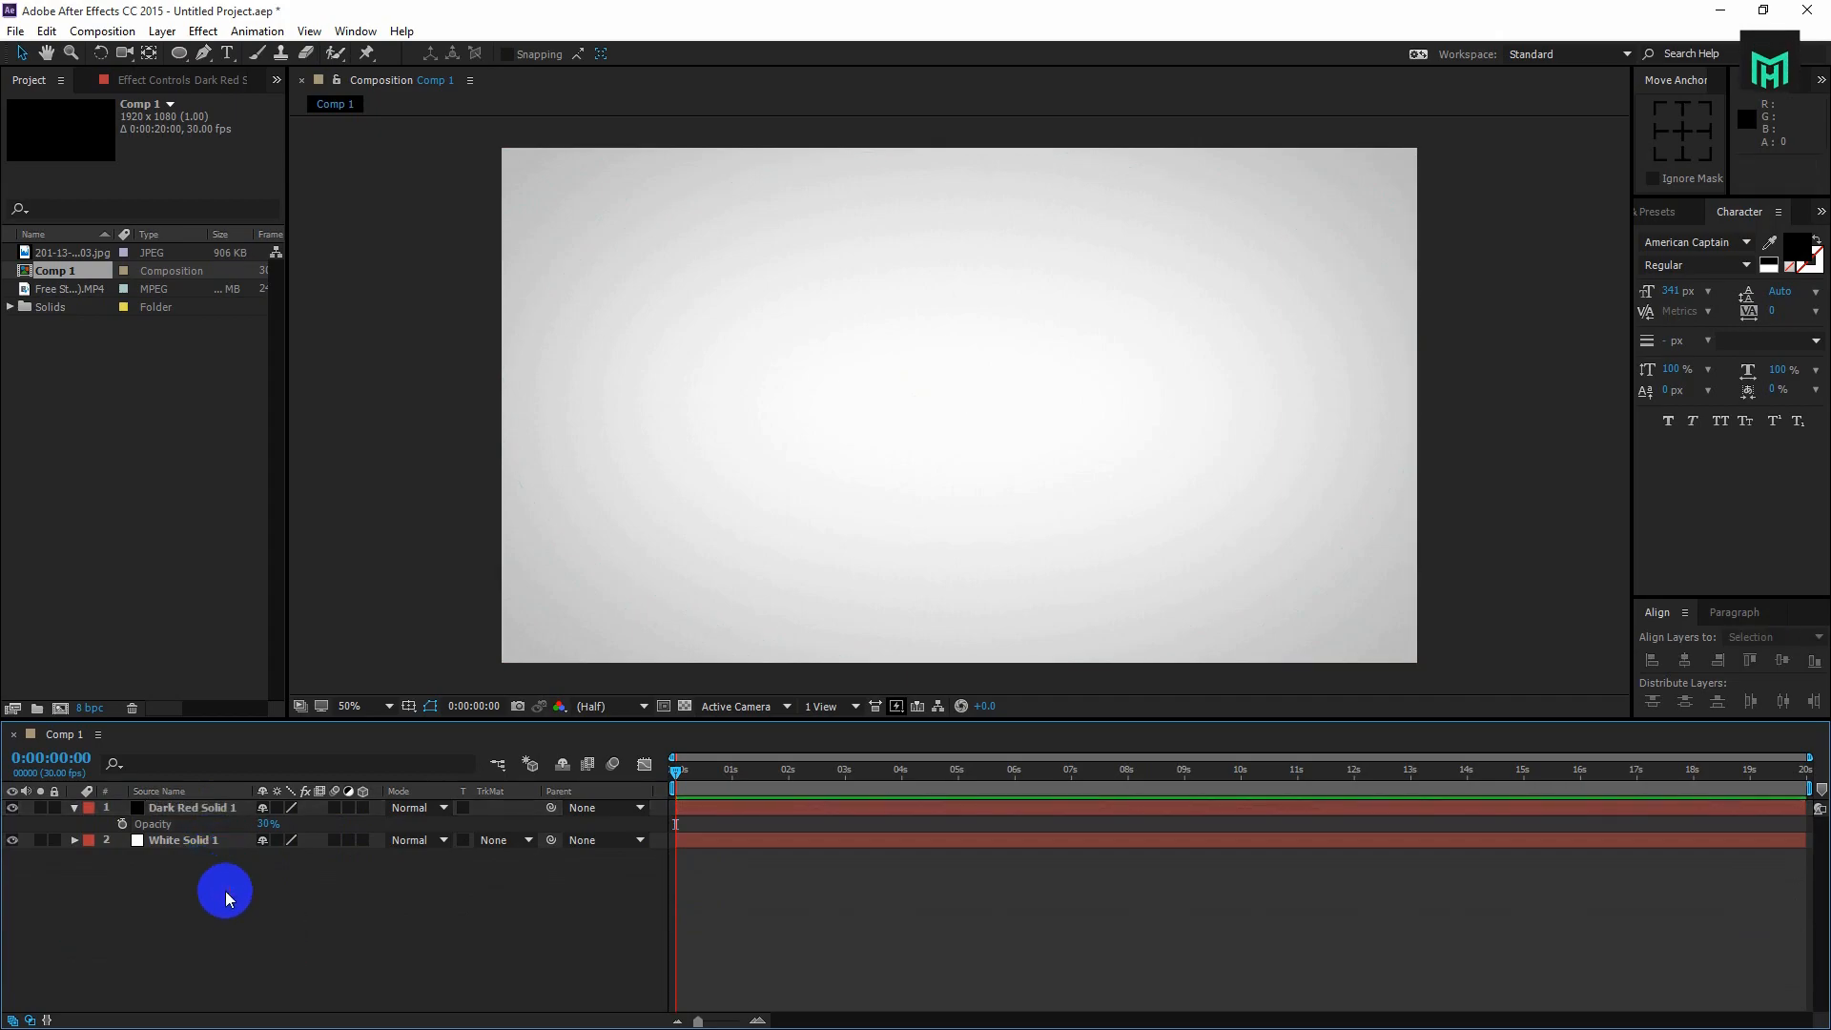
# - Pre-compose both solids into a single layer named Background
pyautogui.click(189, 807)
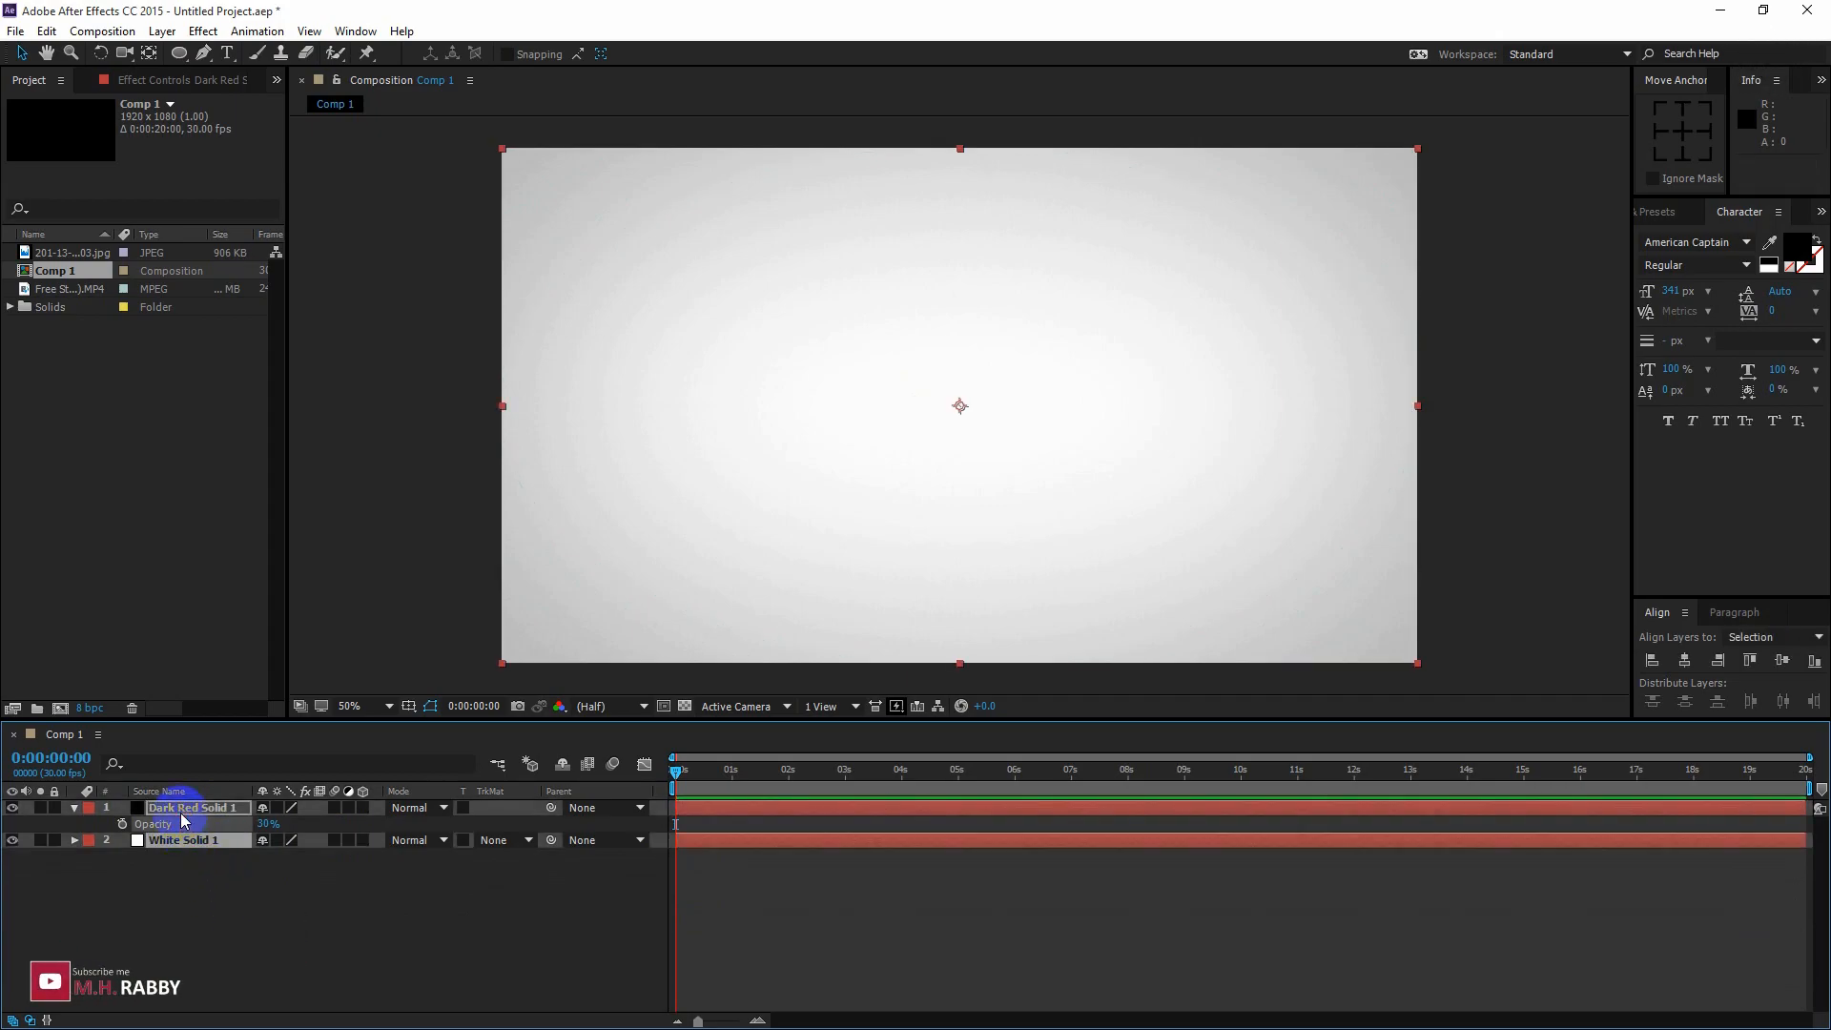
pyautogui.click(160, 30)
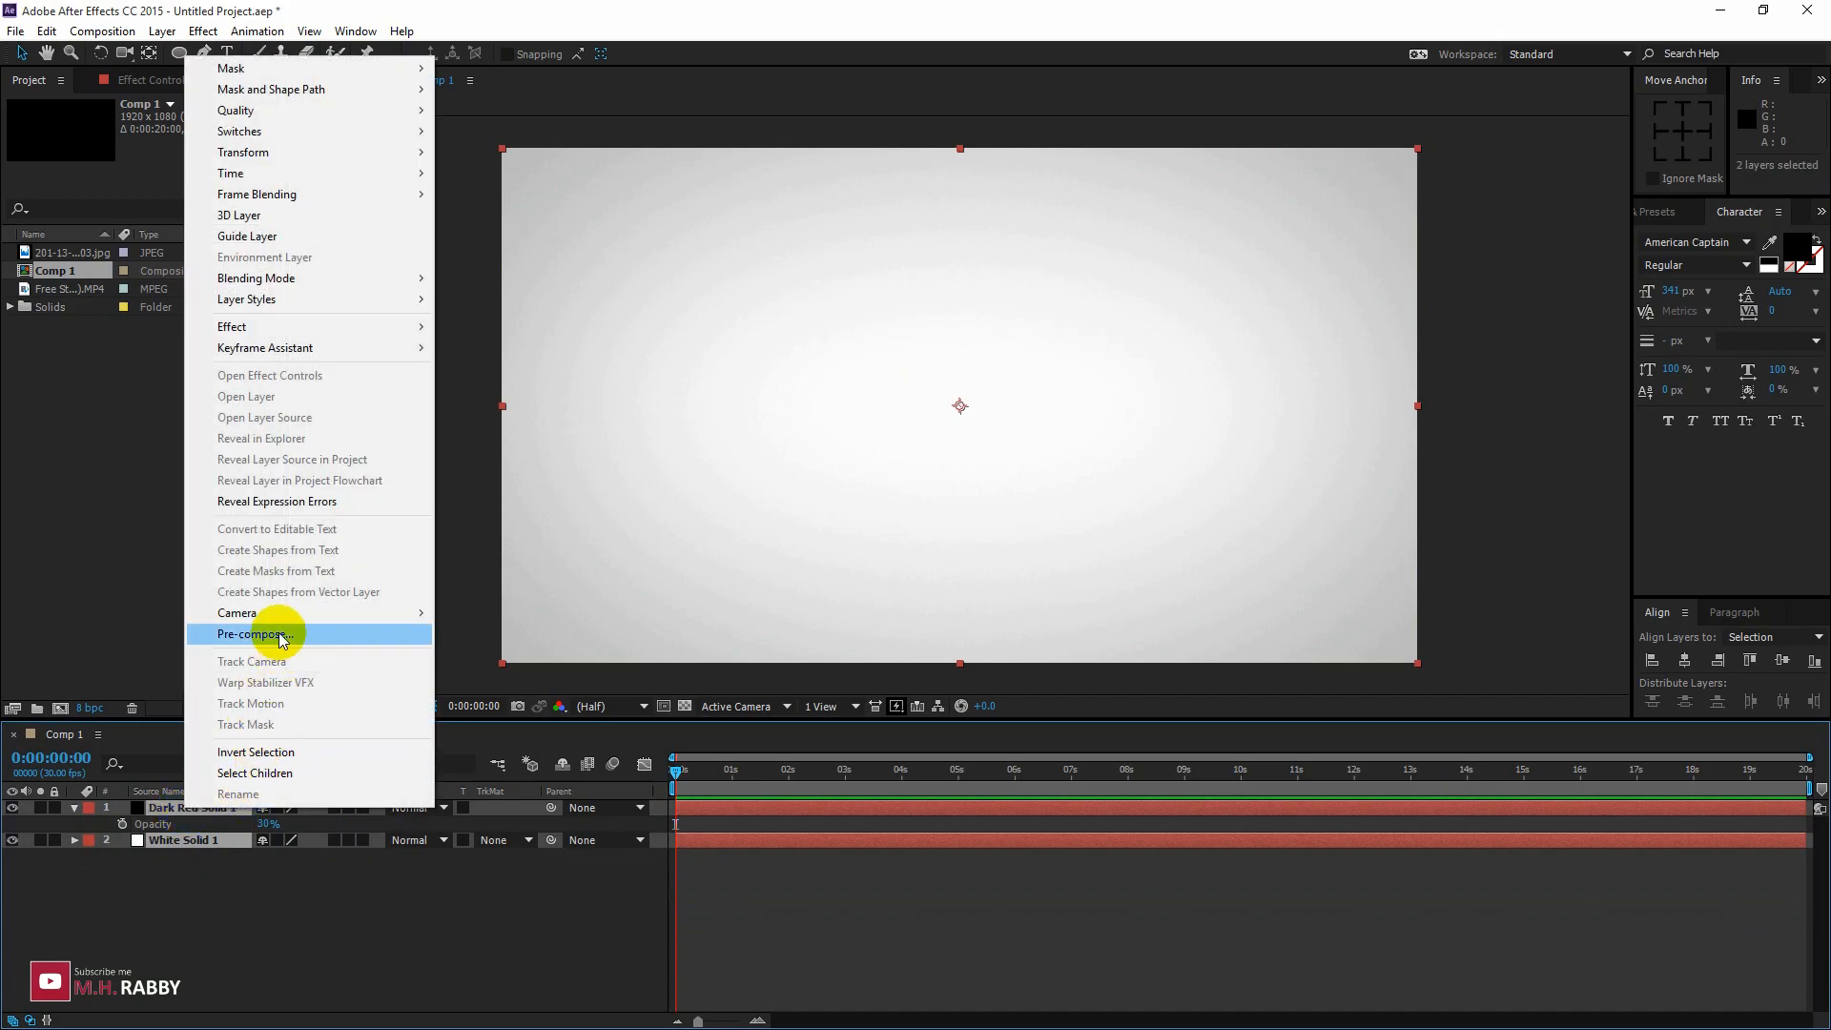
pyautogui.click(252, 634)
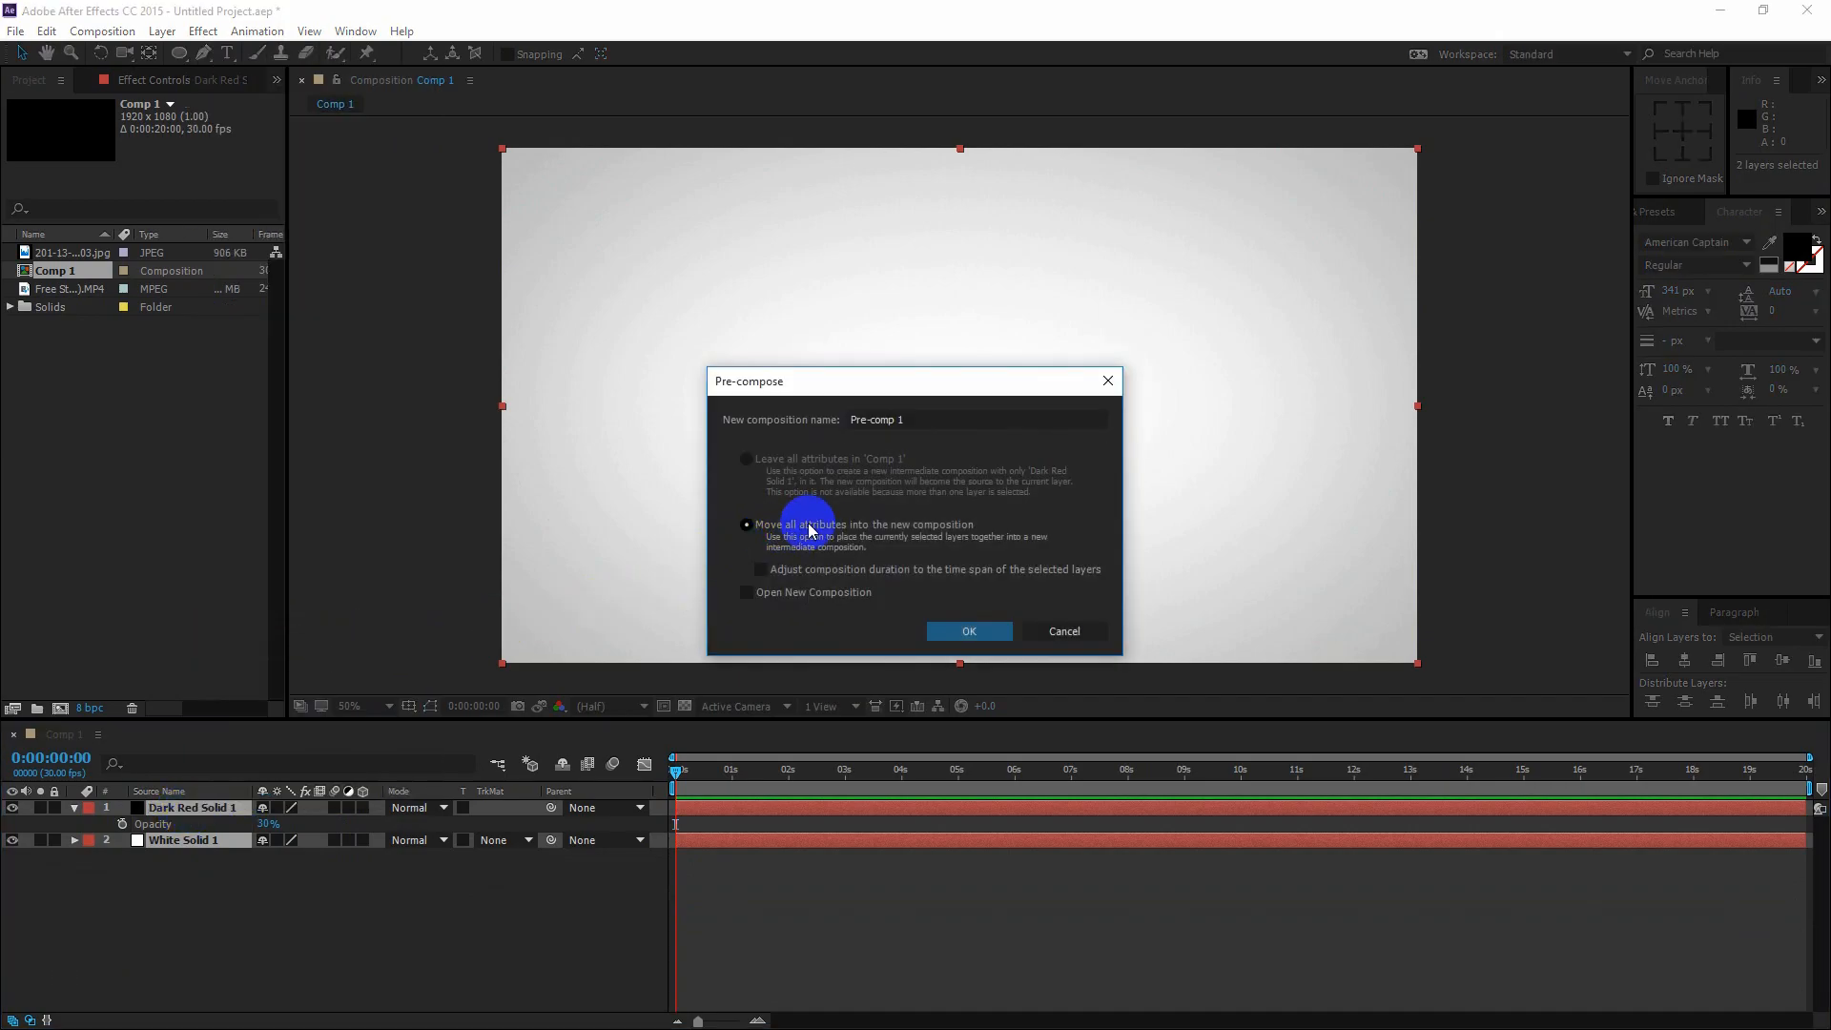
pyautogui.click(969, 631)
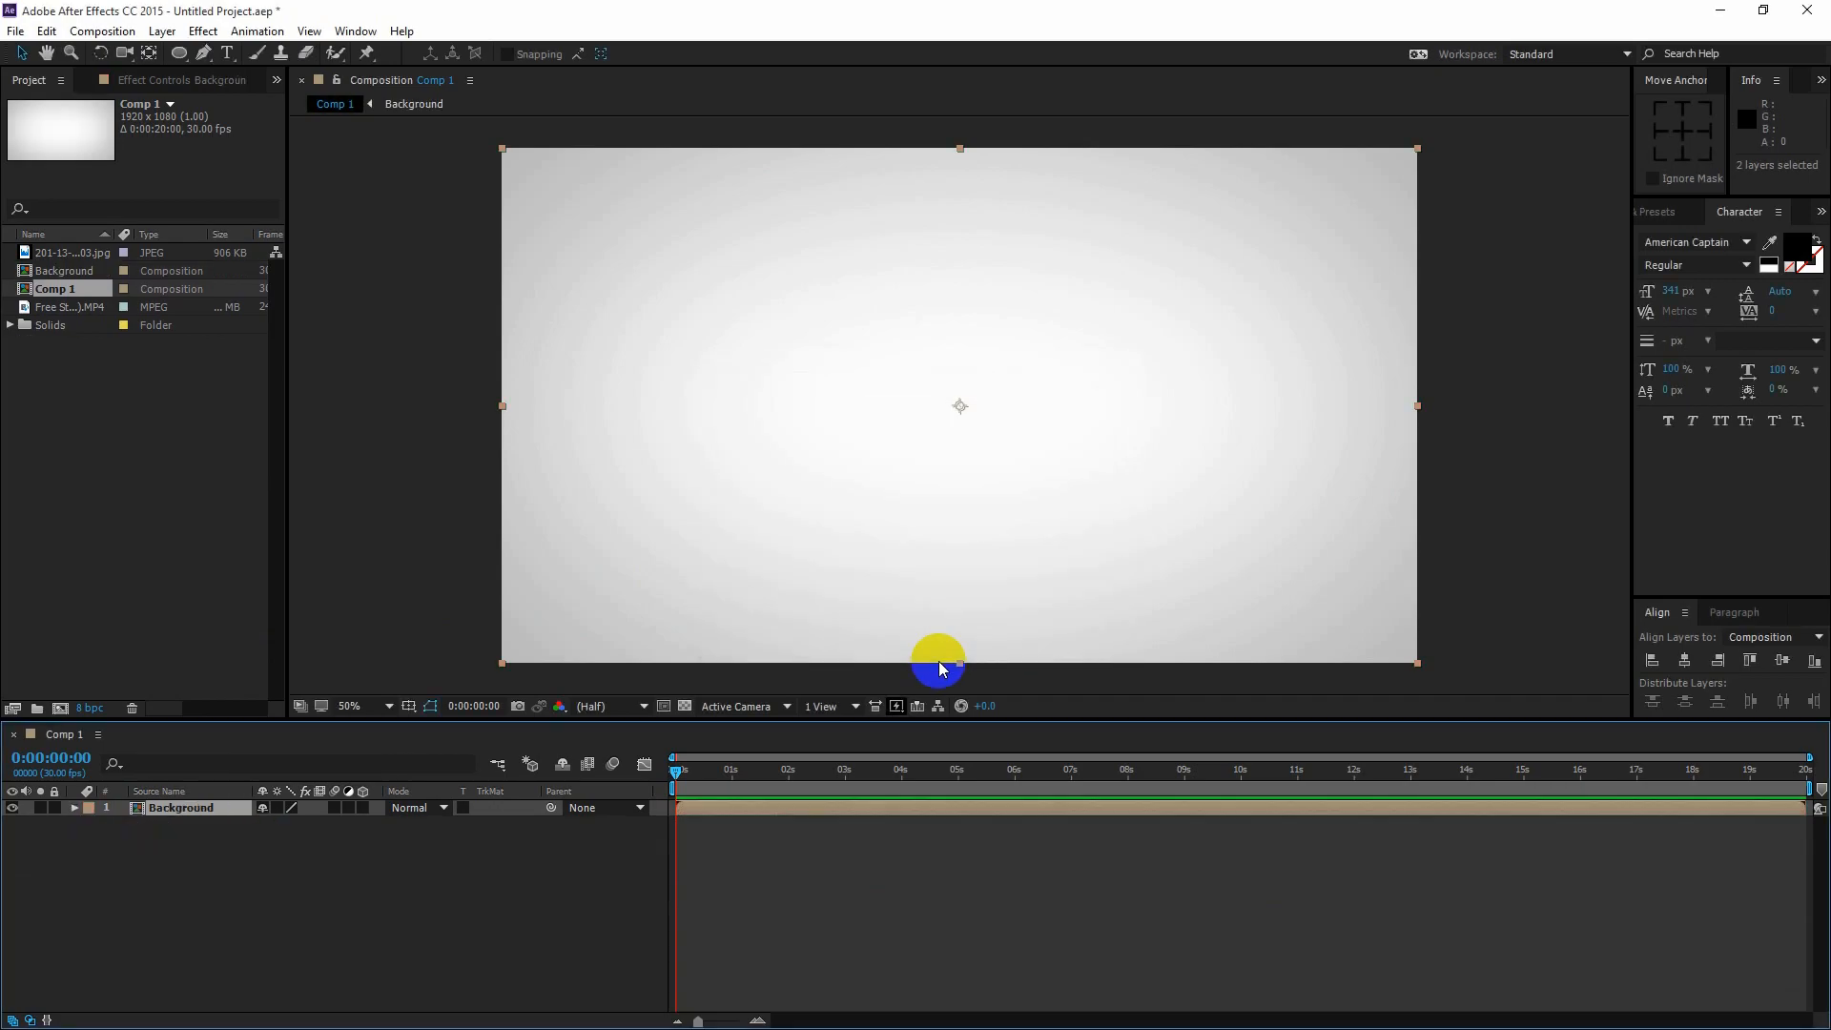
# - Select the Christmas image and stock video files in the Project panel
pyautogui.click(71, 252)
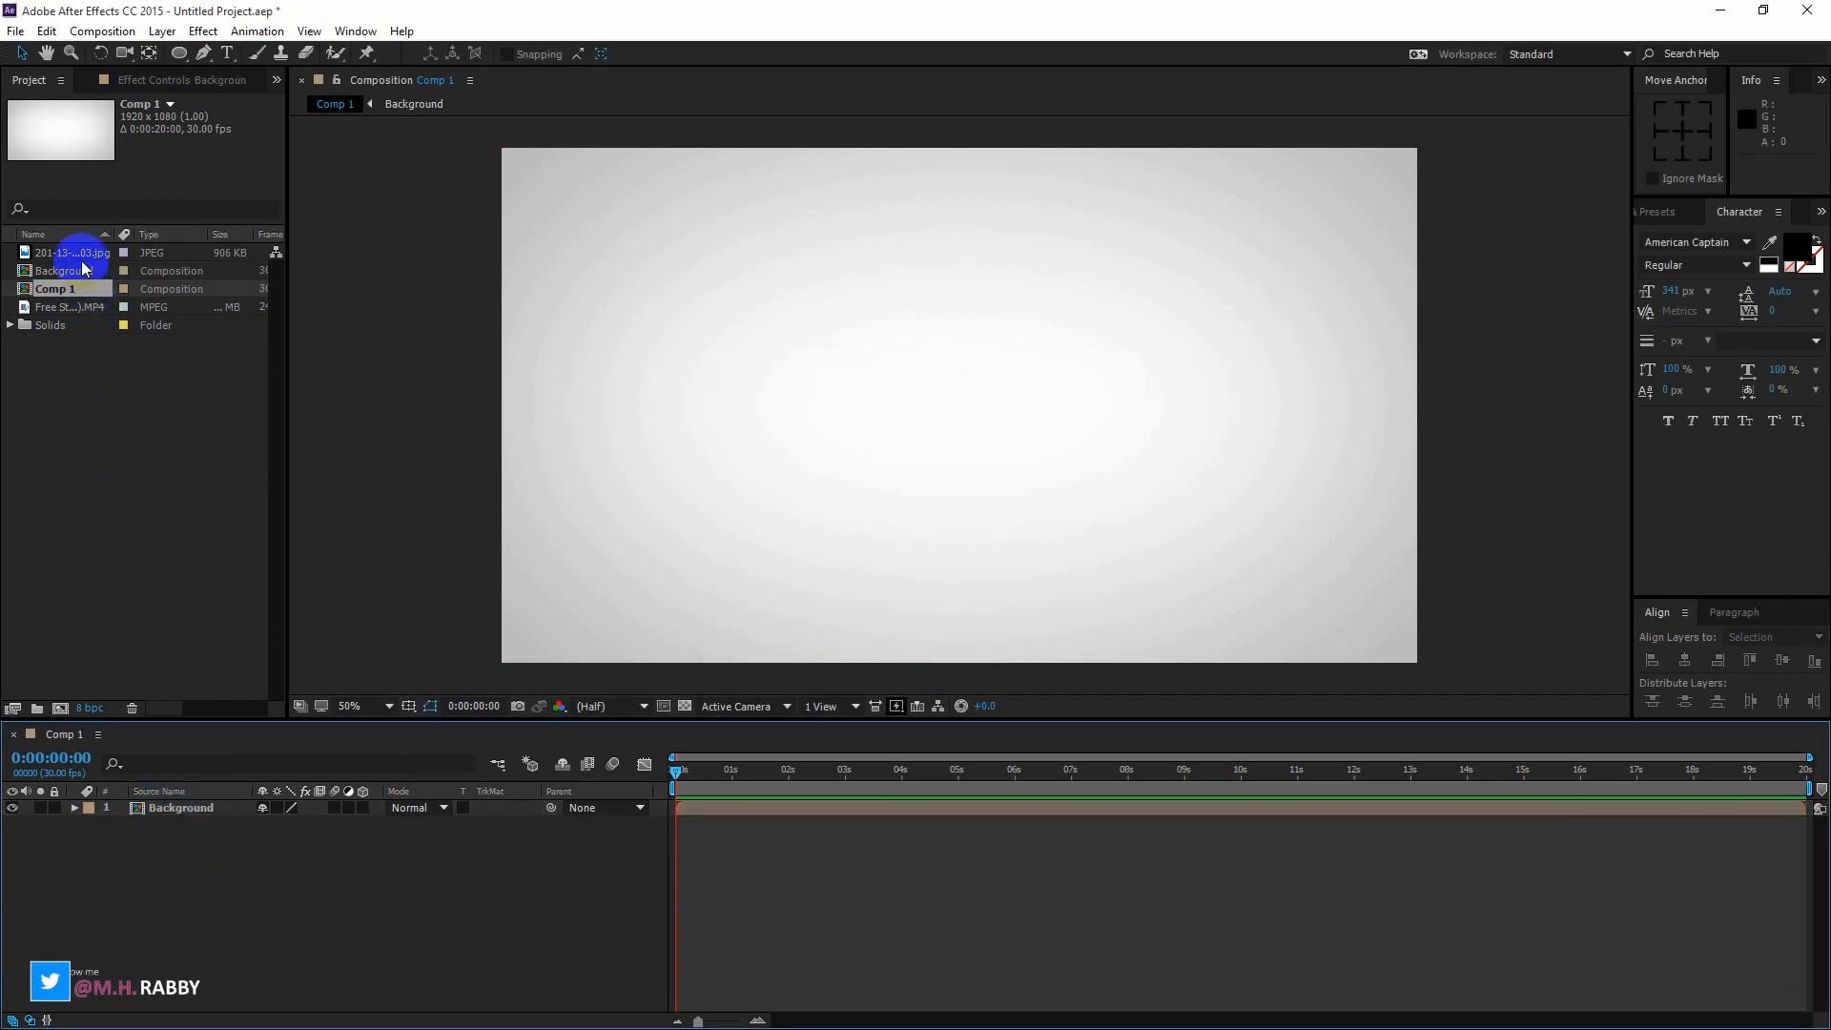
pyautogui.click(65, 252)
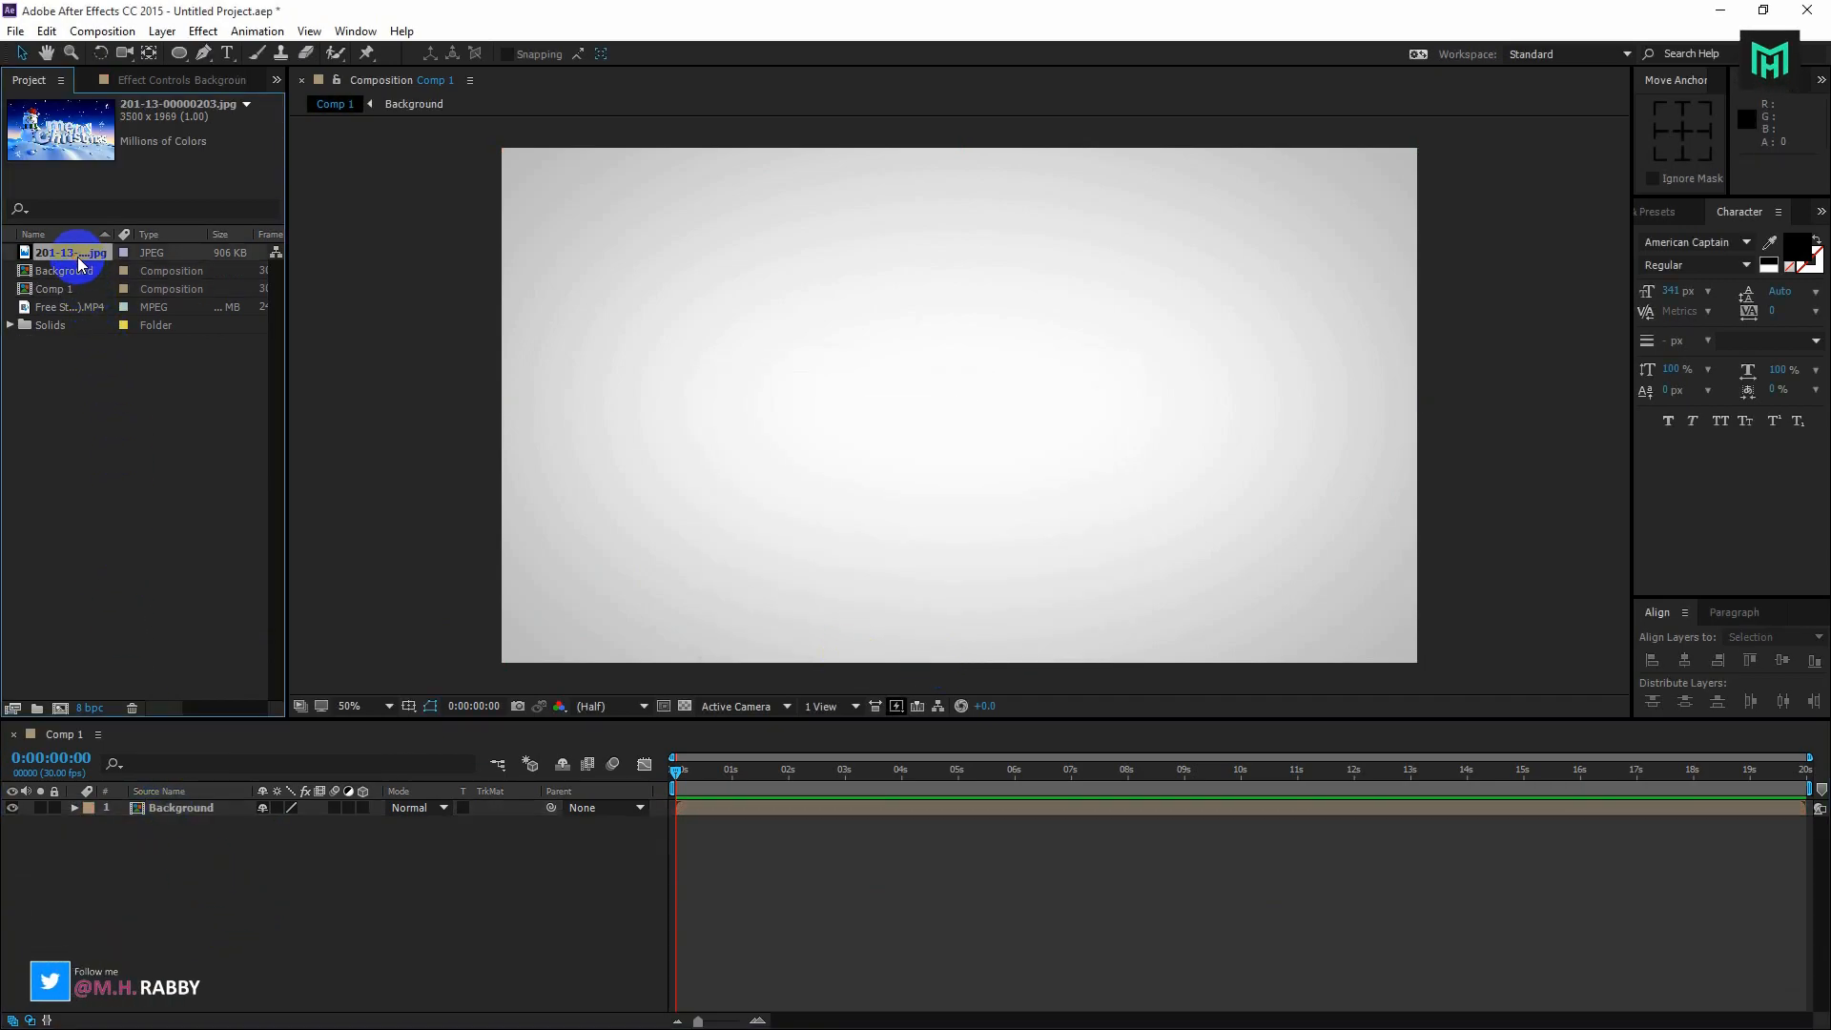
pyautogui.click(65, 305)
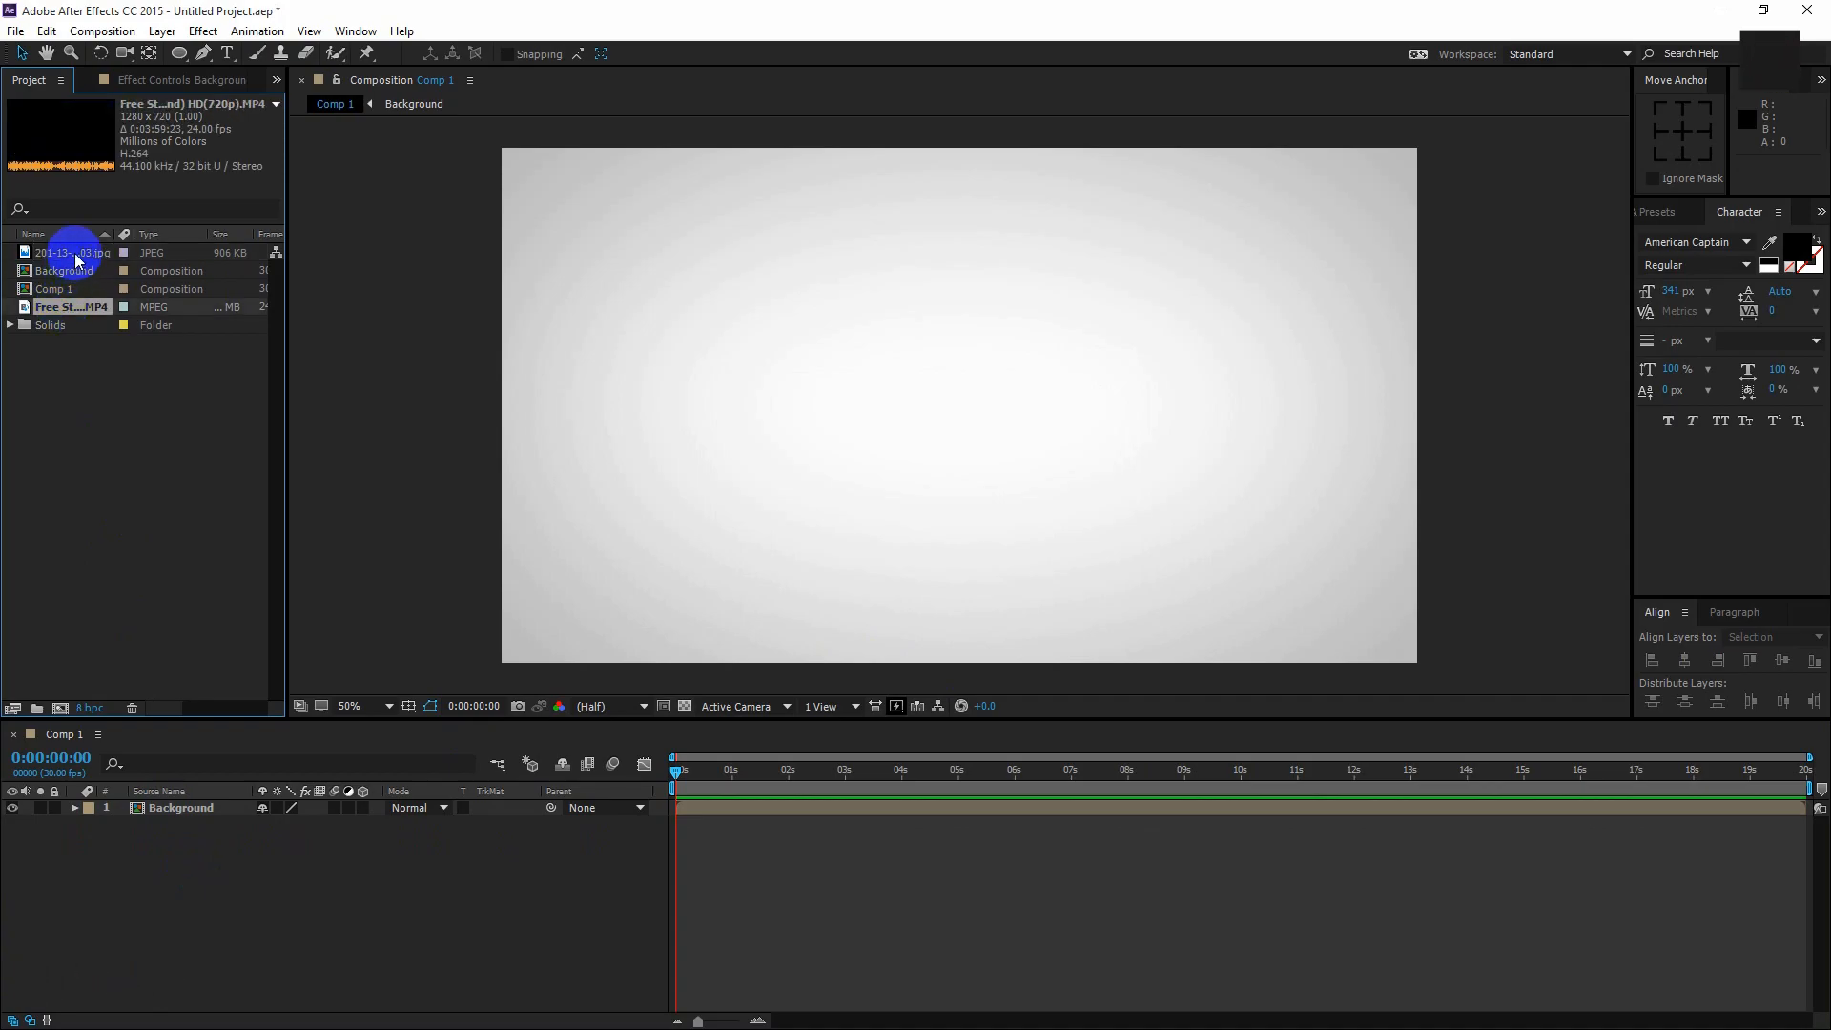
# - Place the Christmas image above Background and preview its zoom-out from 250% scale
pyautogui.click(67, 252)
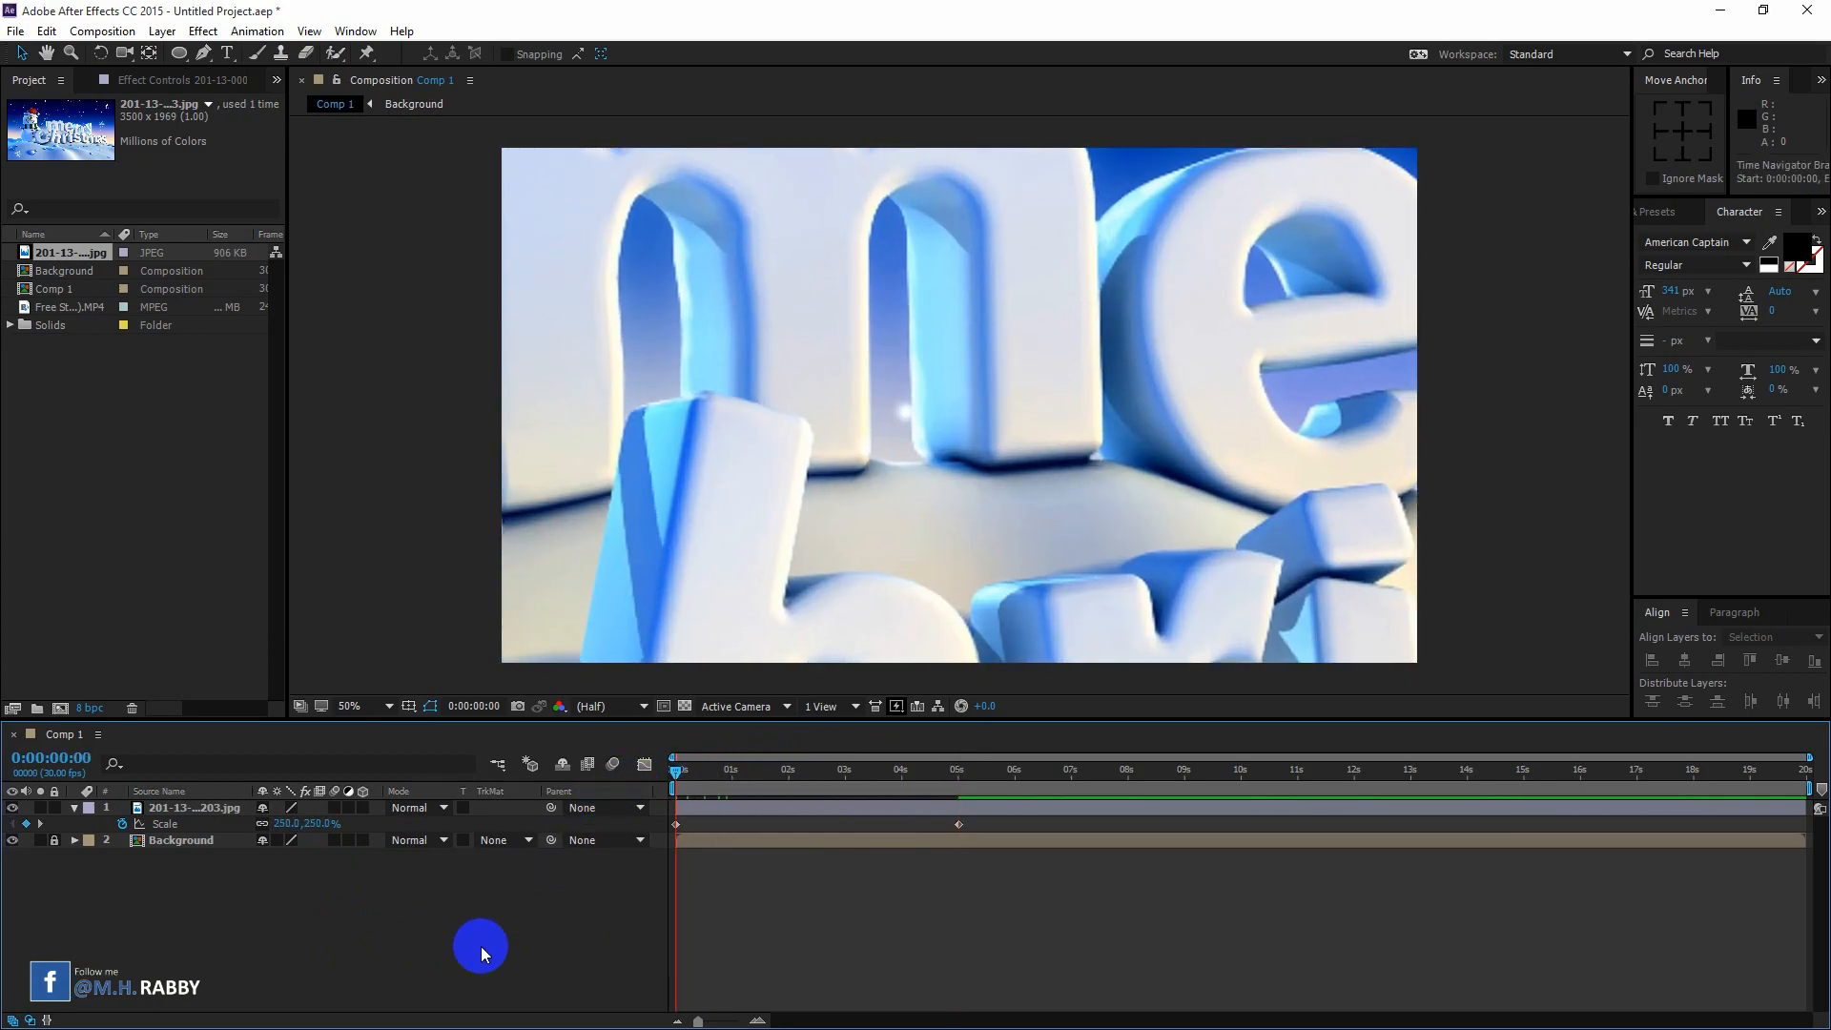
pyautogui.press('space')
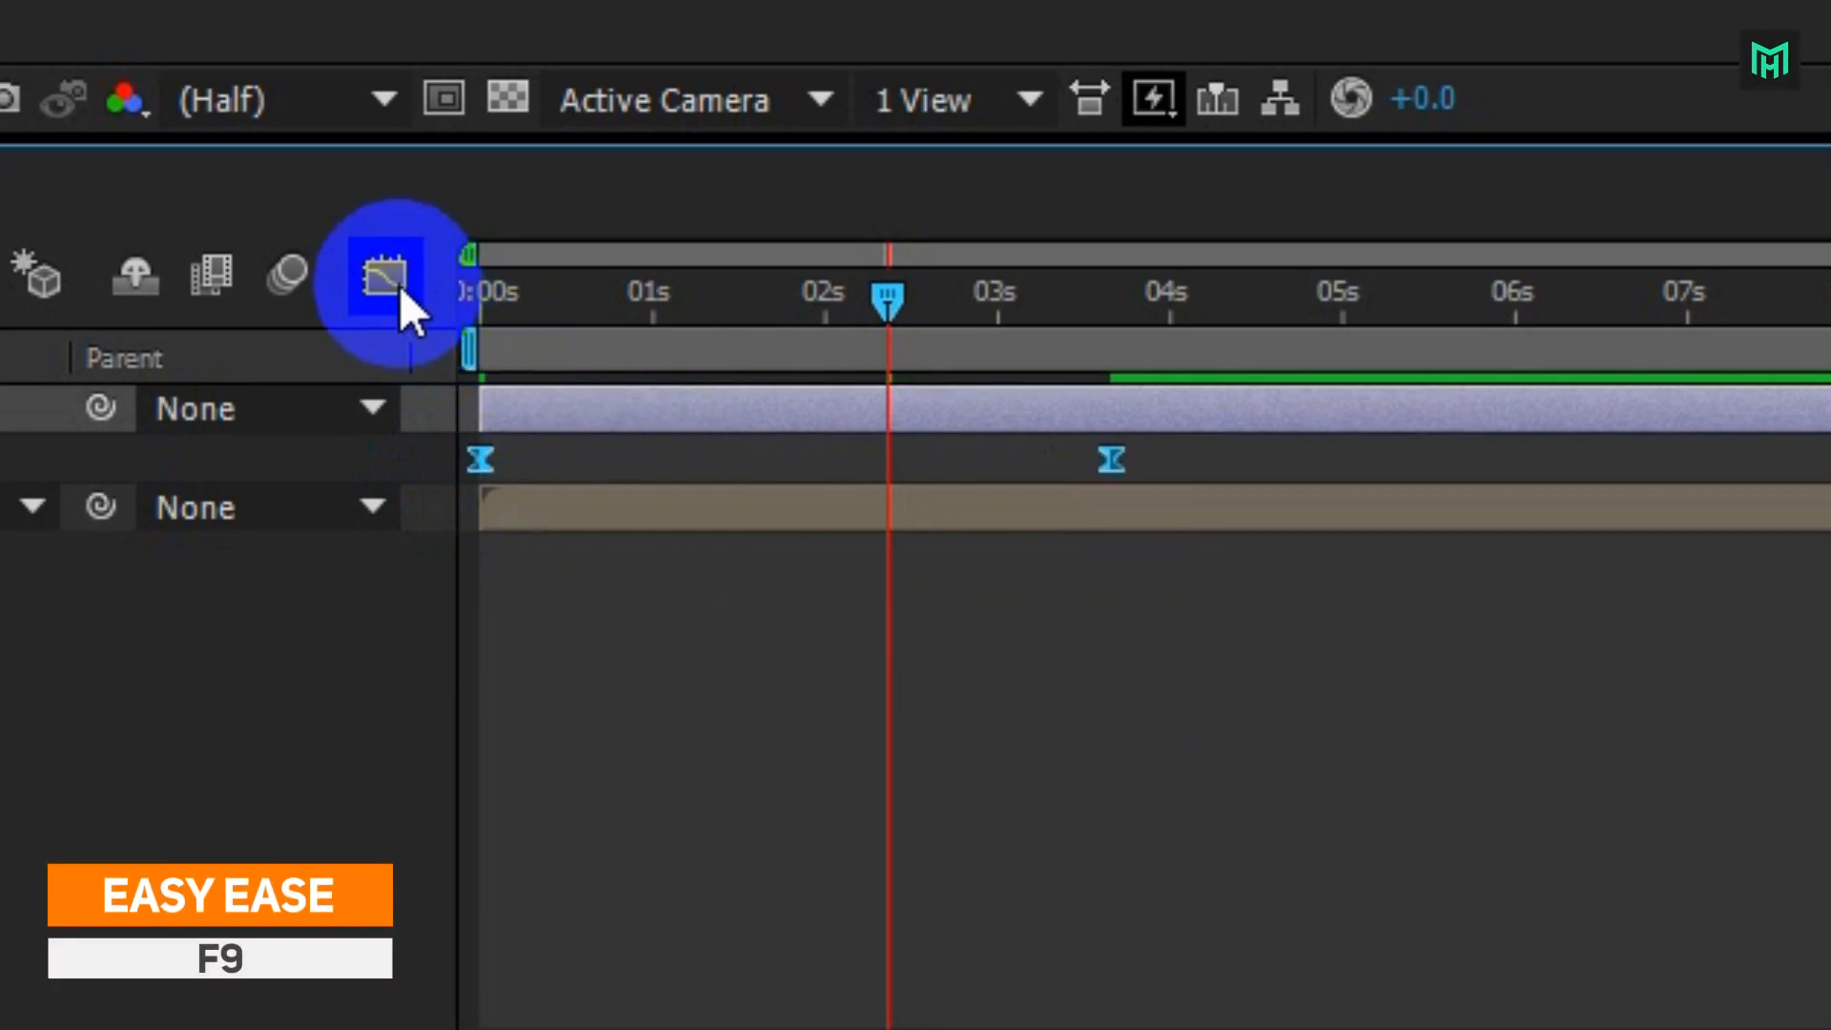
# - Ease the image's Scale keyframes in the Graph Editor, then return to the layer timeline
pyautogui.click(383, 276)
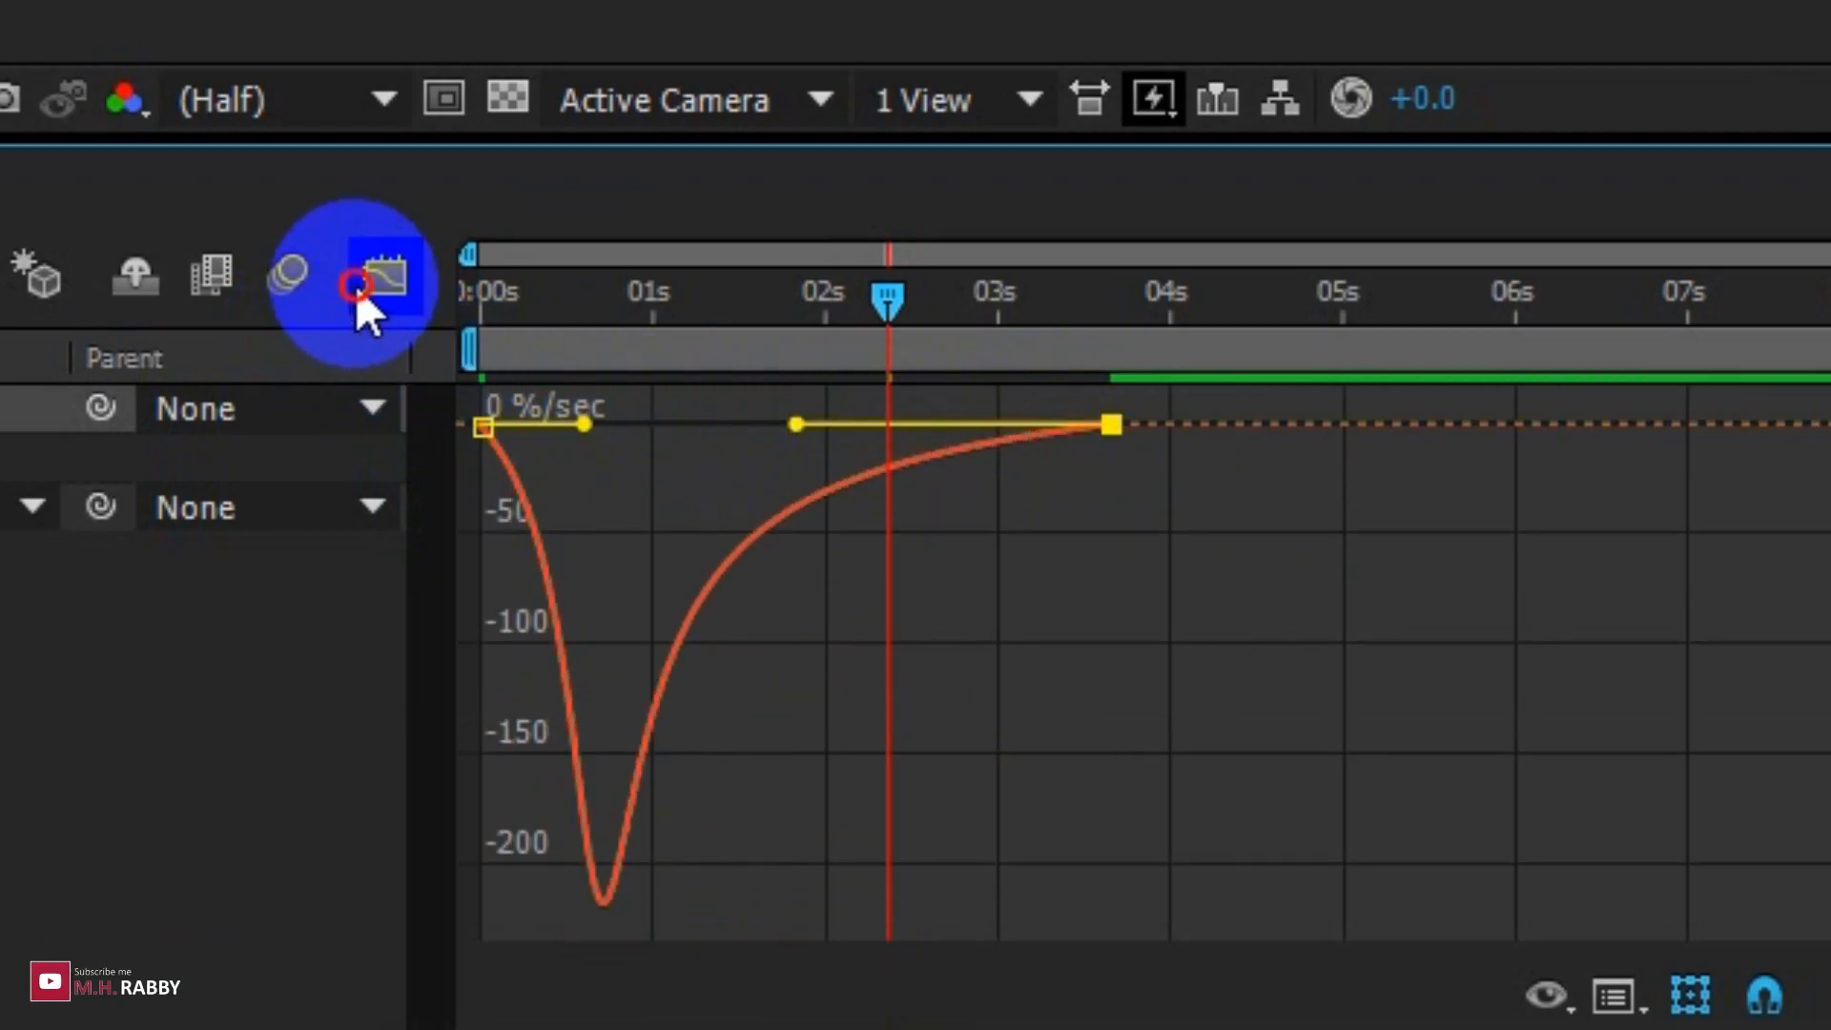
pyautogui.click(384, 275)
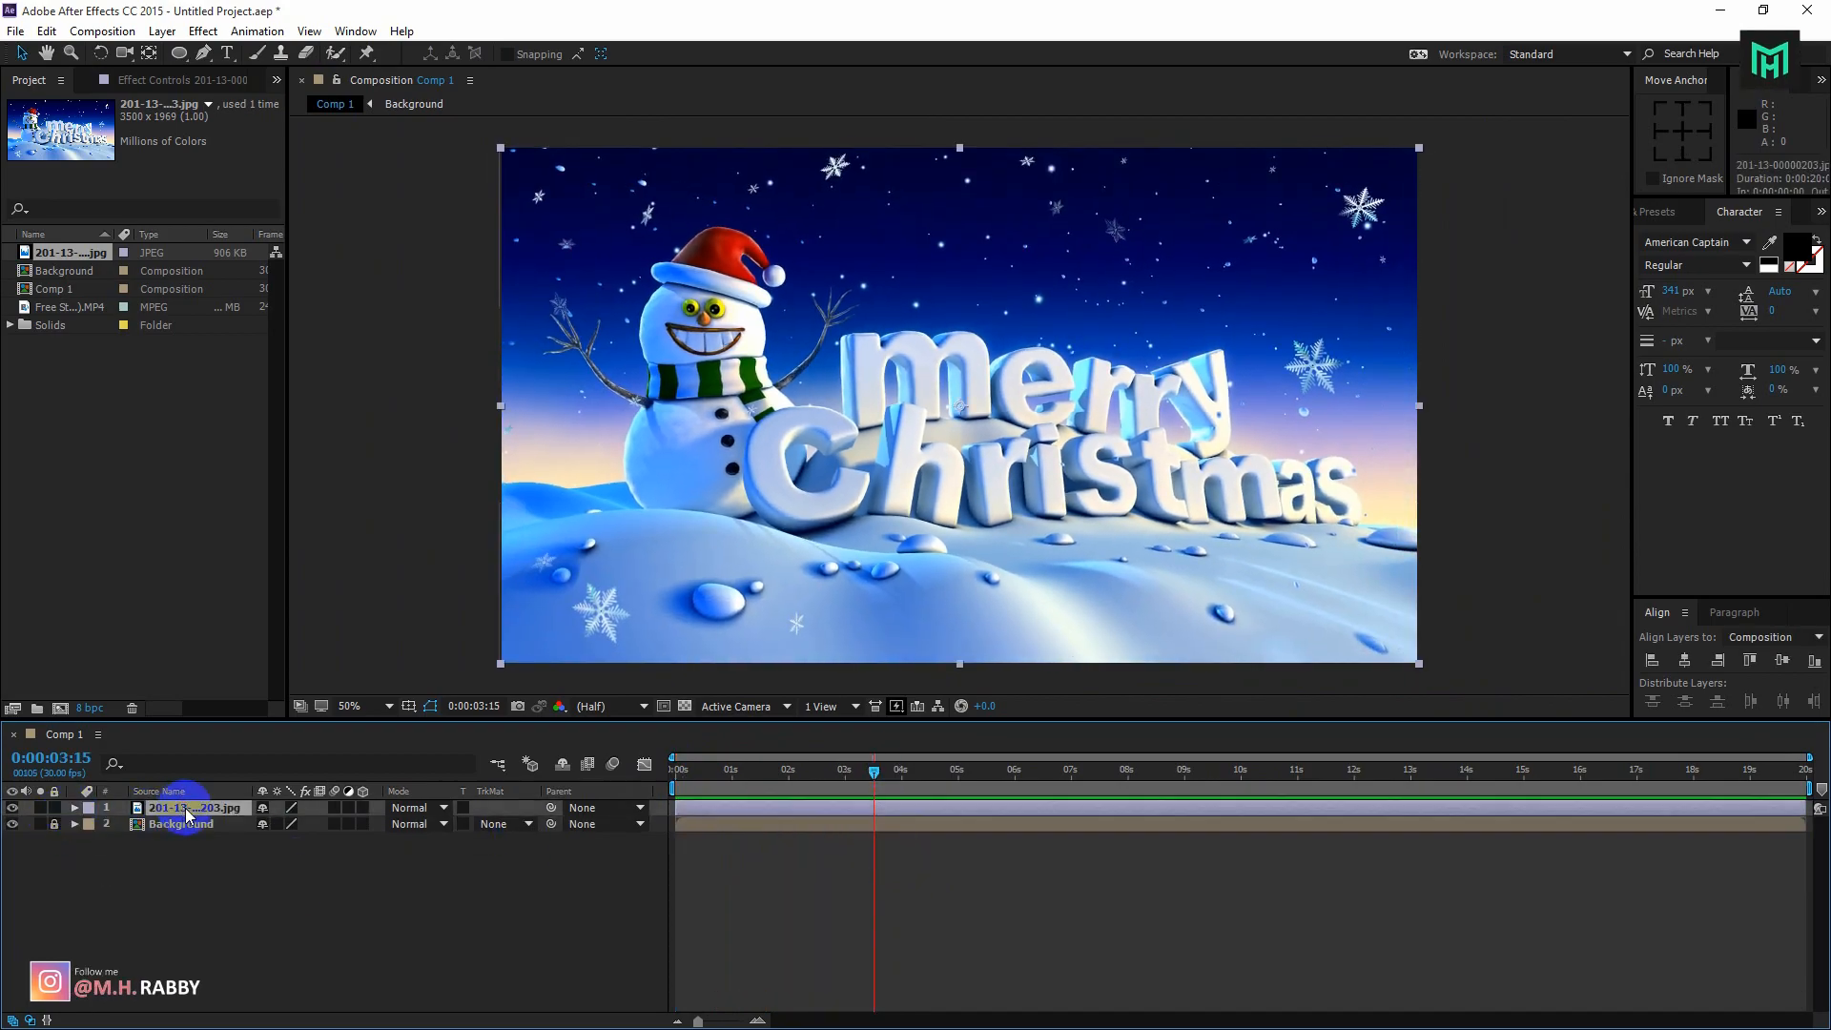
pyautogui.click(131, 534)
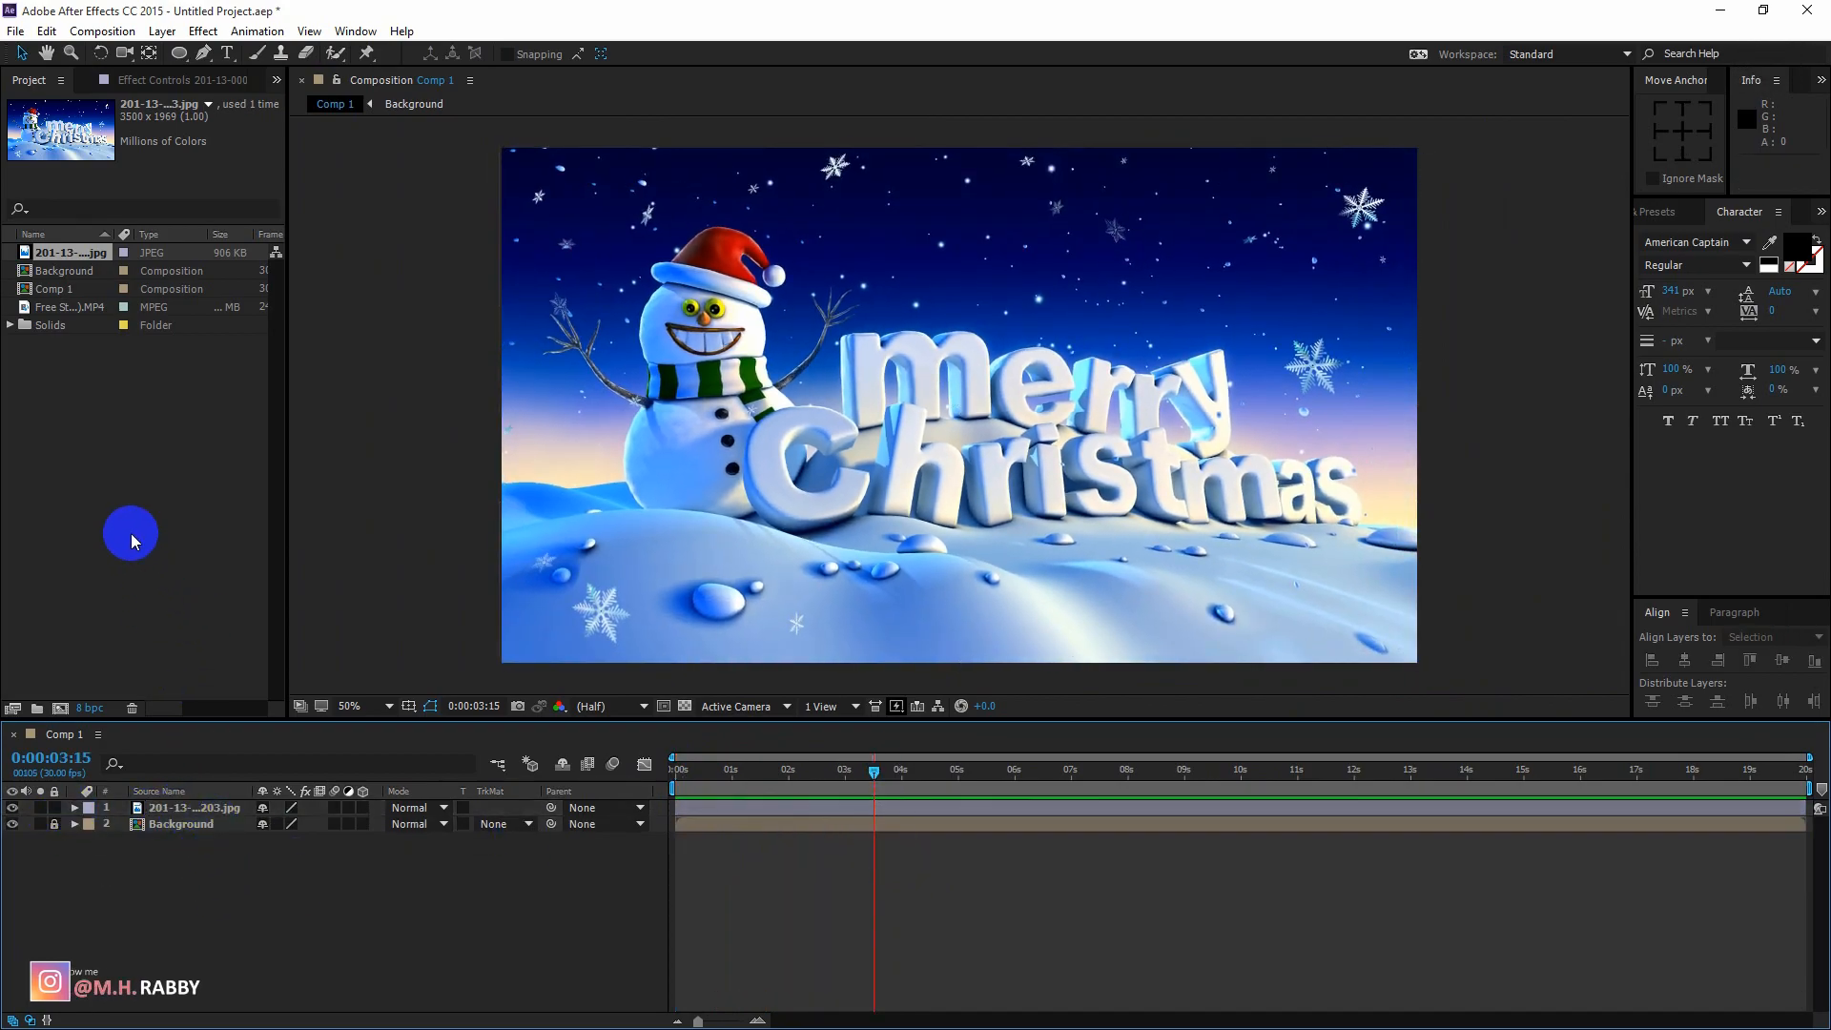
pyautogui.click(70, 306)
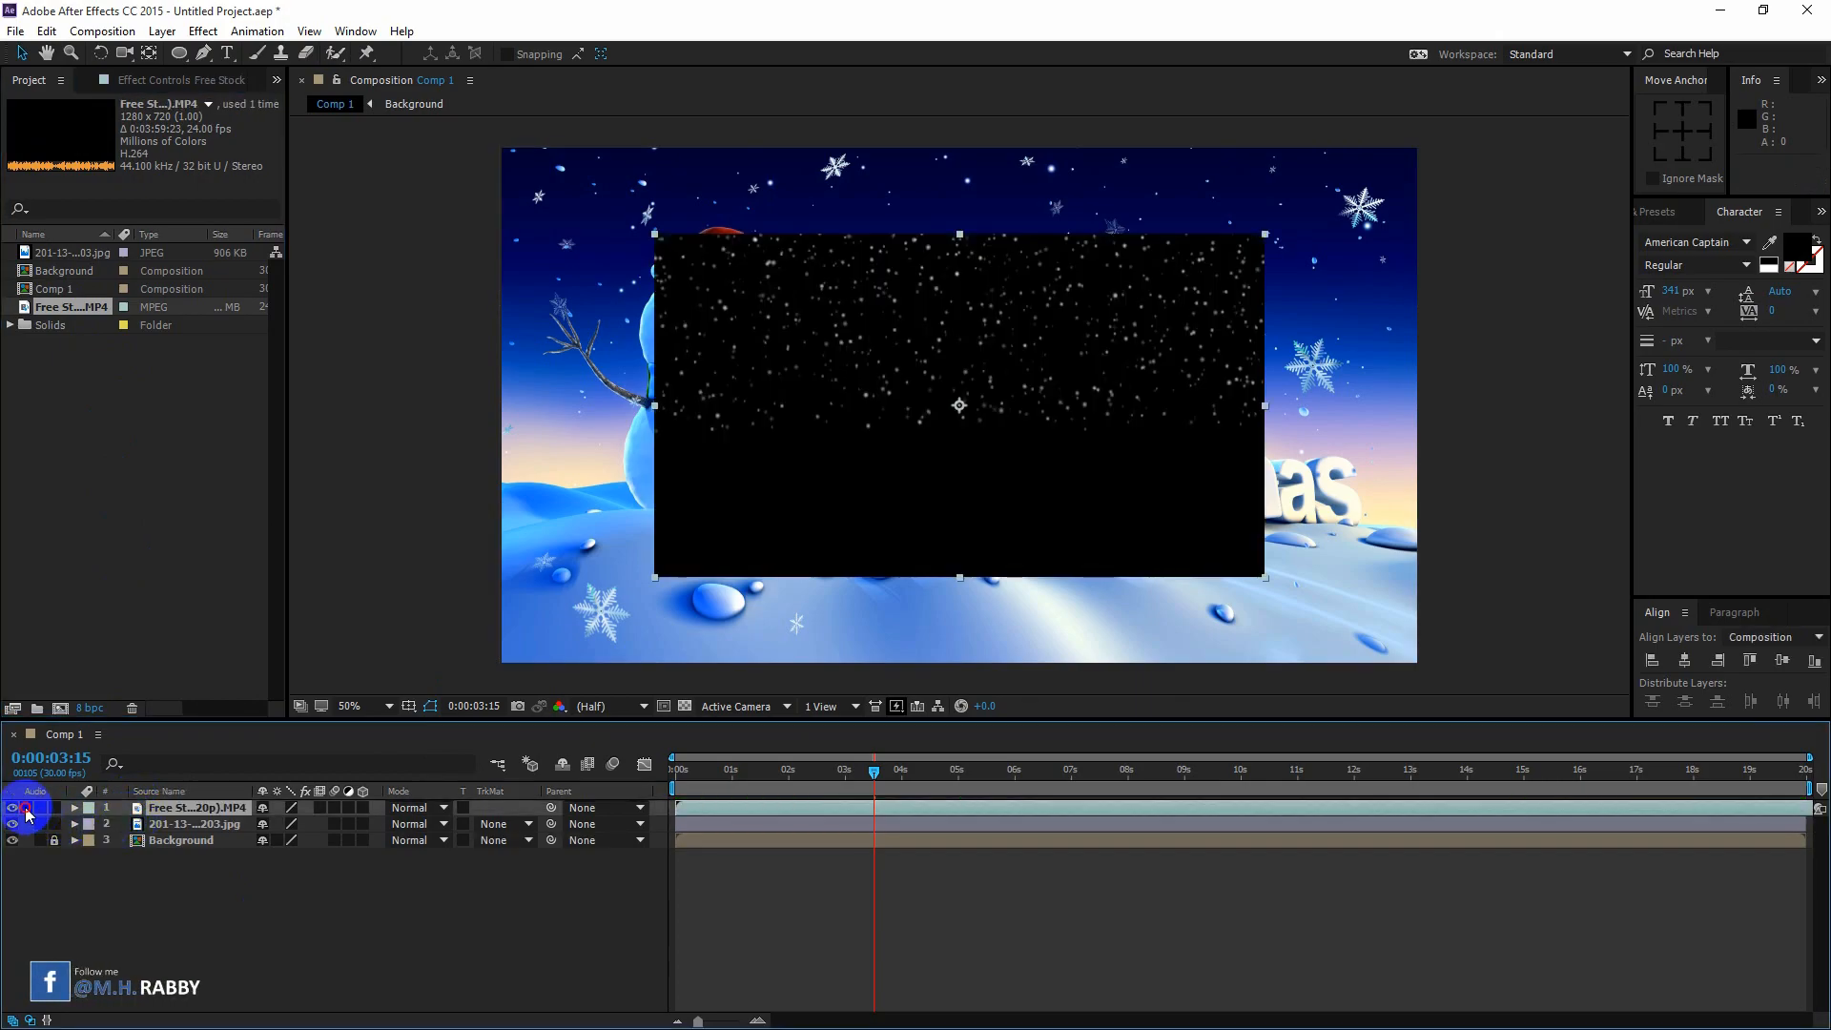
# - Reveal the Scale of the Free Stock snowfall layer to enlarge it to fill the frame
pyautogui.click(13, 807)
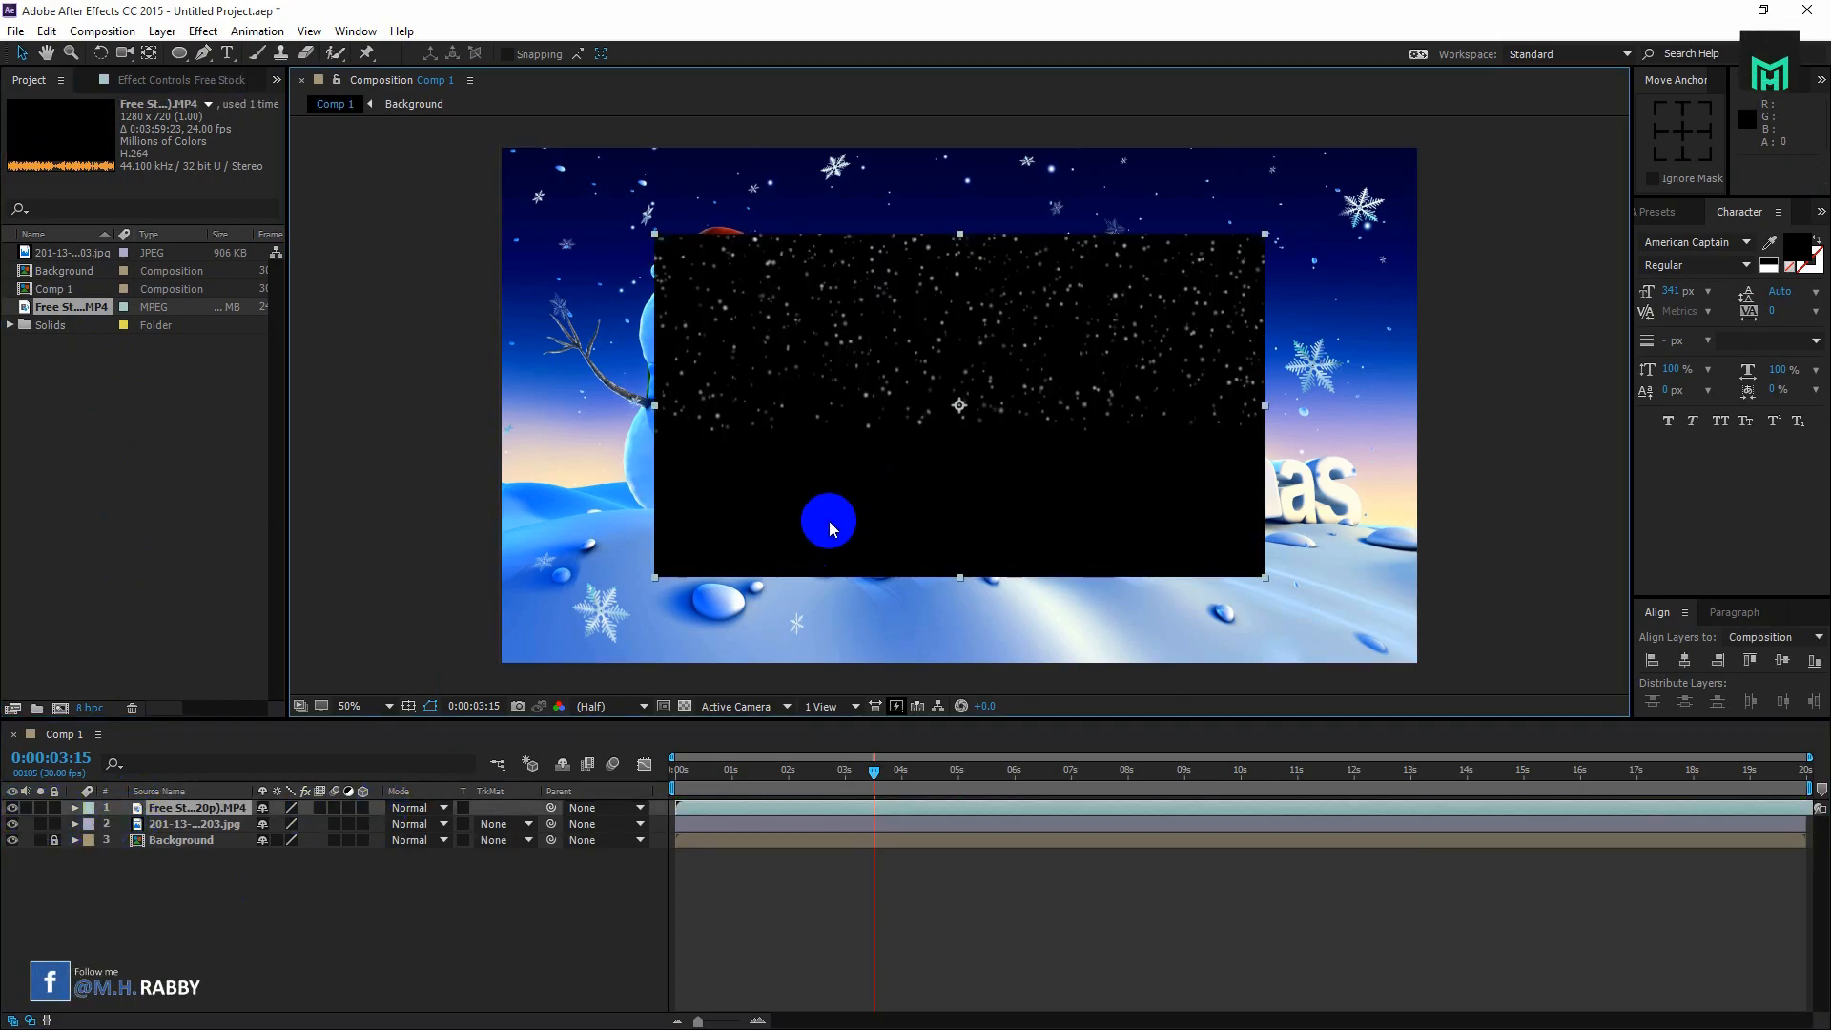
pyautogui.moveTo(1167, 681)
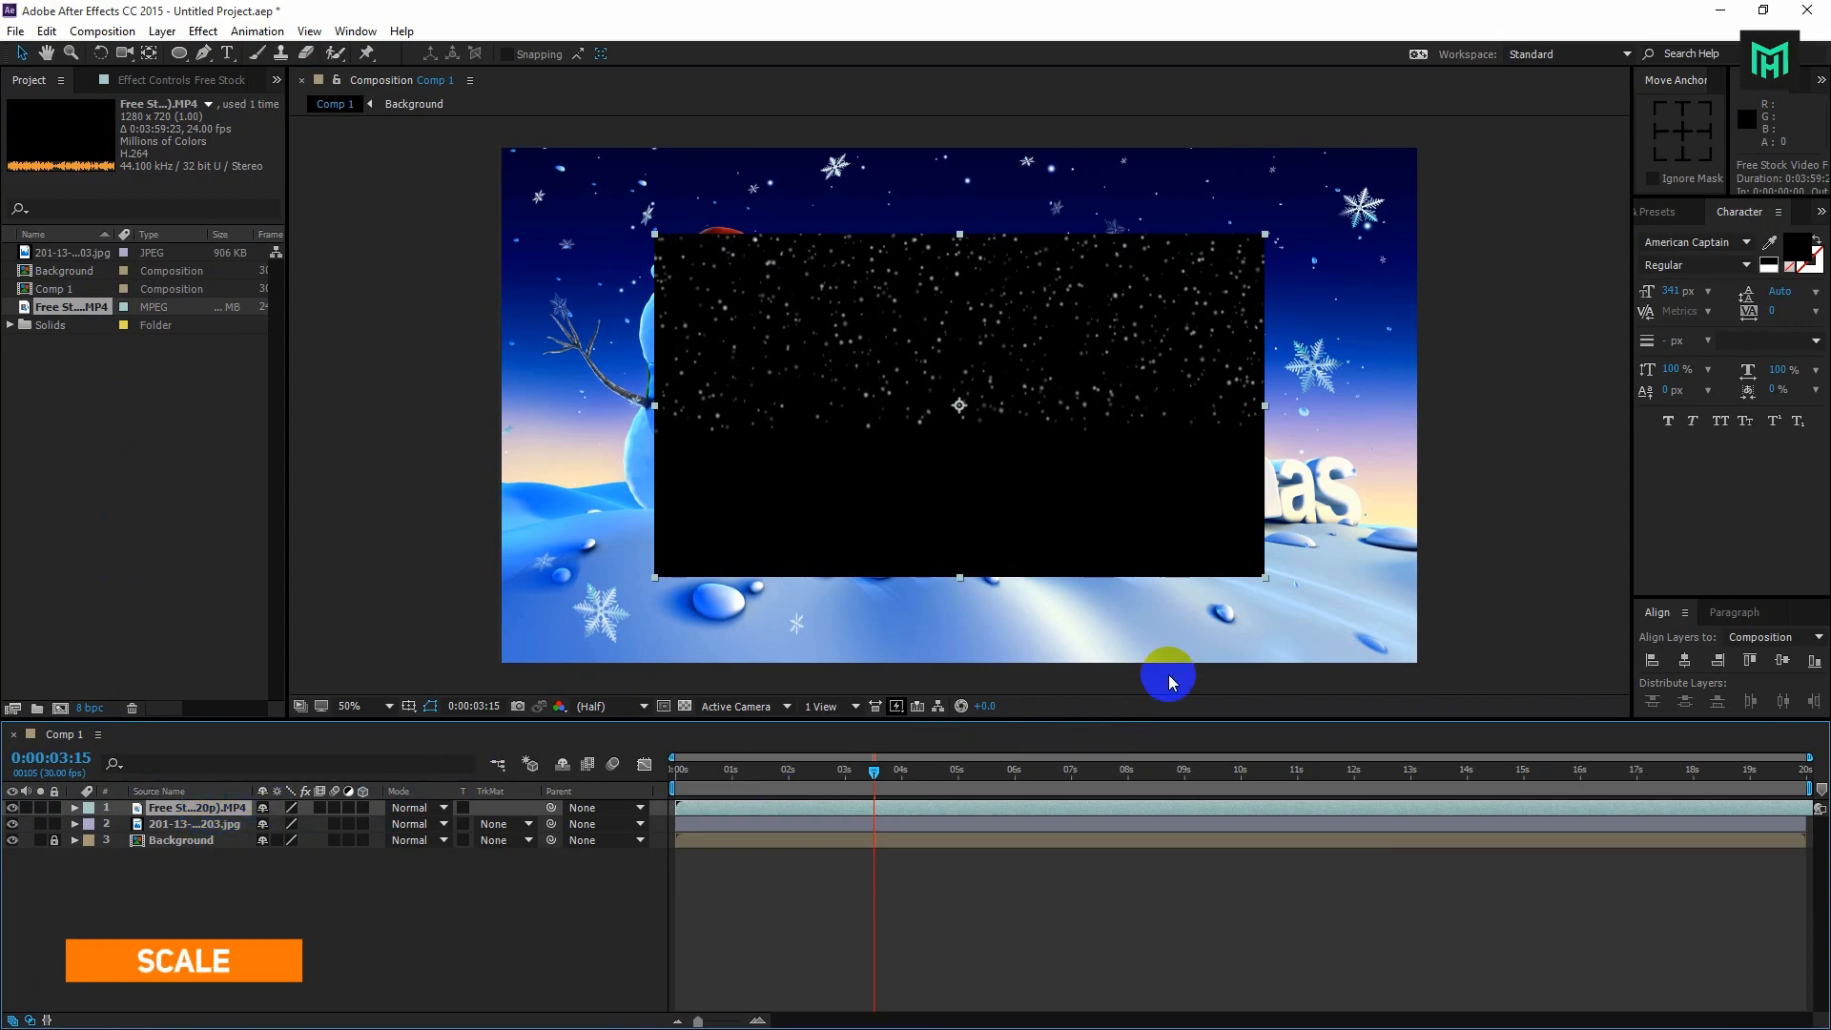
pyautogui.press('s')
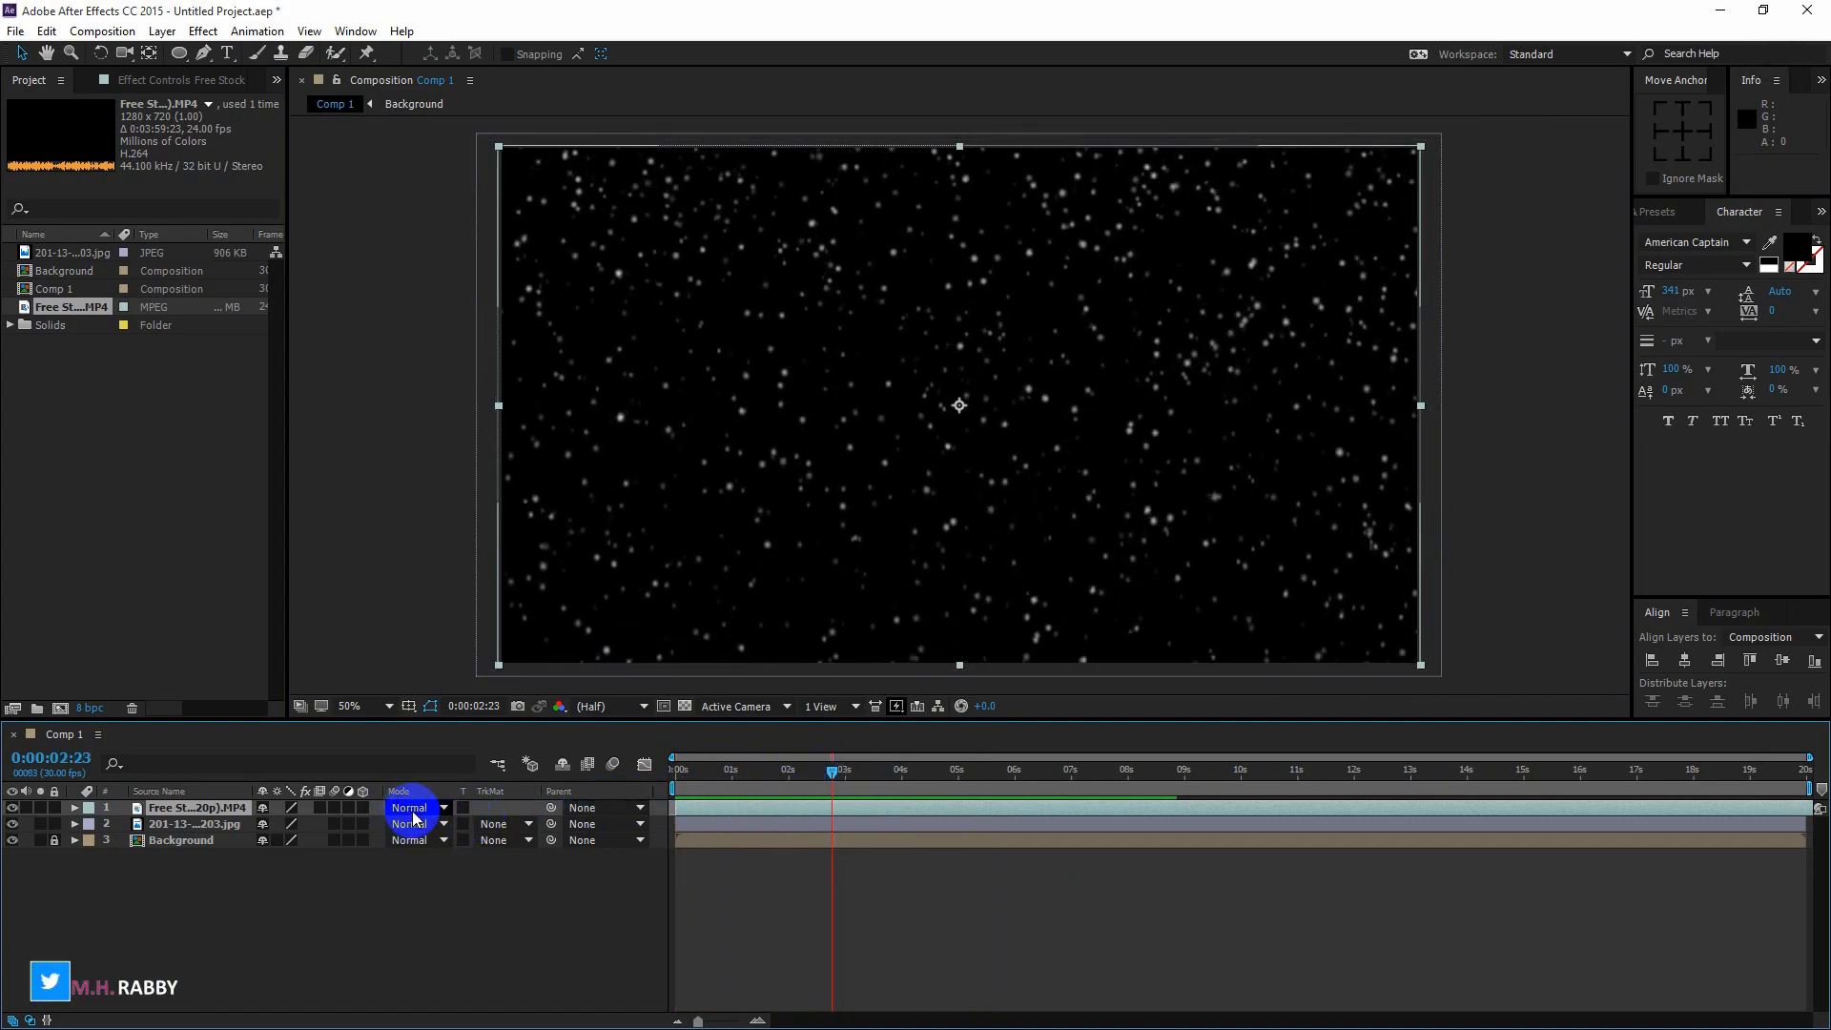
# - Set the snow footage's blending mode to Screen and scrub back to about 3 seconds
pyautogui.click(412, 807)
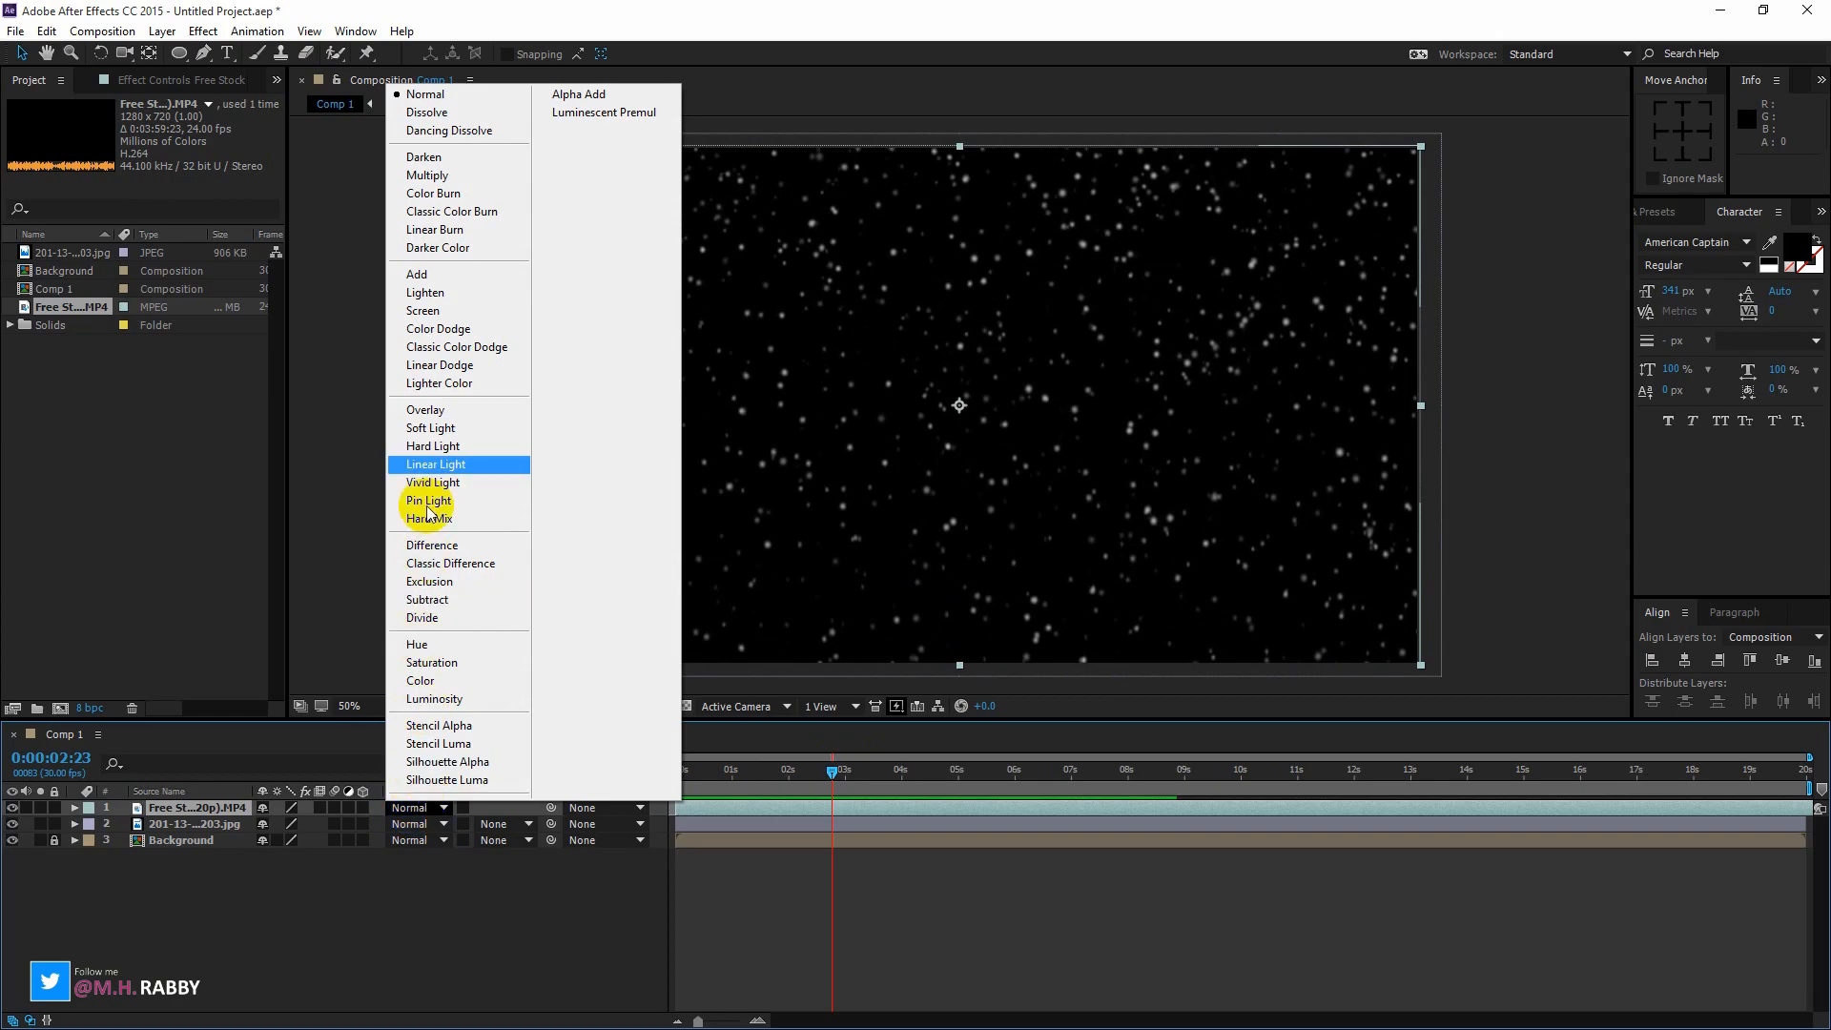
pyautogui.moveTo(423, 311)
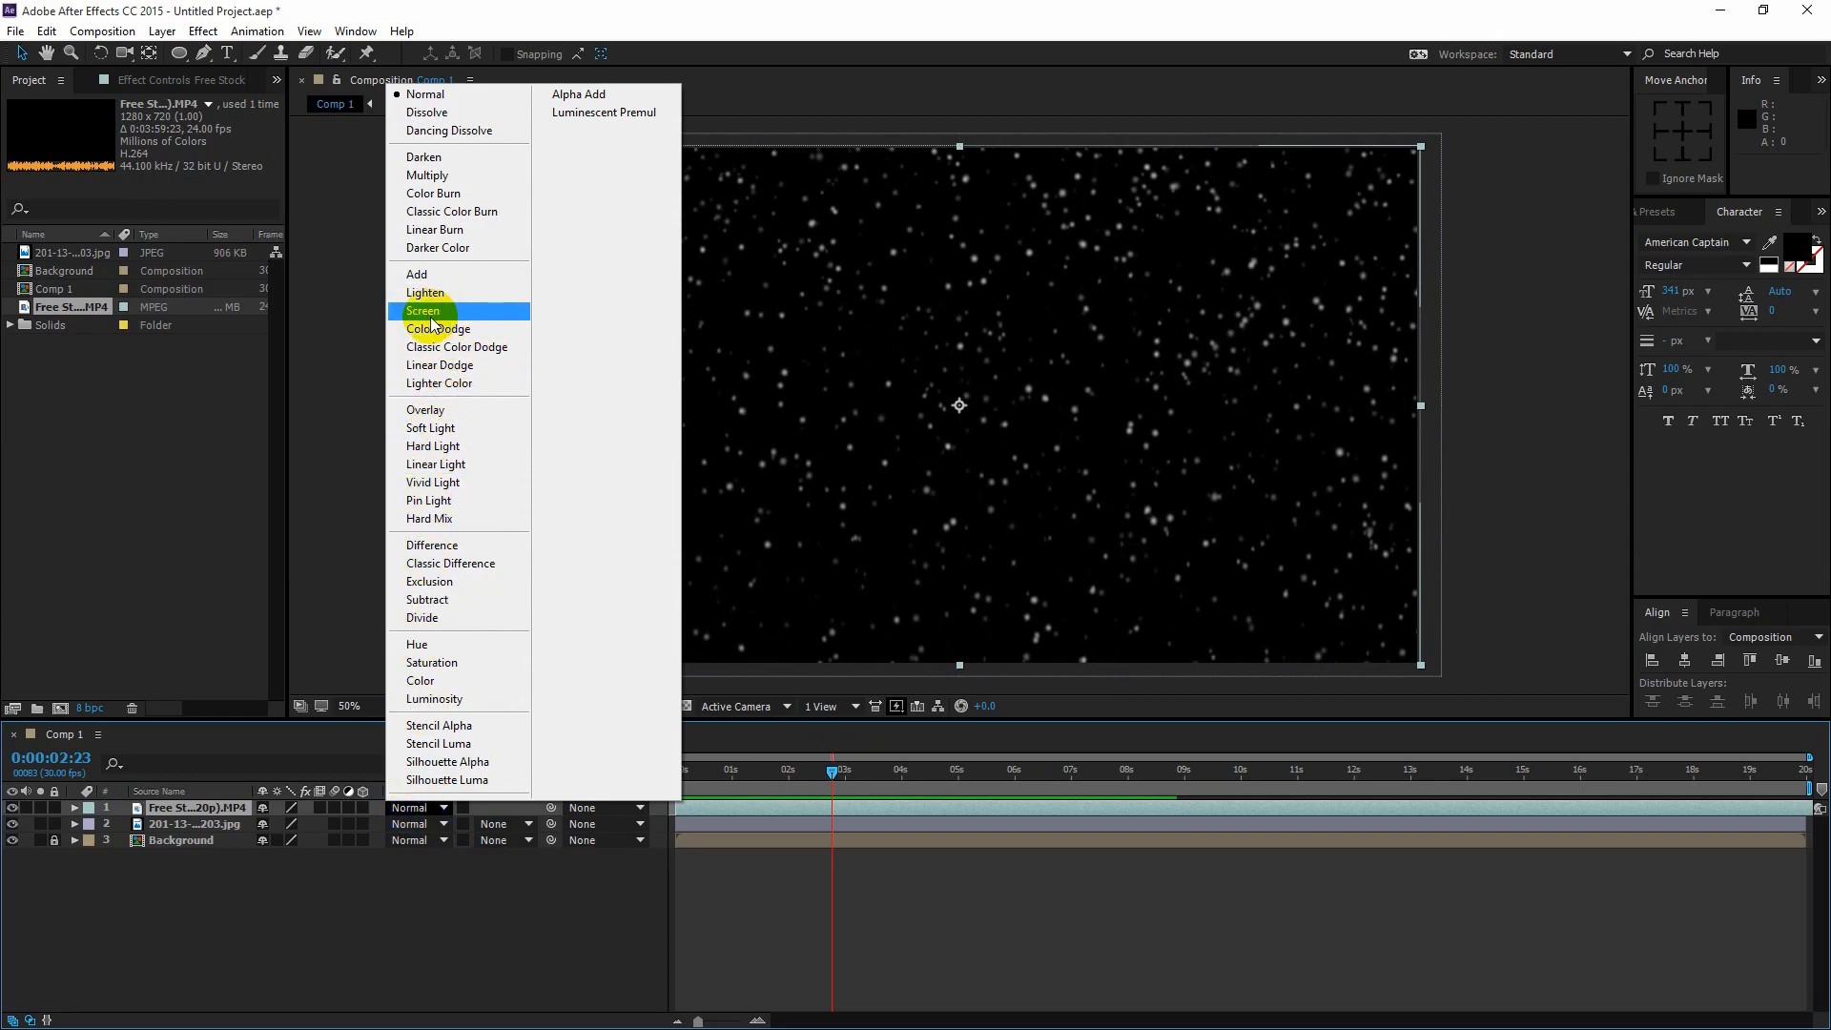
pyautogui.click(424, 311)
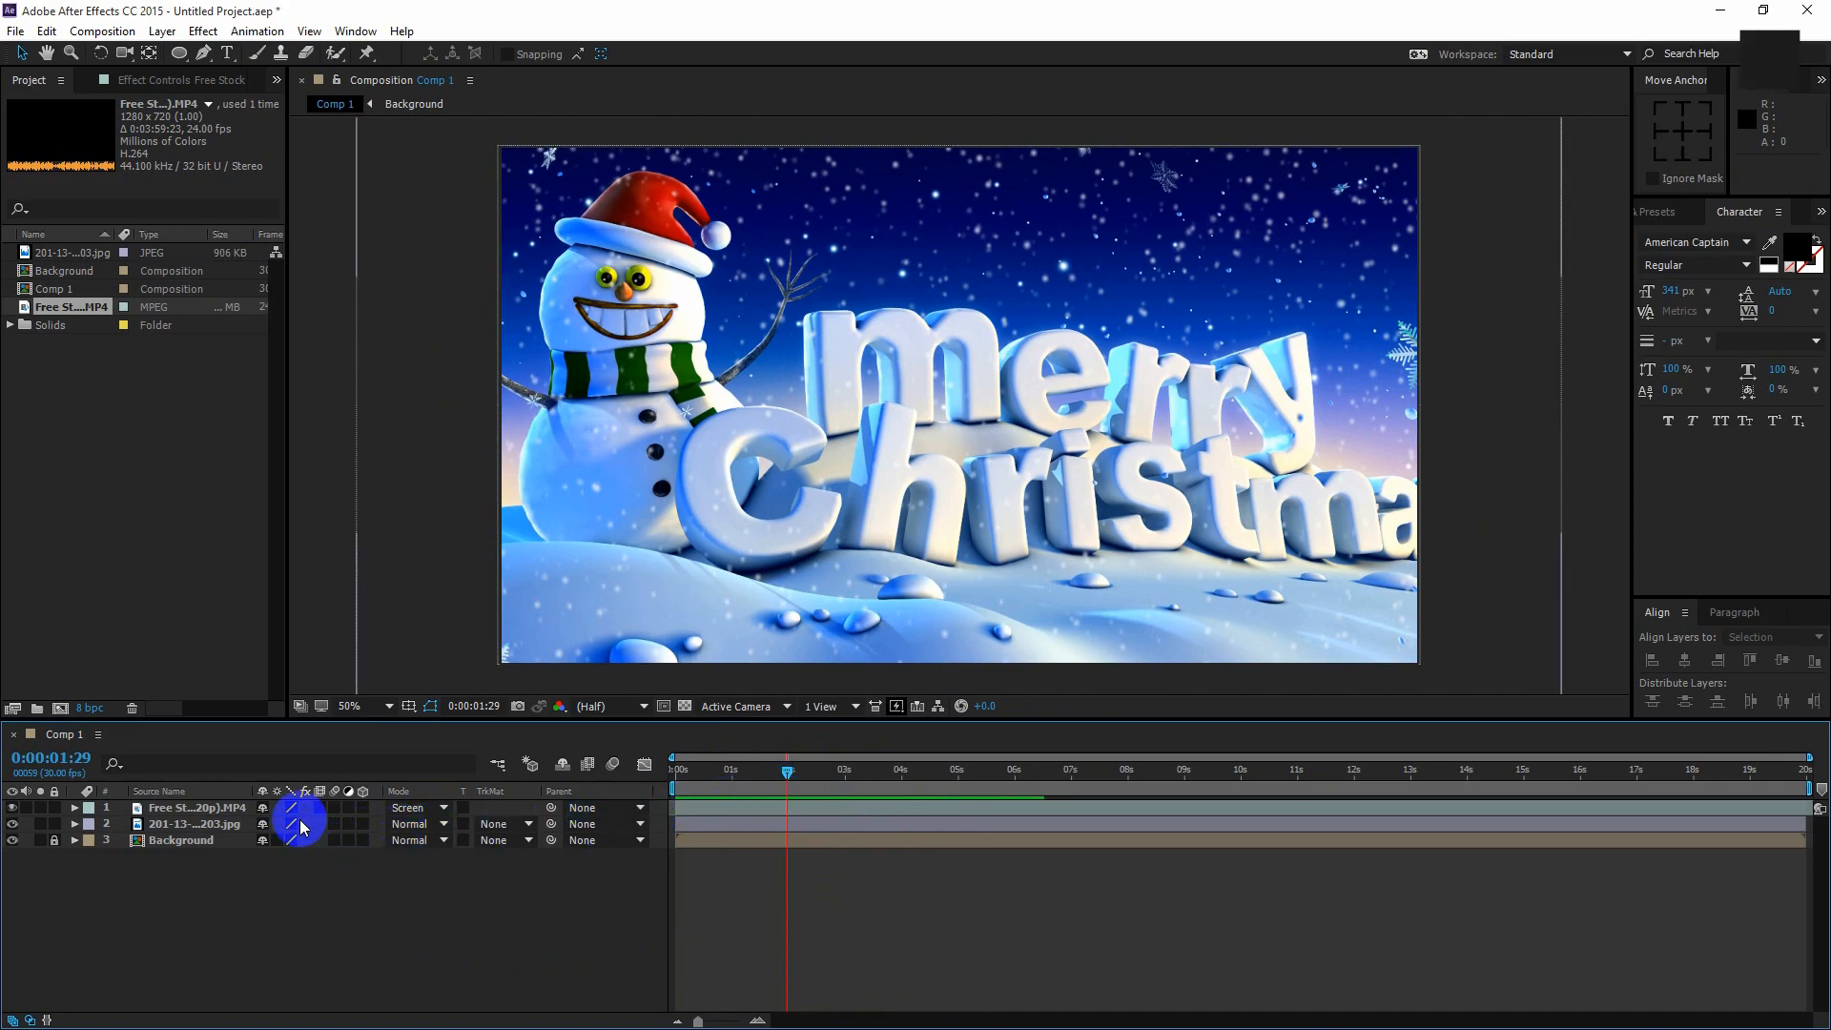
pyautogui.moveTo(336, 824)
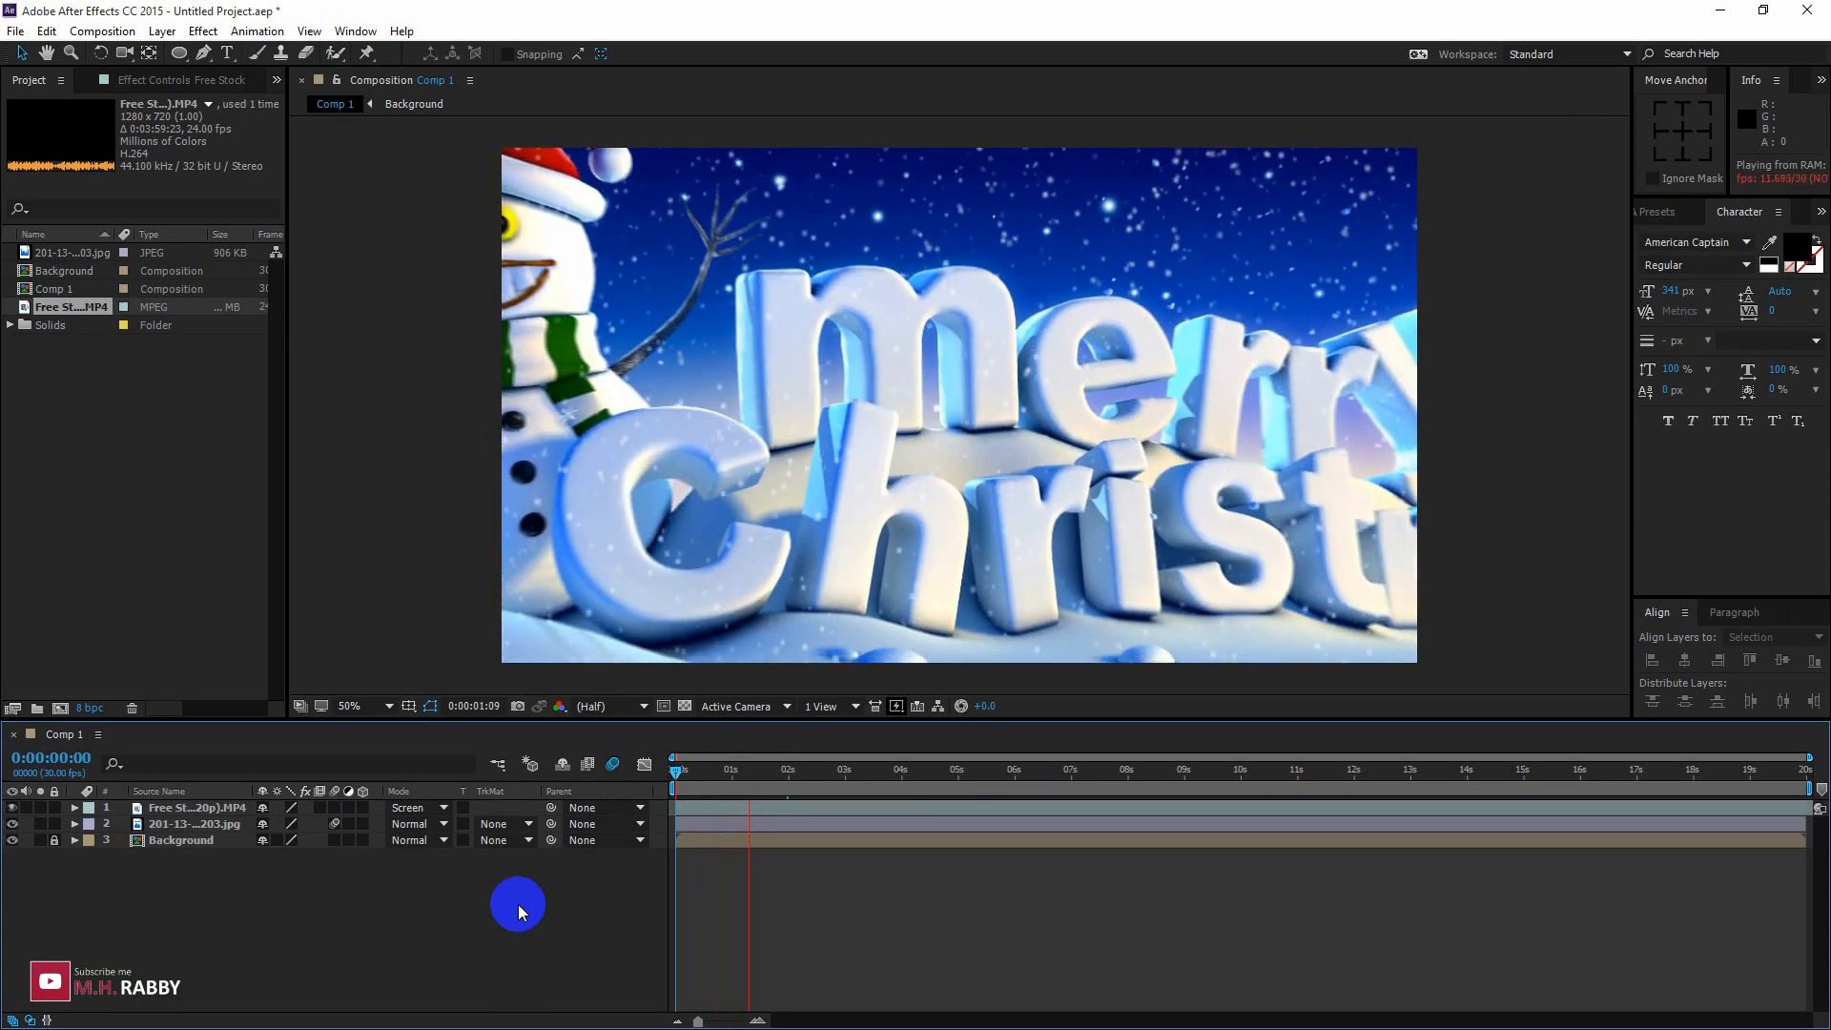
pyautogui.click(736, 786)
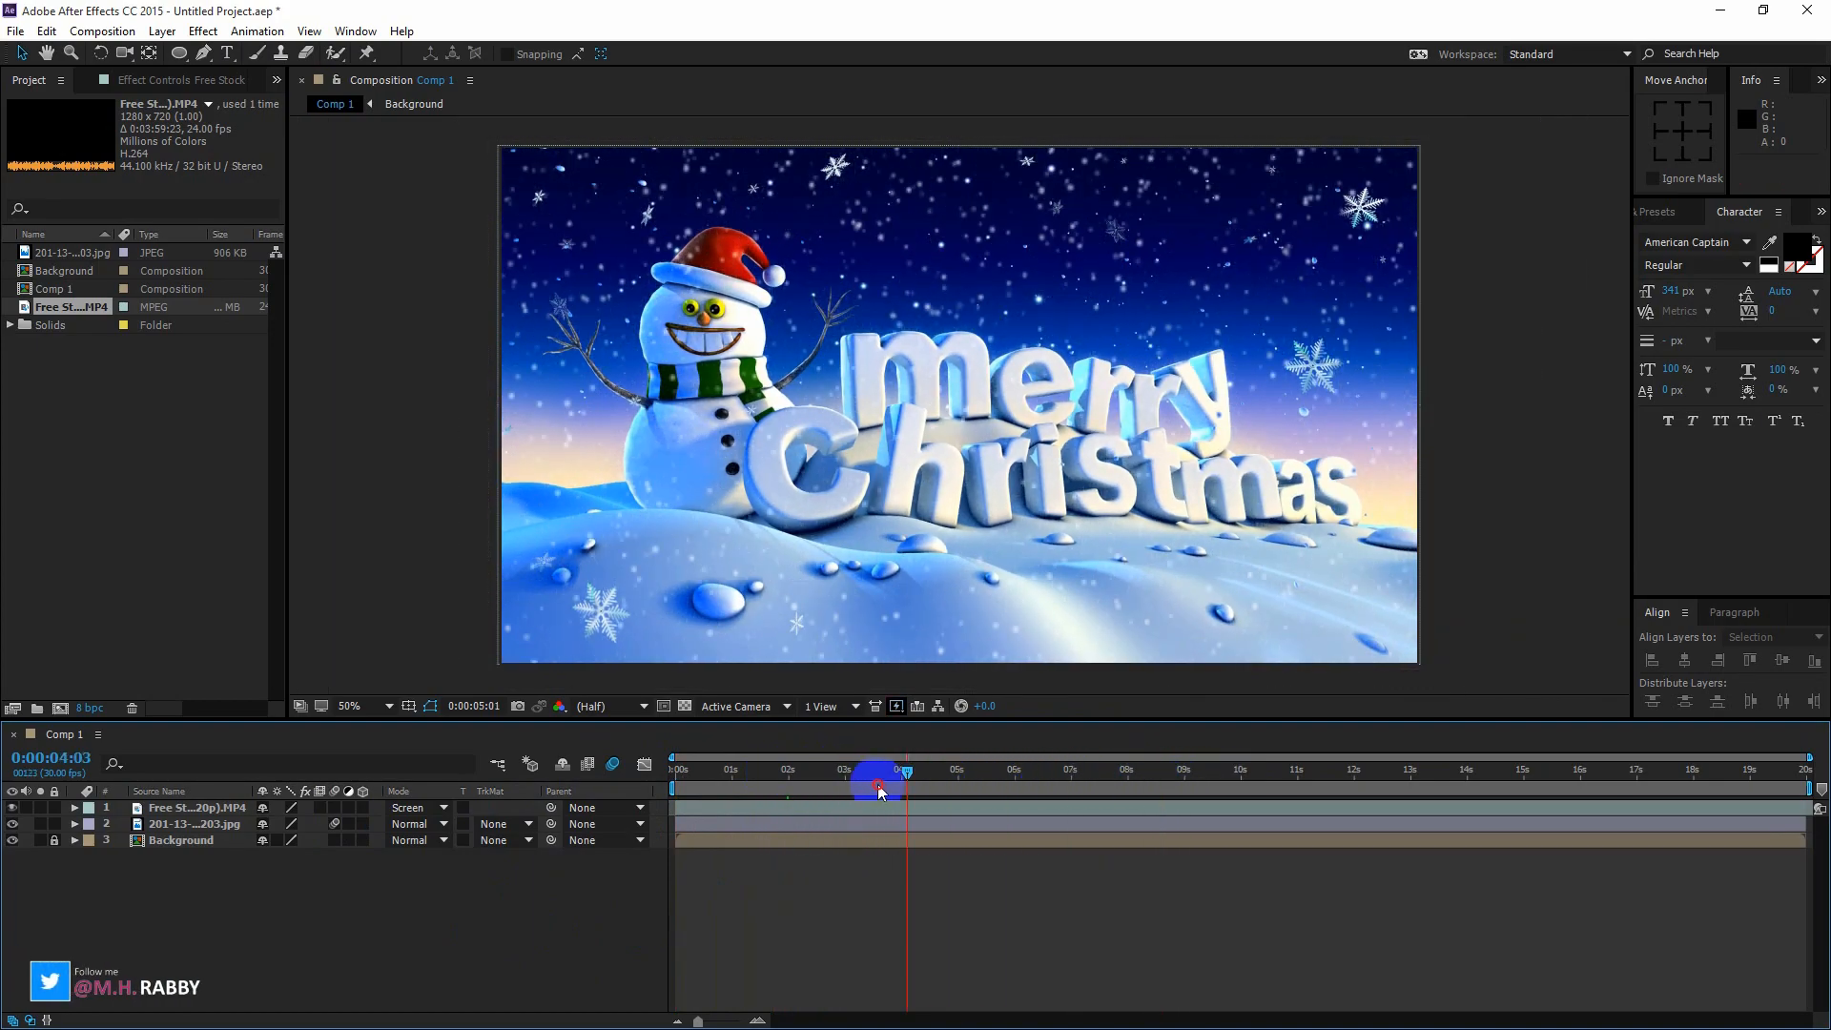
pyautogui.click(196, 807)
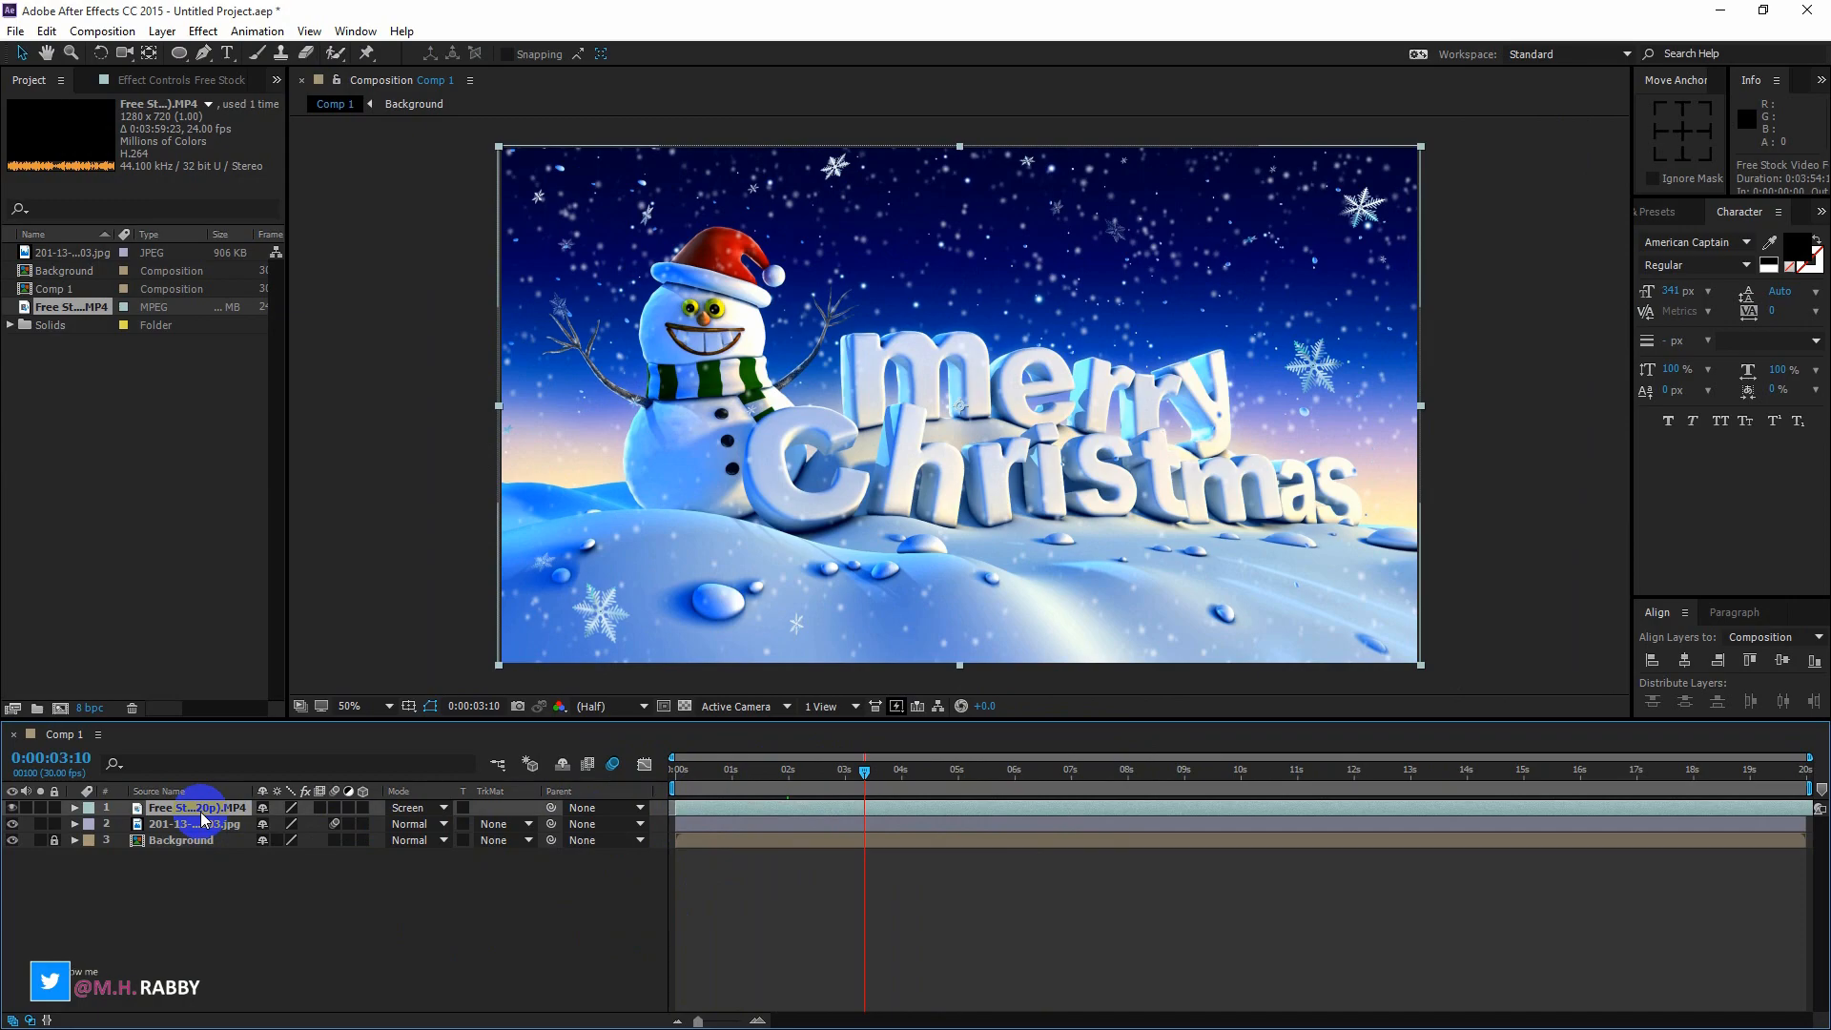
# - Pre-compose the snow footage and Christmas image into a layer named Stock
pyautogui.click(193, 824)
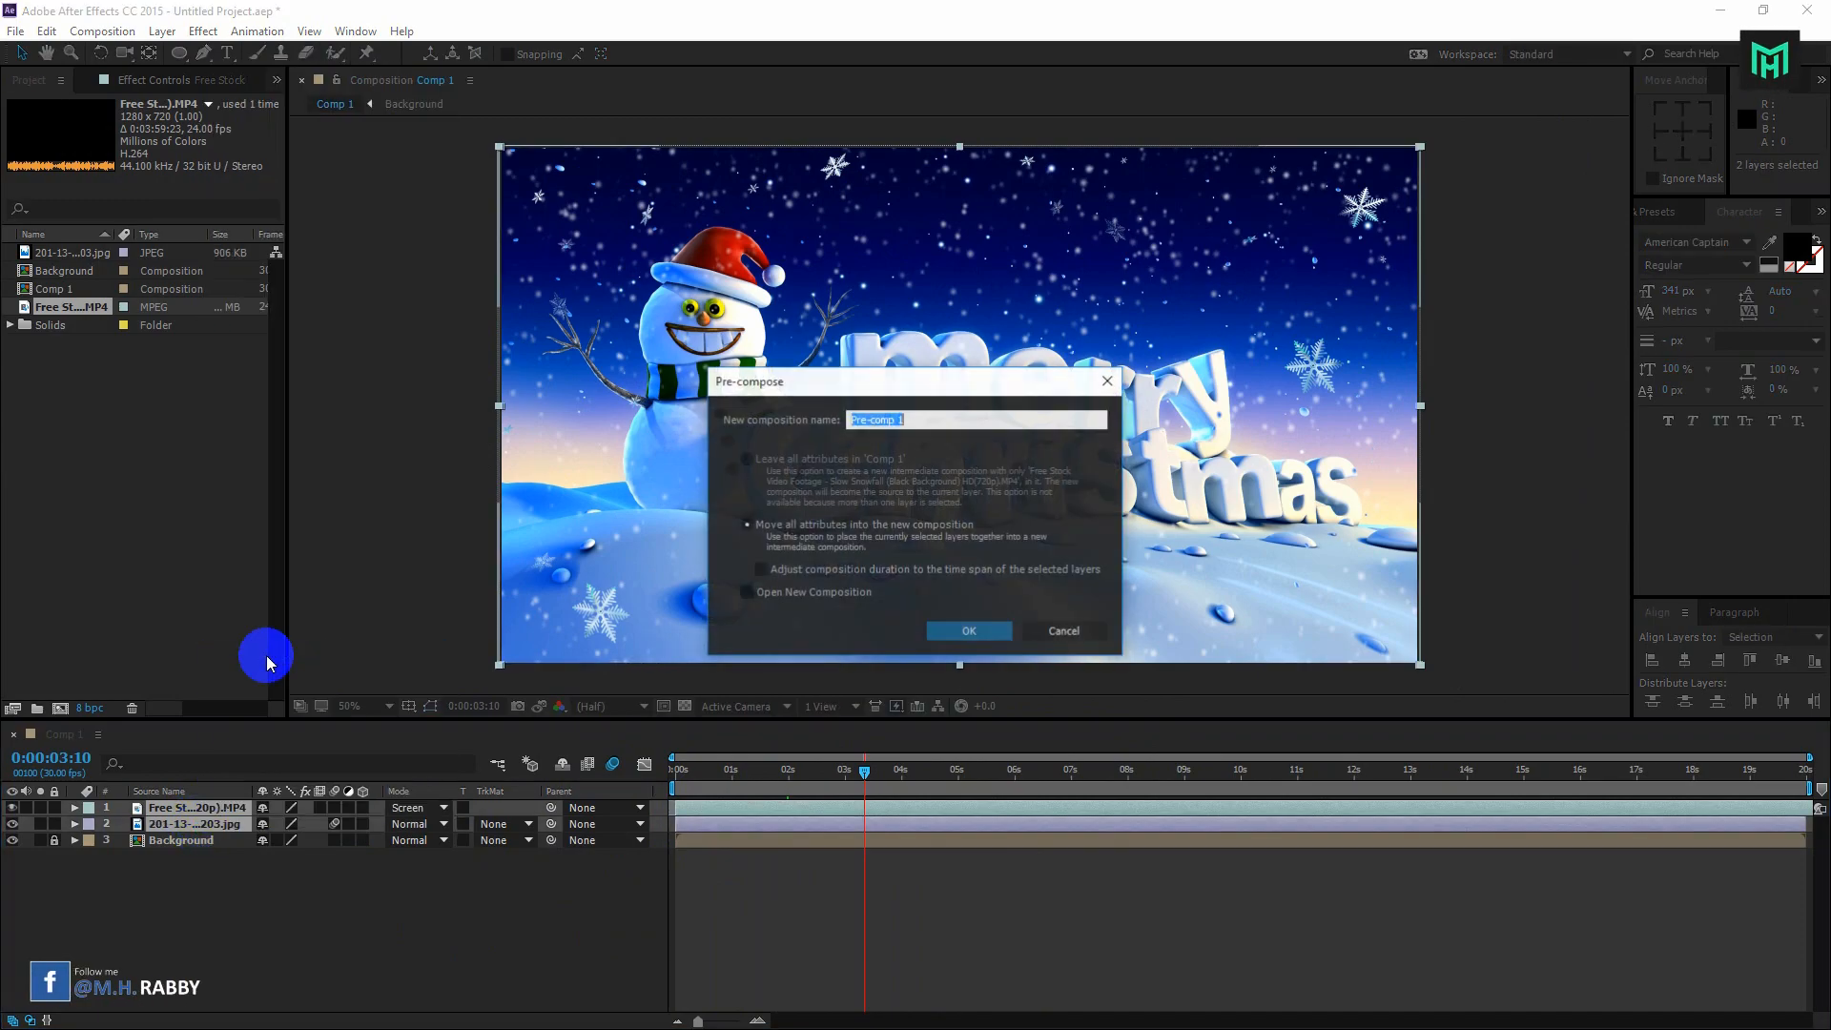
pyautogui.write('S')
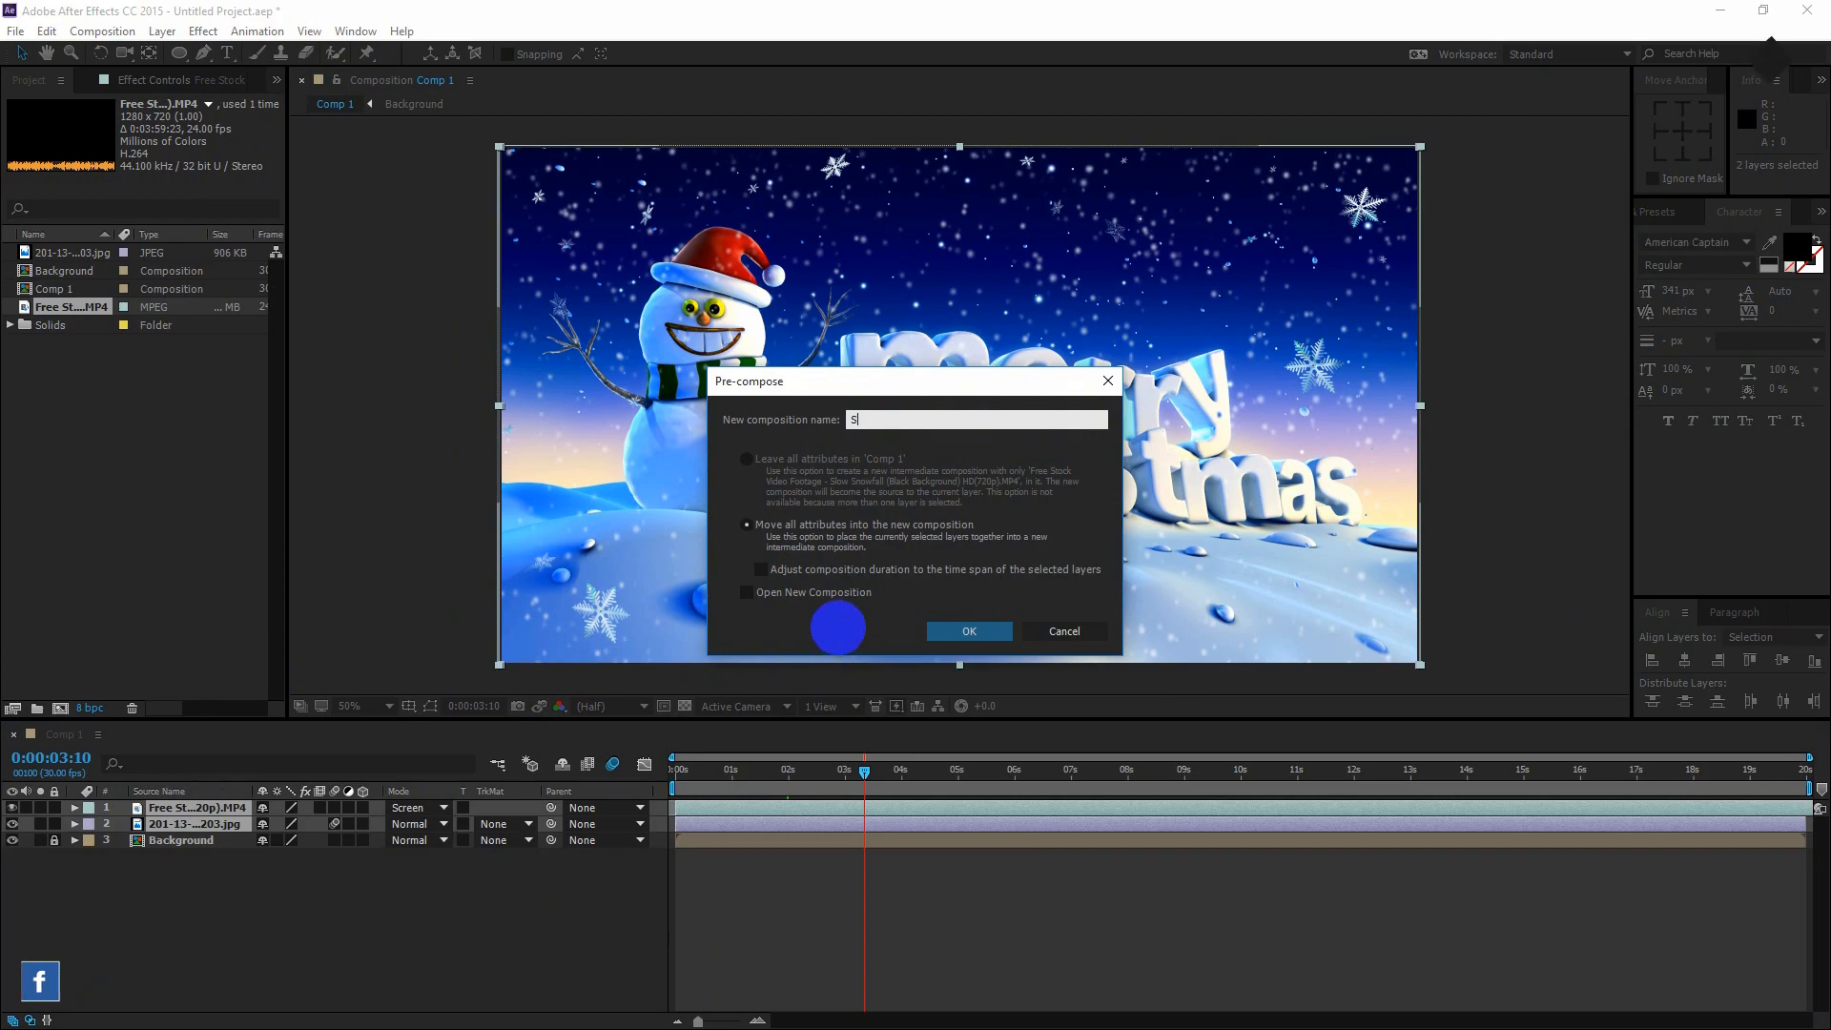
pyautogui.write('tock')
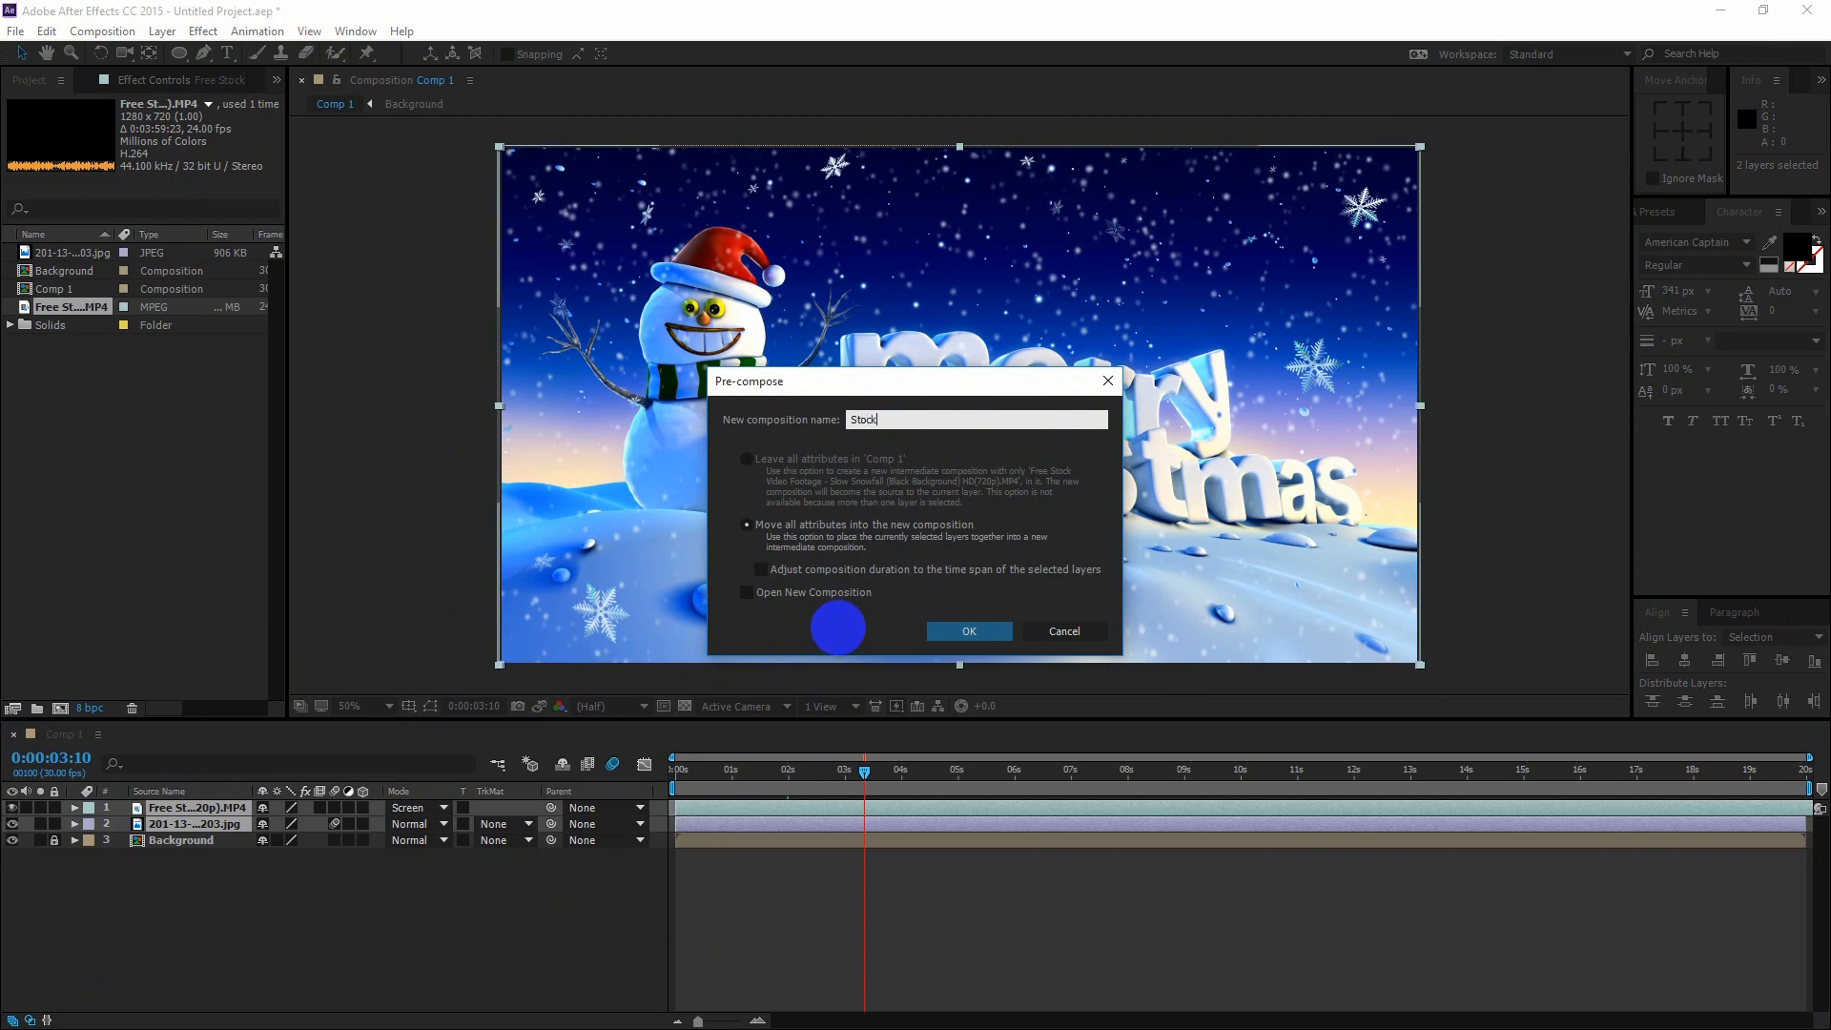
pyautogui.moveTo(966, 631)
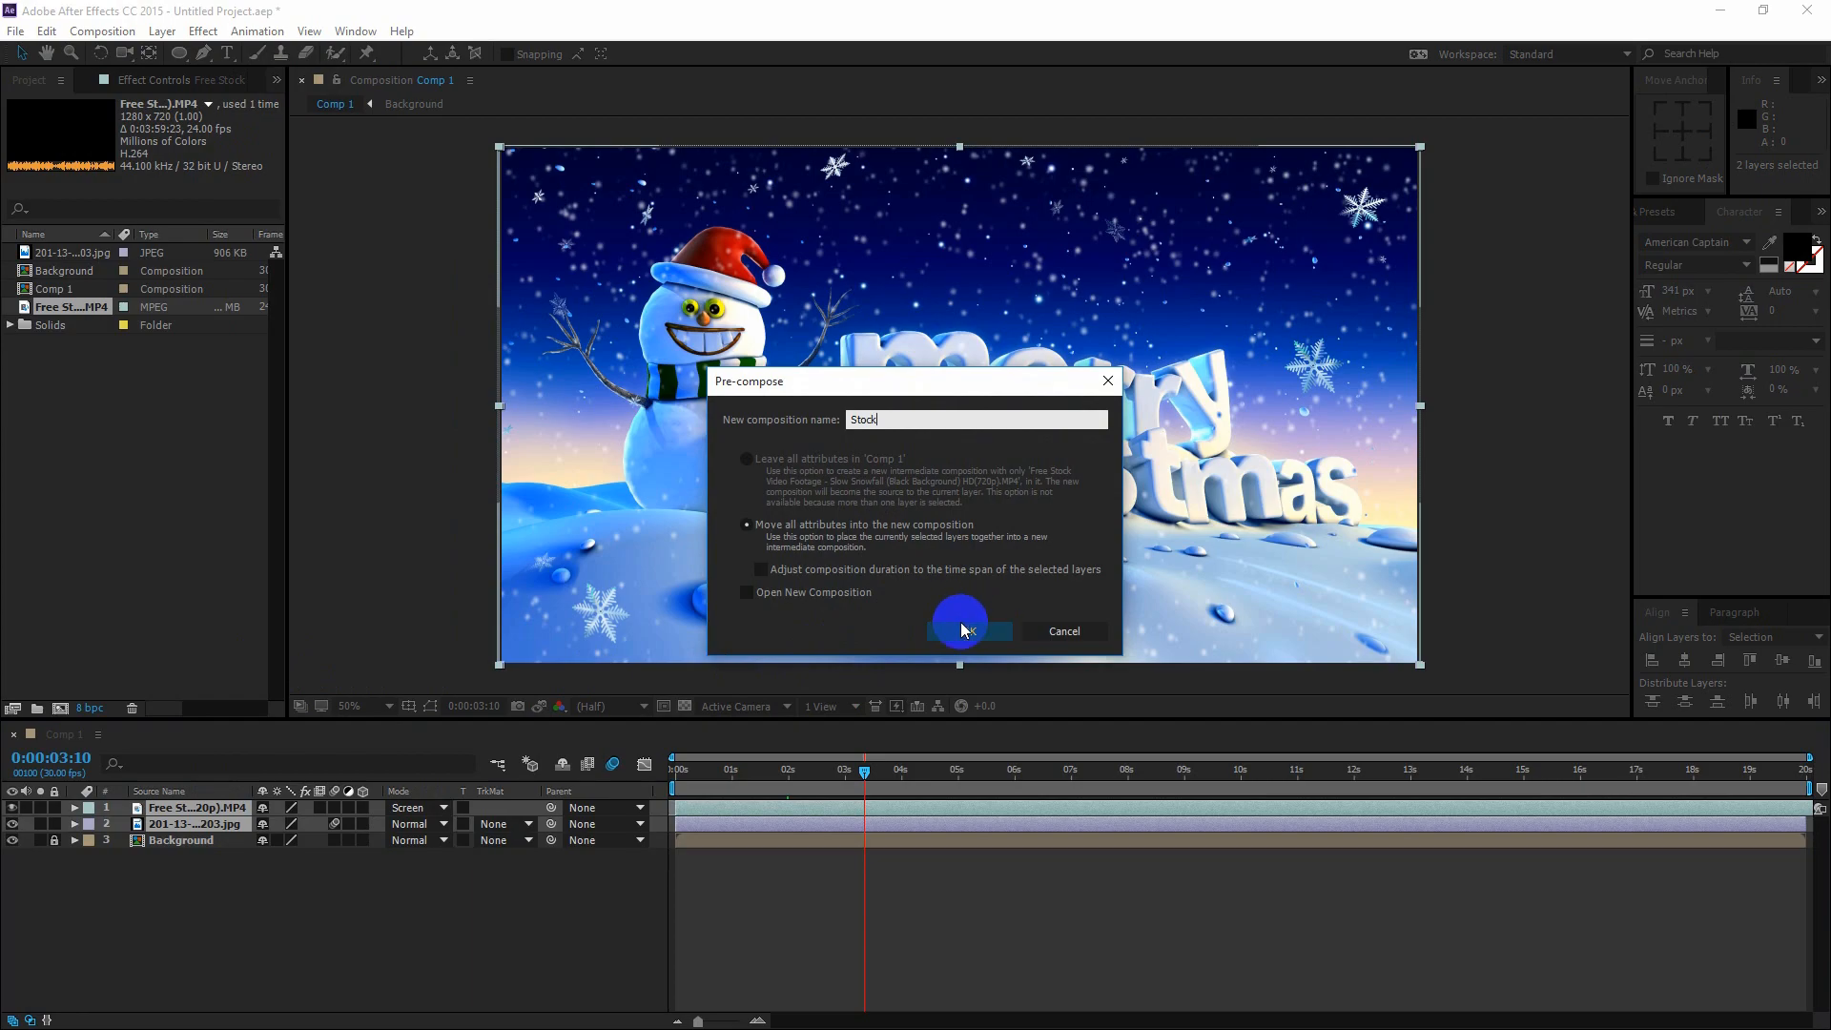
pyautogui.click(961, 631)
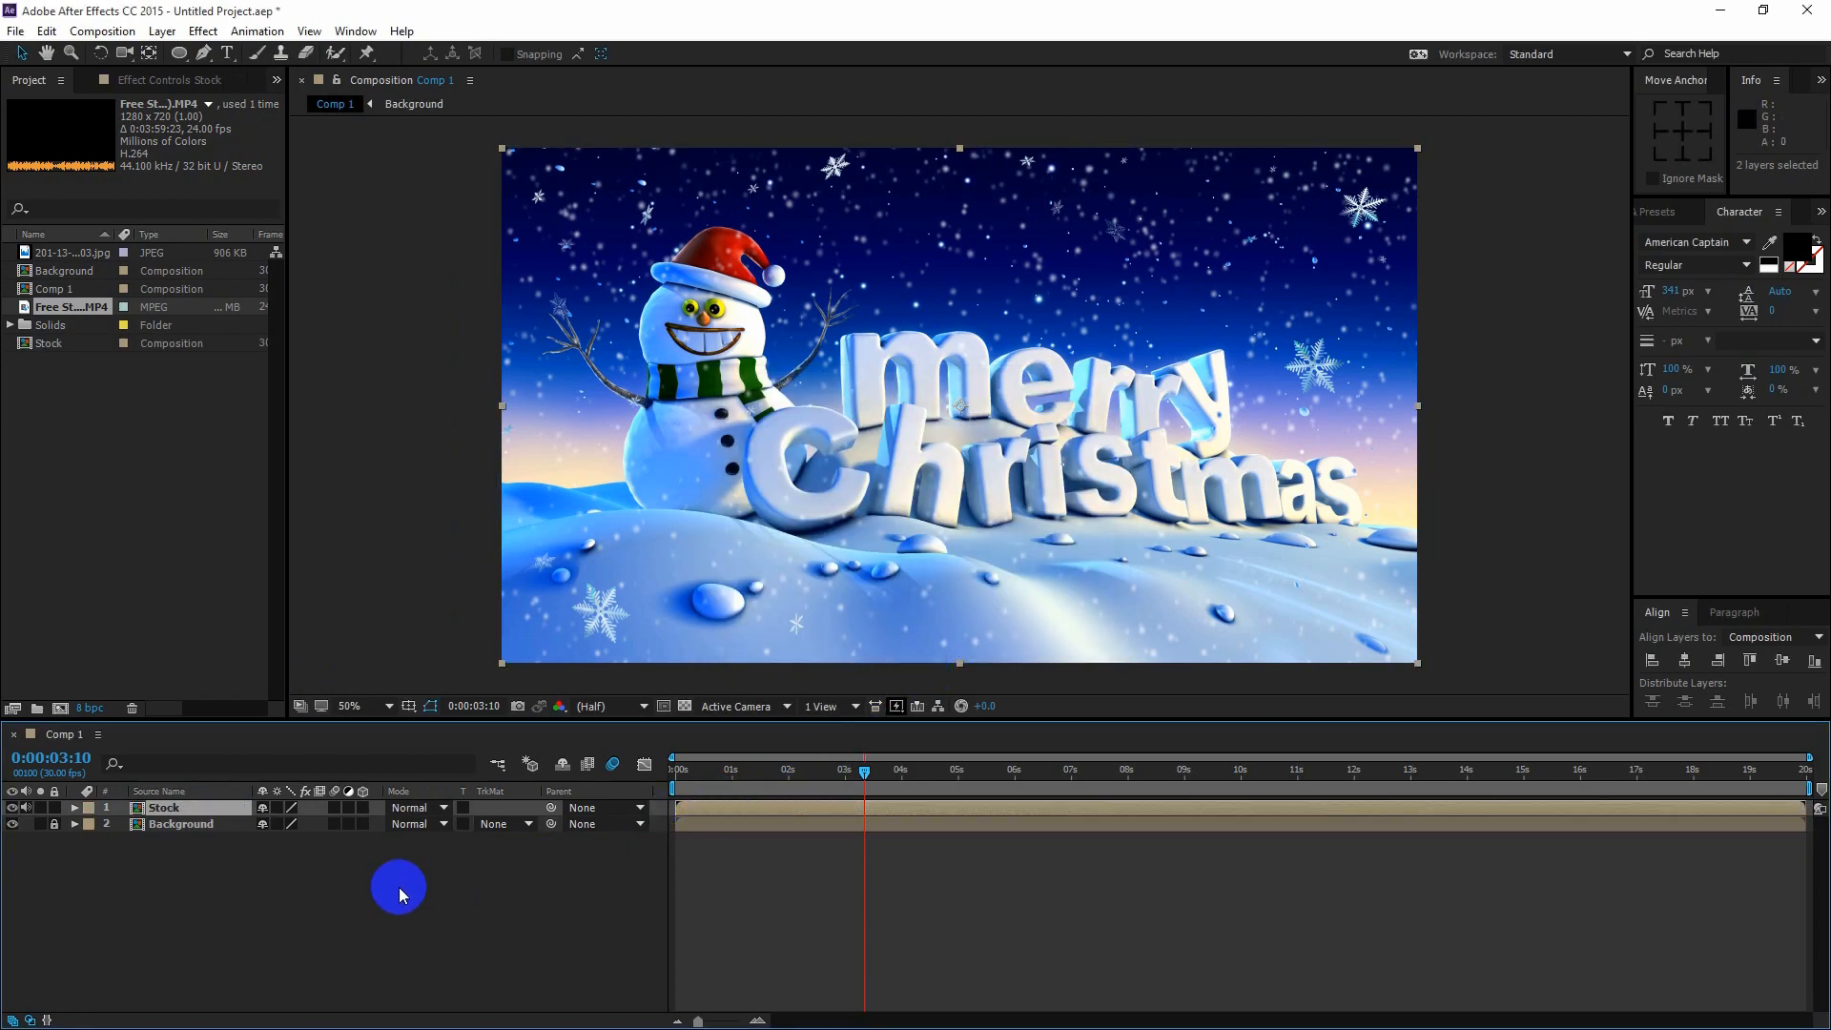
pyautogui.click(715, 769)
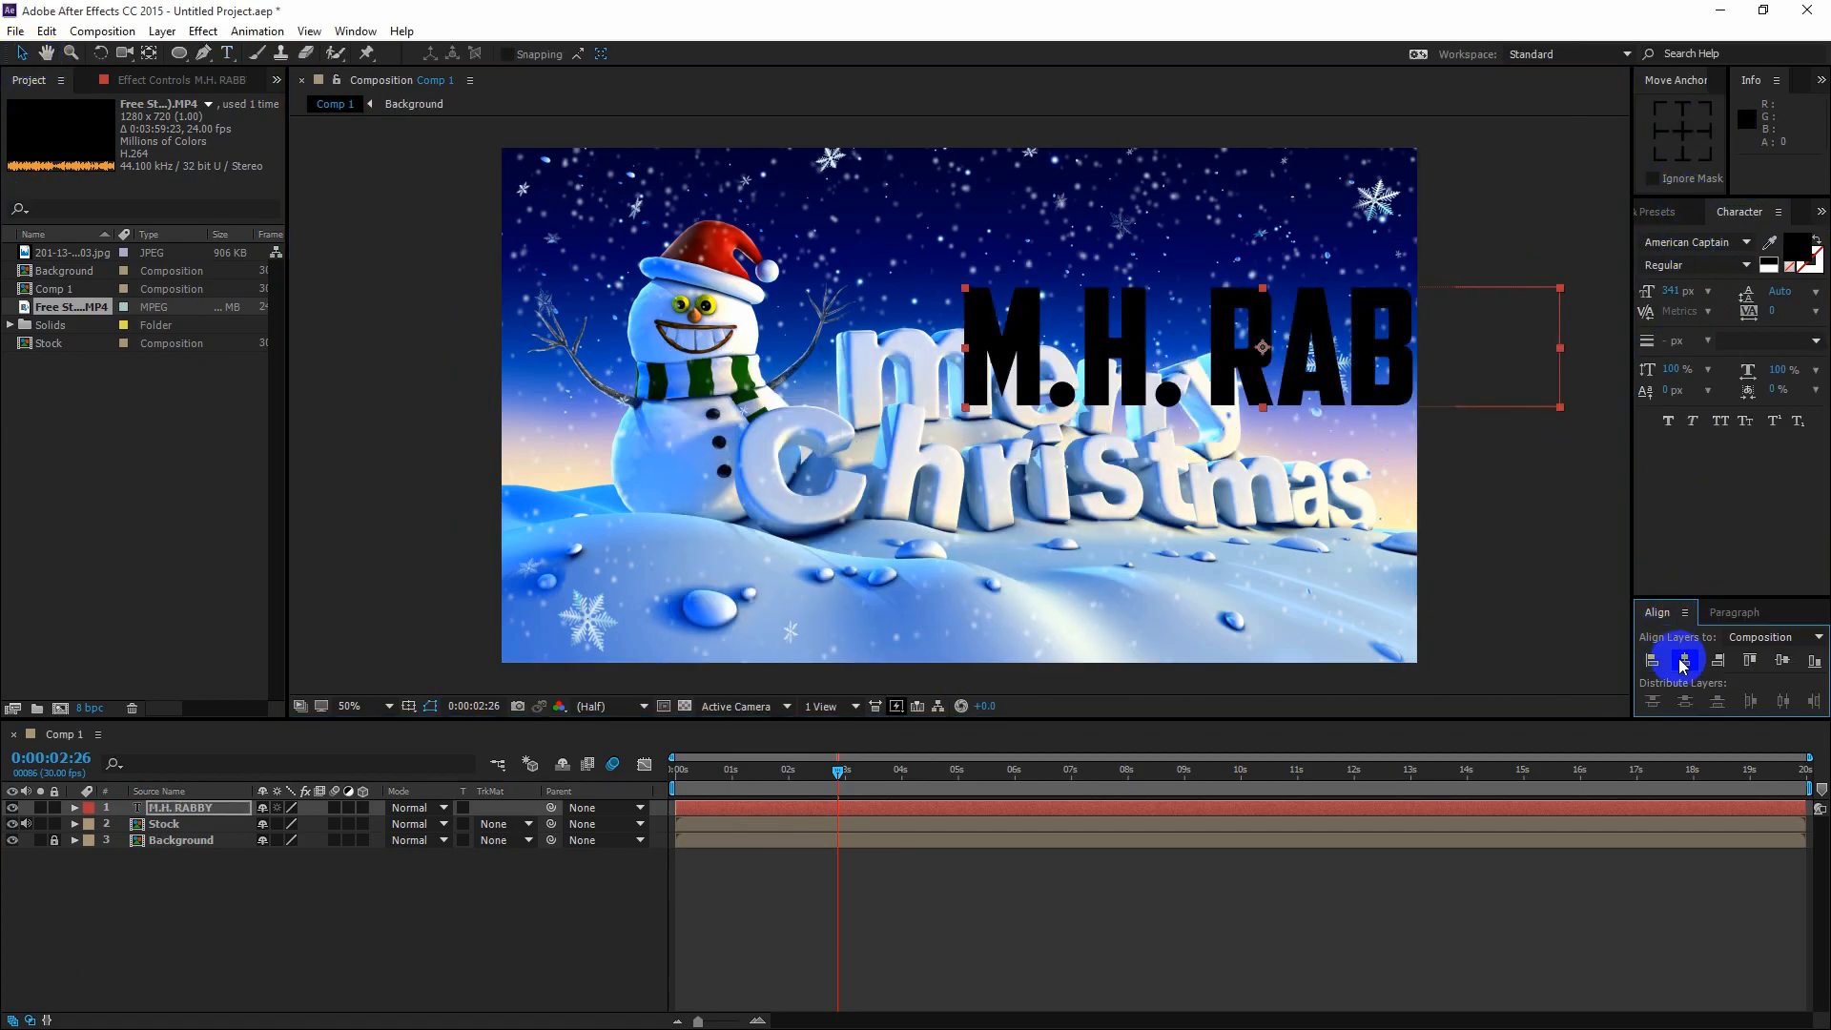
# - Align the M.H. RABBY title to the composition centre and select the Stock layer
pyautogui.click(1782, 660)
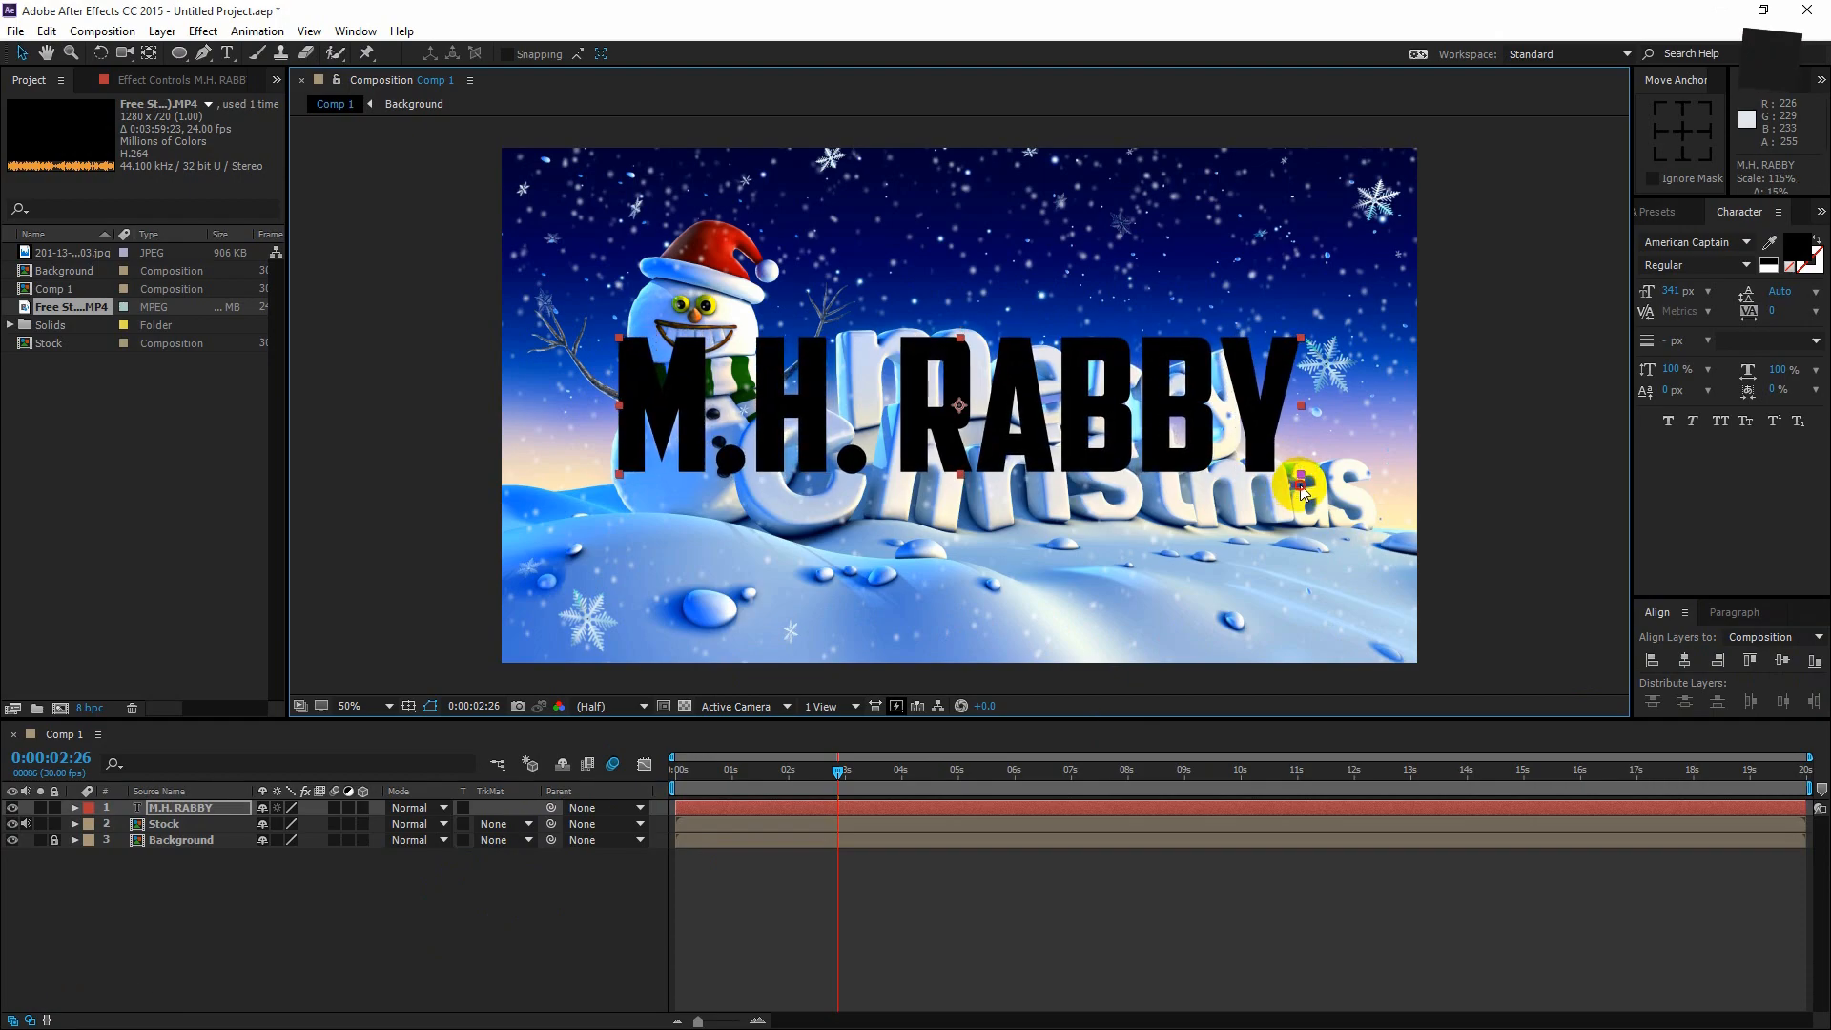
pyautogui.click(164, 824)
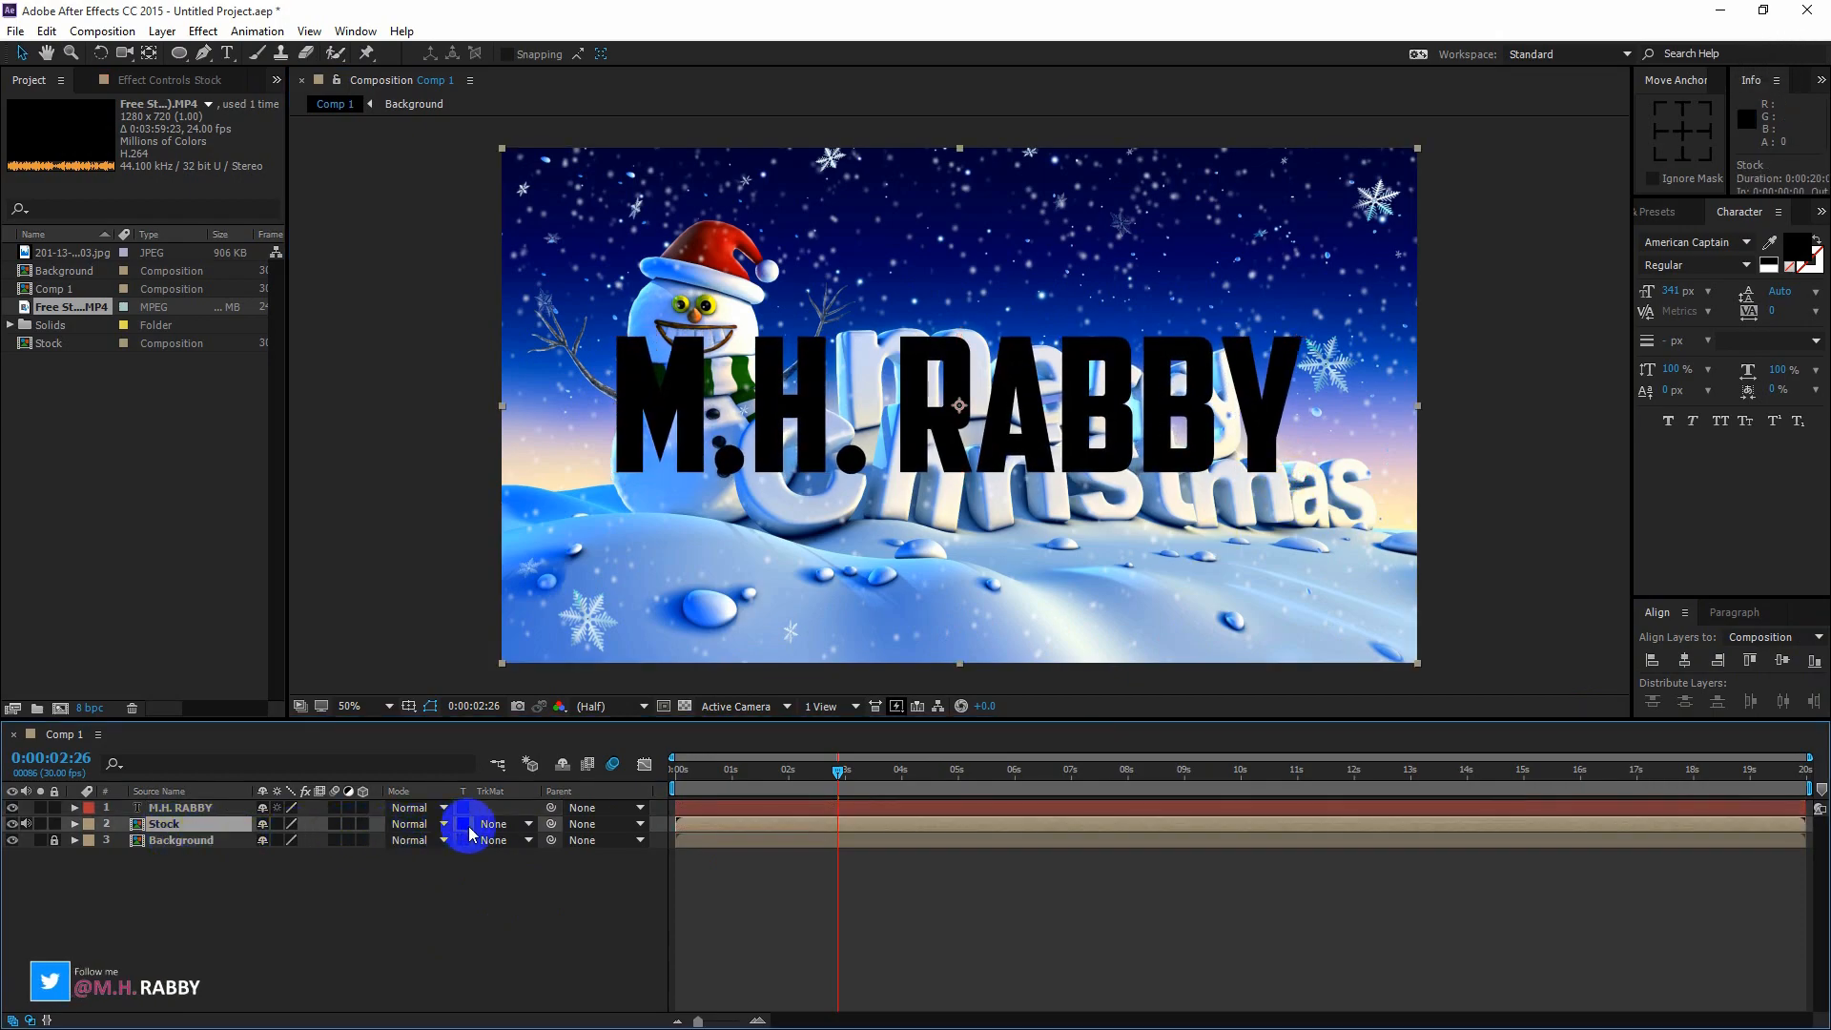
# - Set Stock's track matte to Alpha Matte 'M.H. RABBY' and move to about 1 second
pyautogui.click(501, 824)
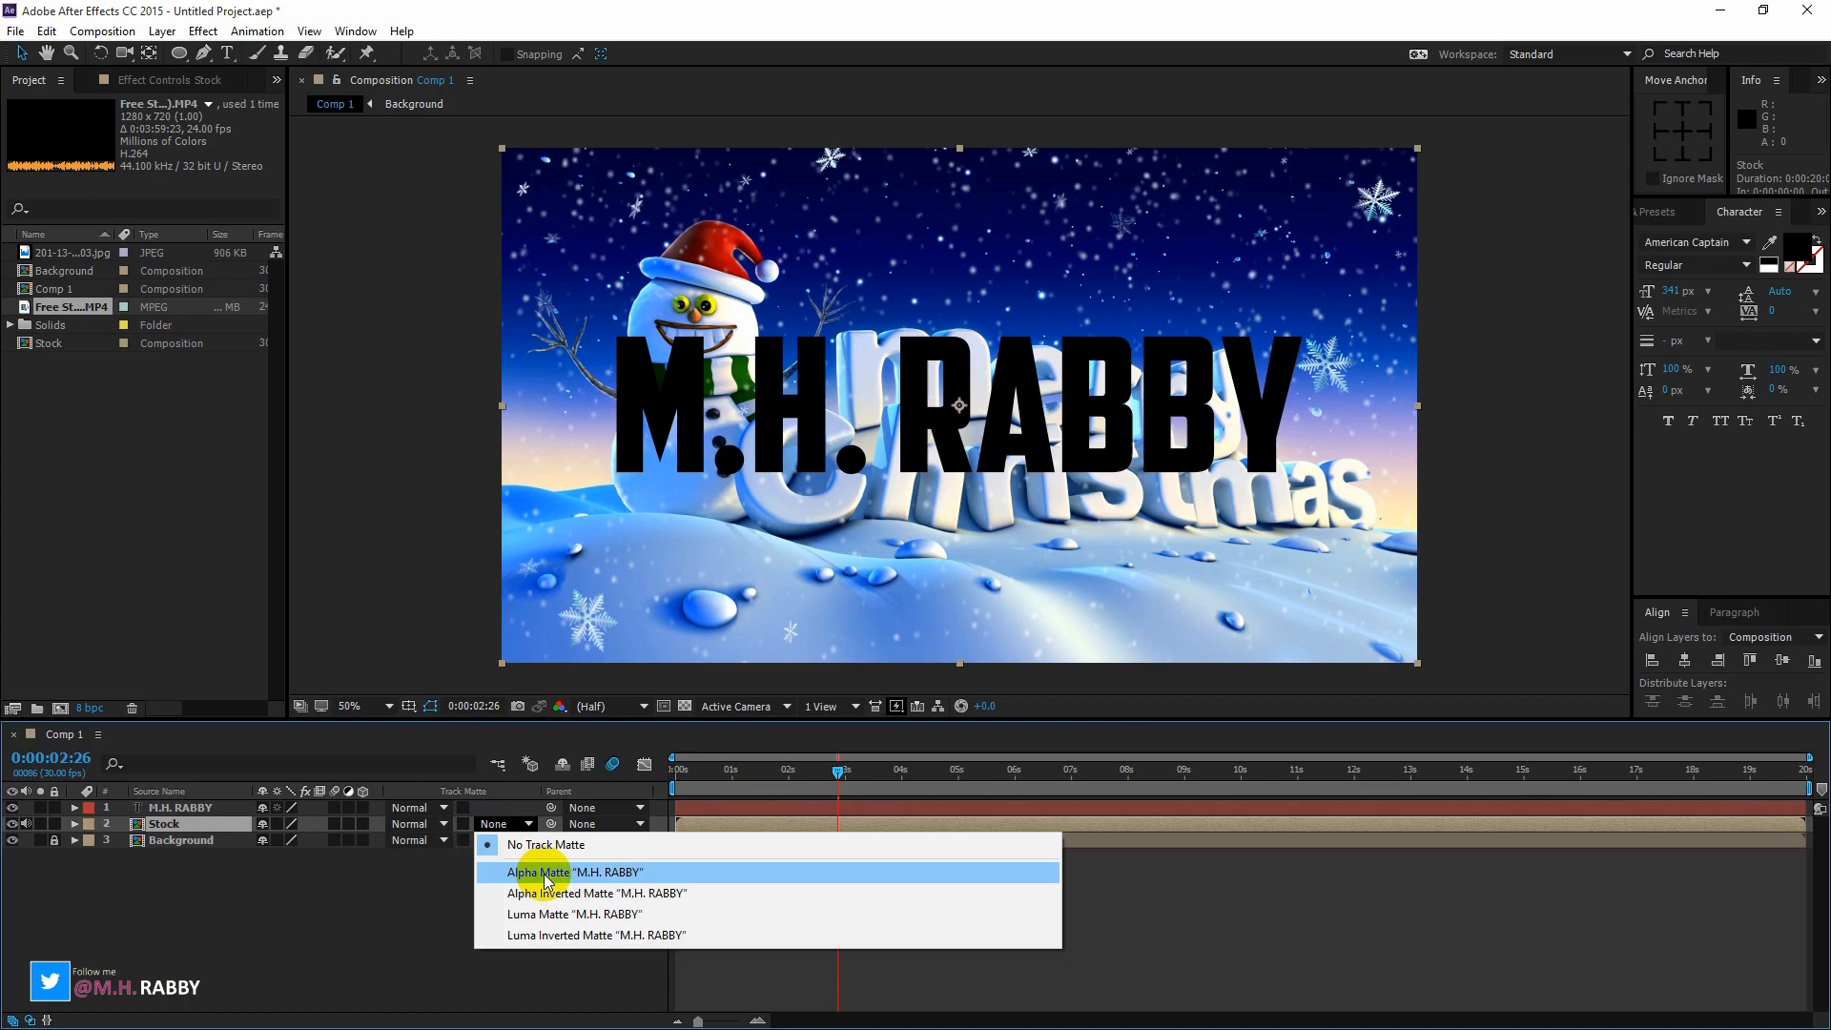
pyautogui.click(571, 872)
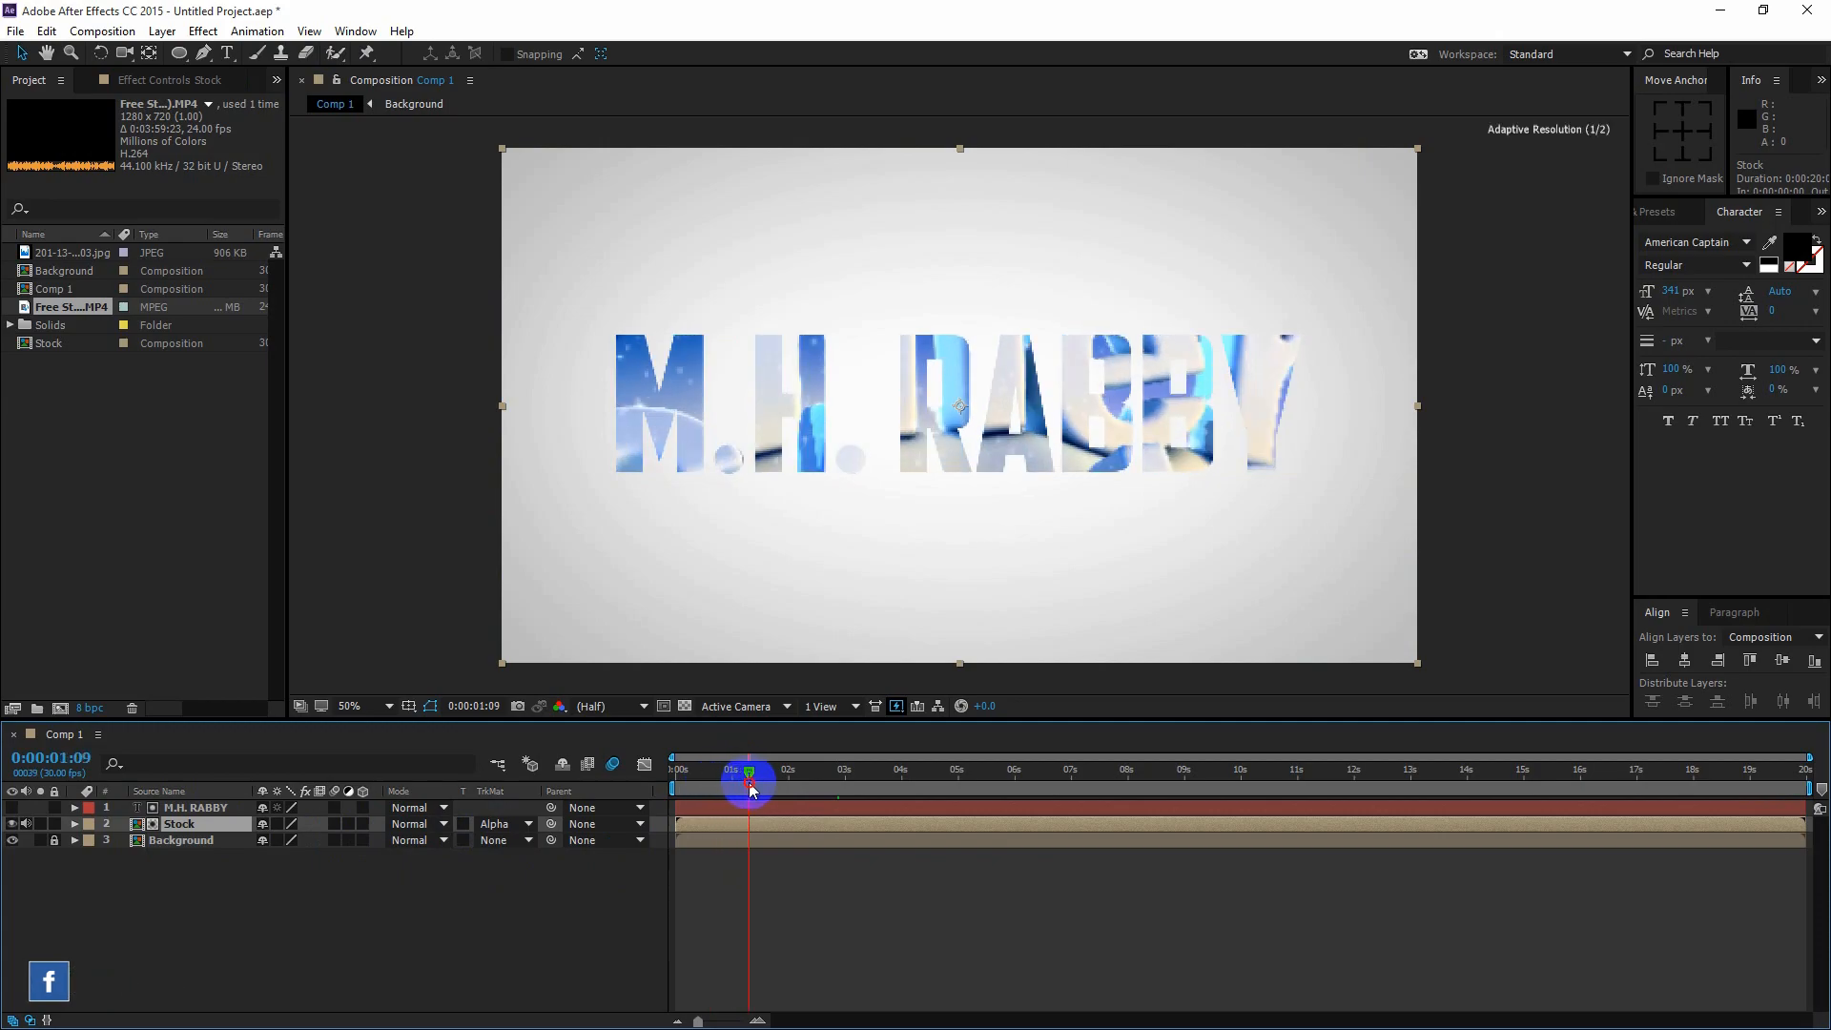
pyautogui.click(196, 807)
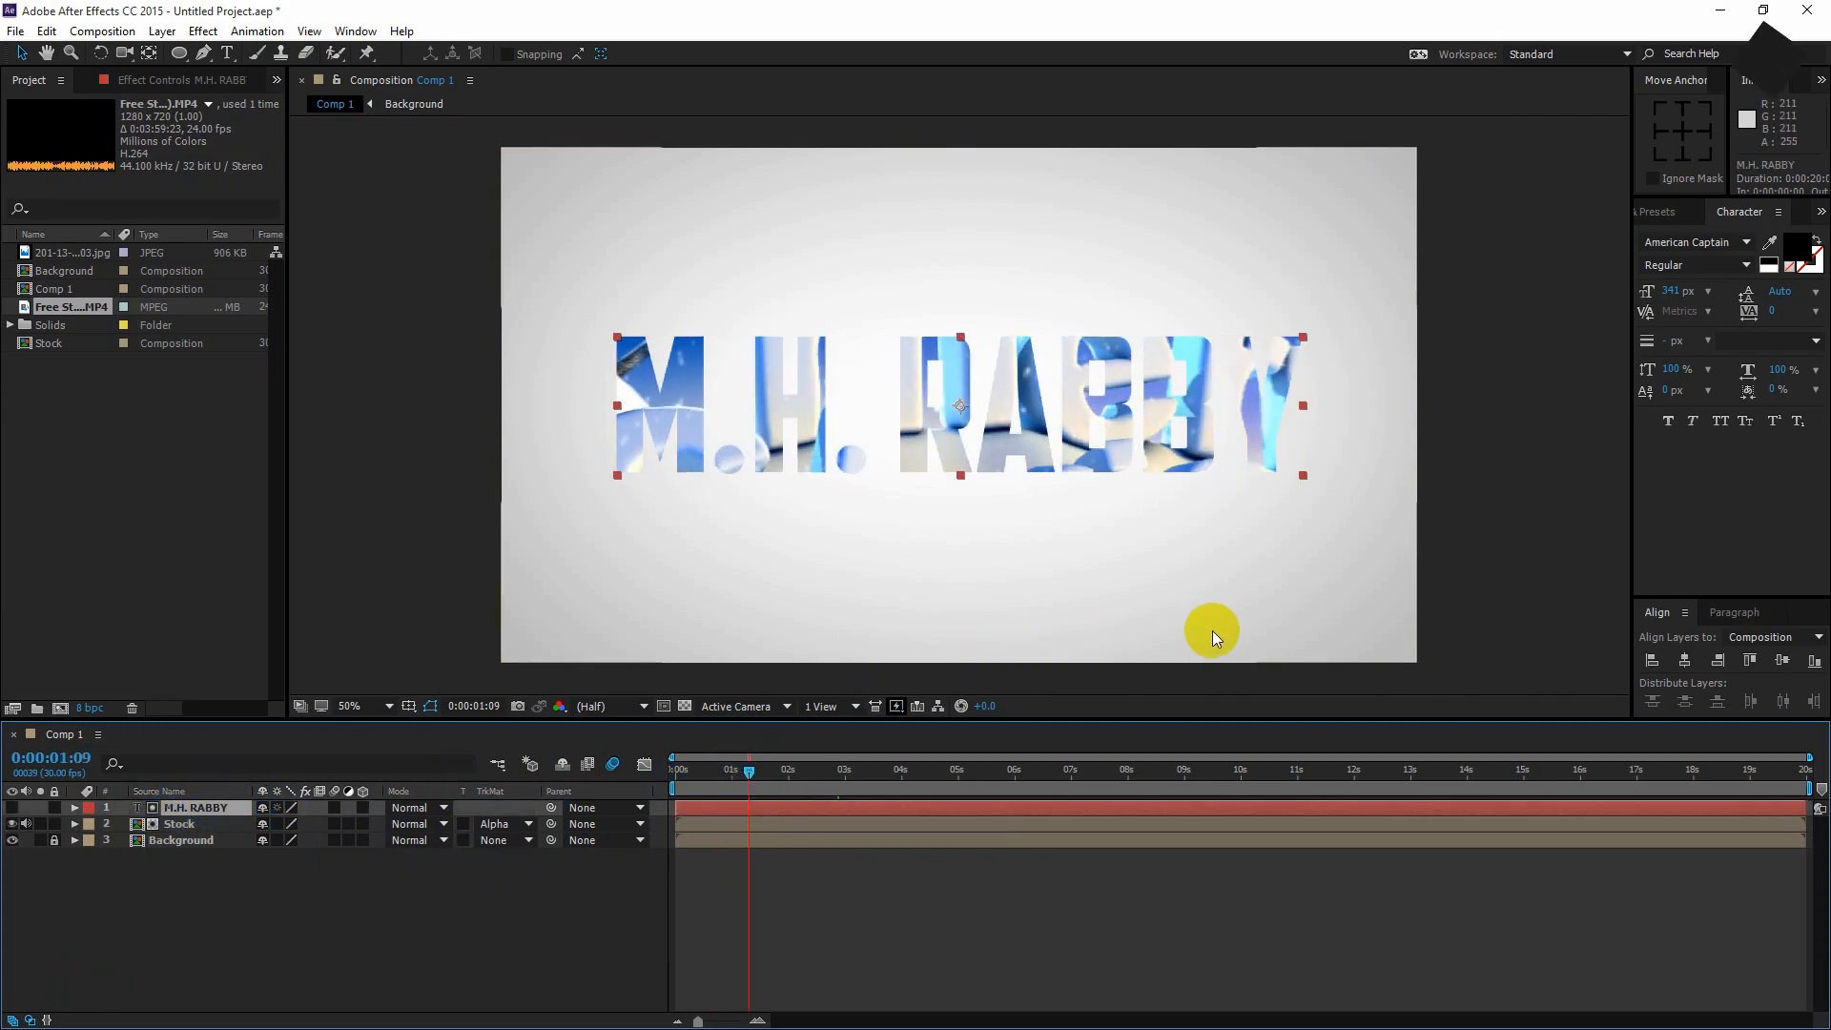
# - Keyframe the M.H. RABBY title's Scale very large near 2 s, down to about 106% near 5.5 s
pyautogui.click(347, 706)
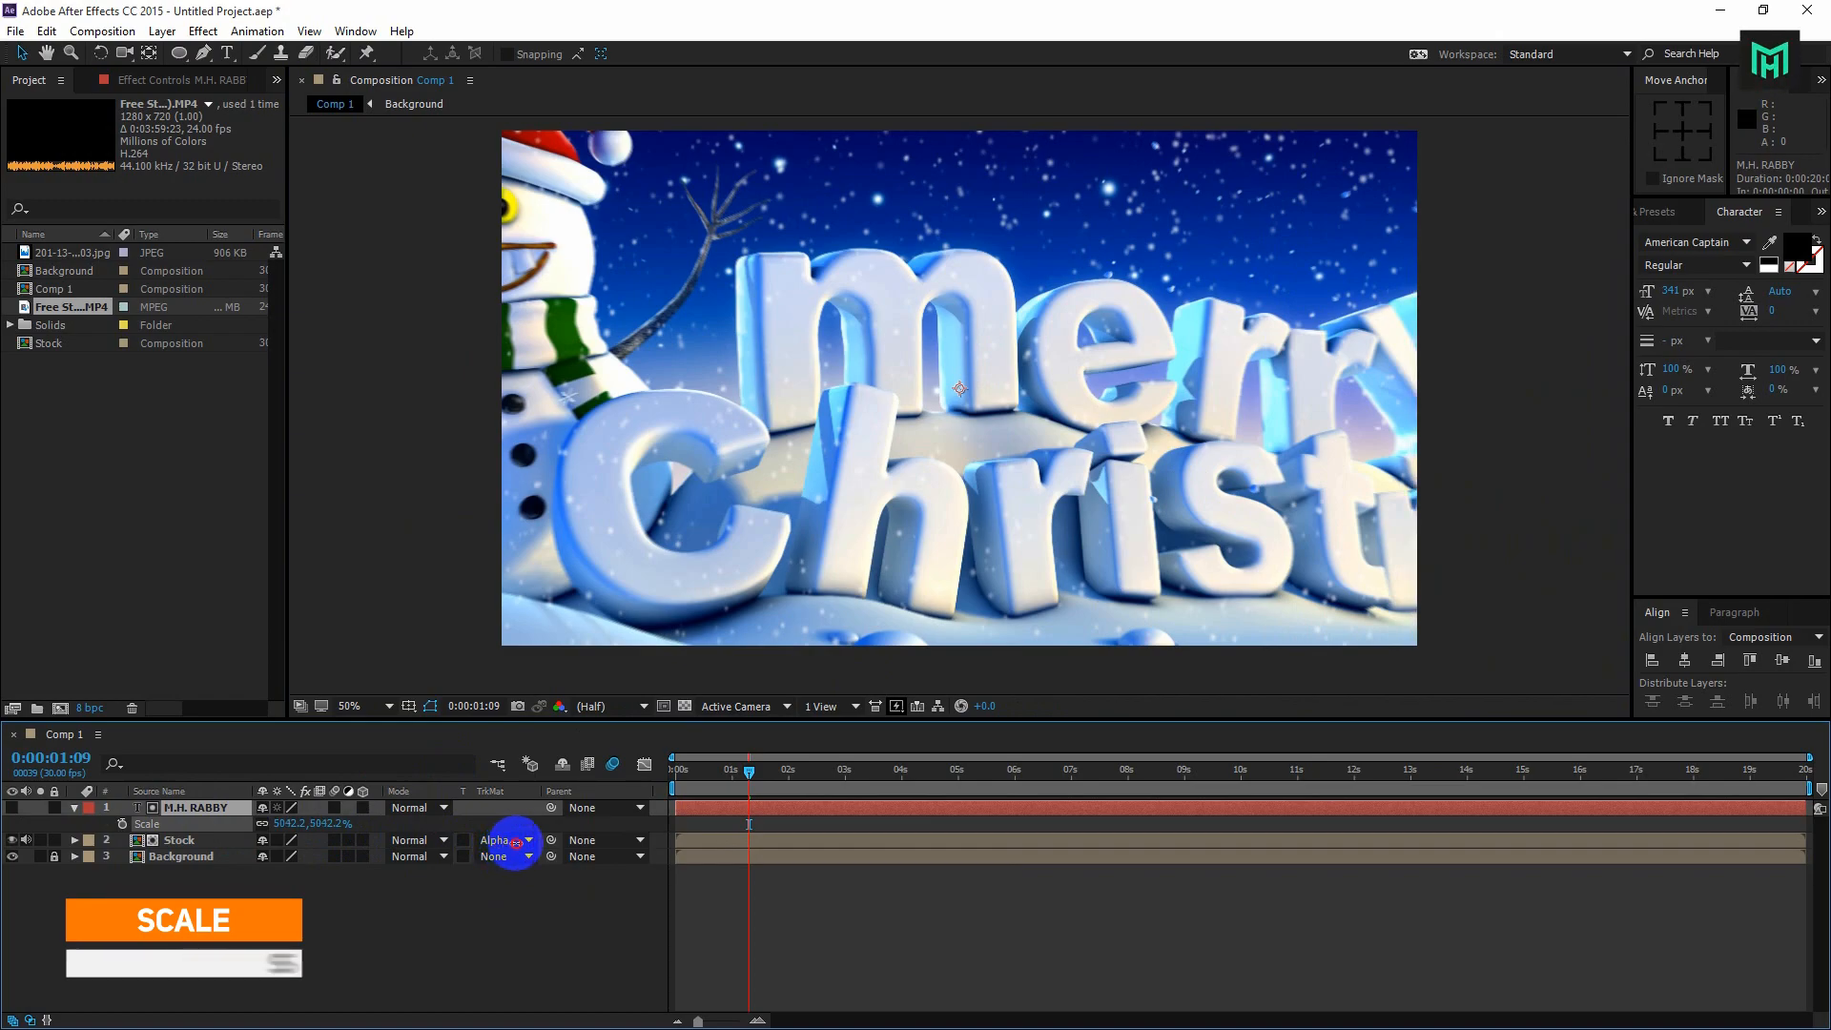
pyautogui.click(181, 840)
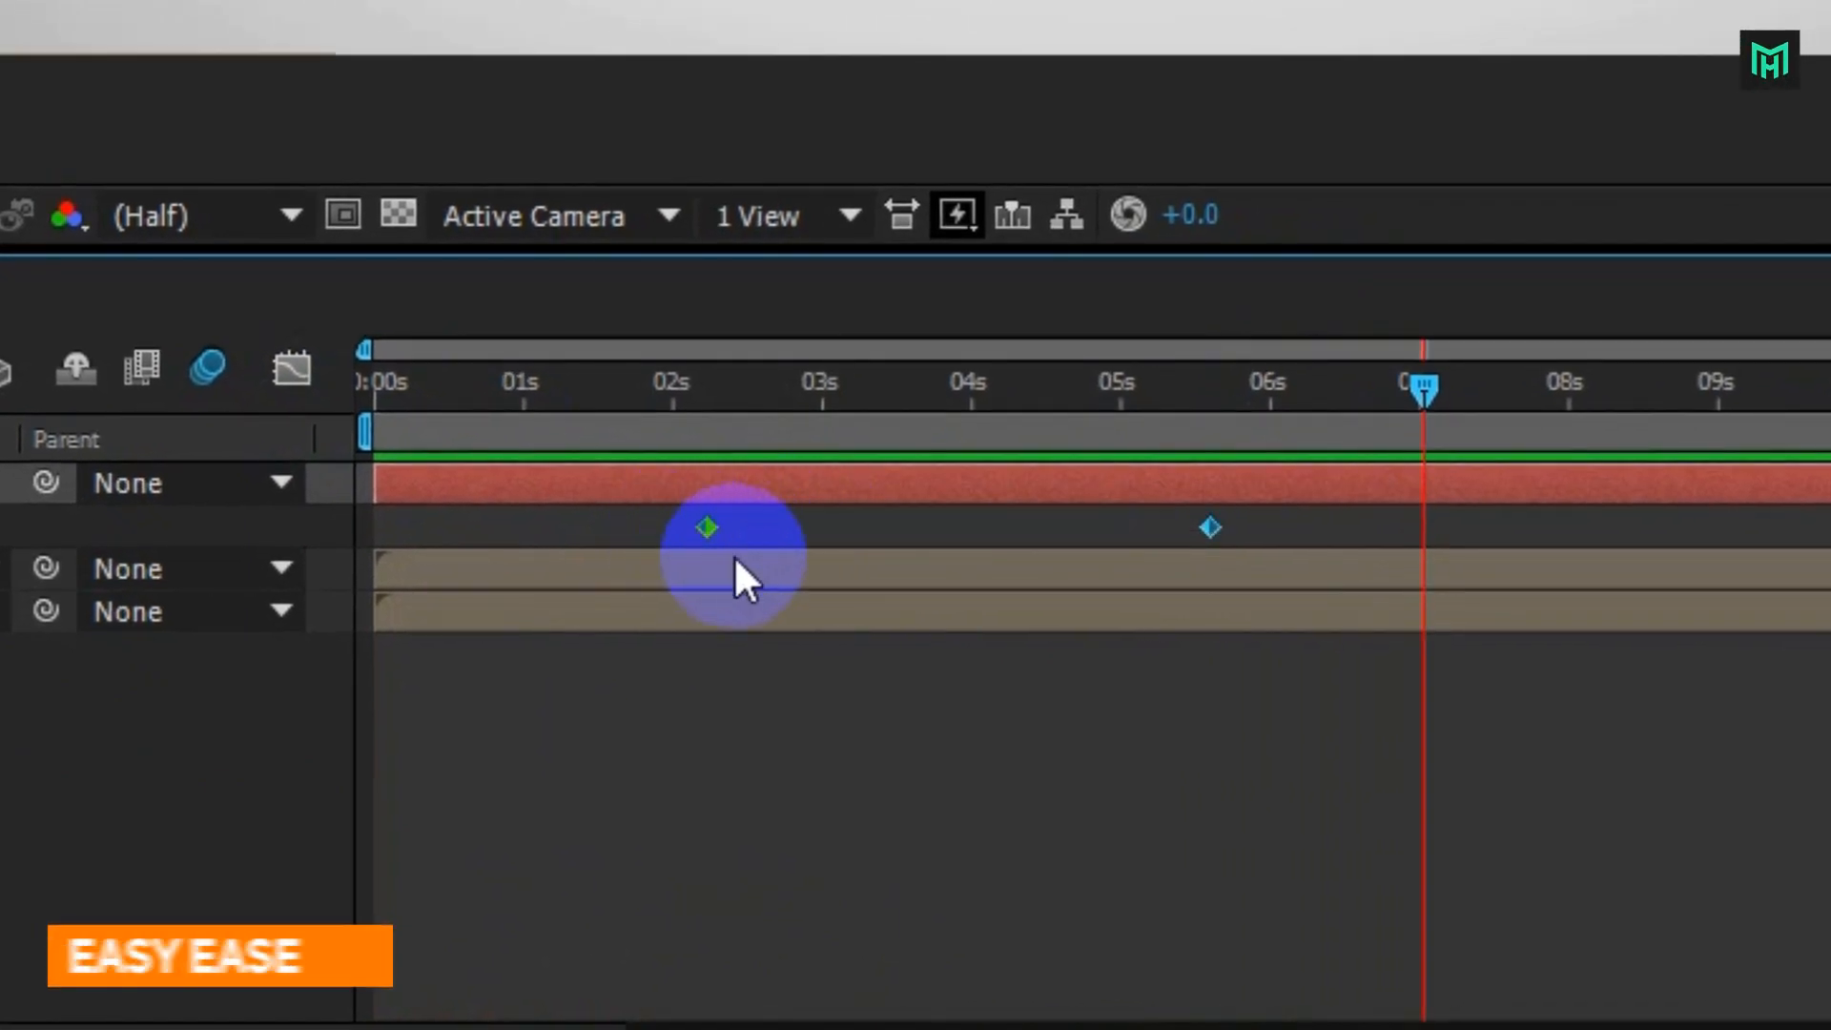
# - Apply Easy Ease (F9) to both Scale keyframes of the title
pyautogui.press('f9')
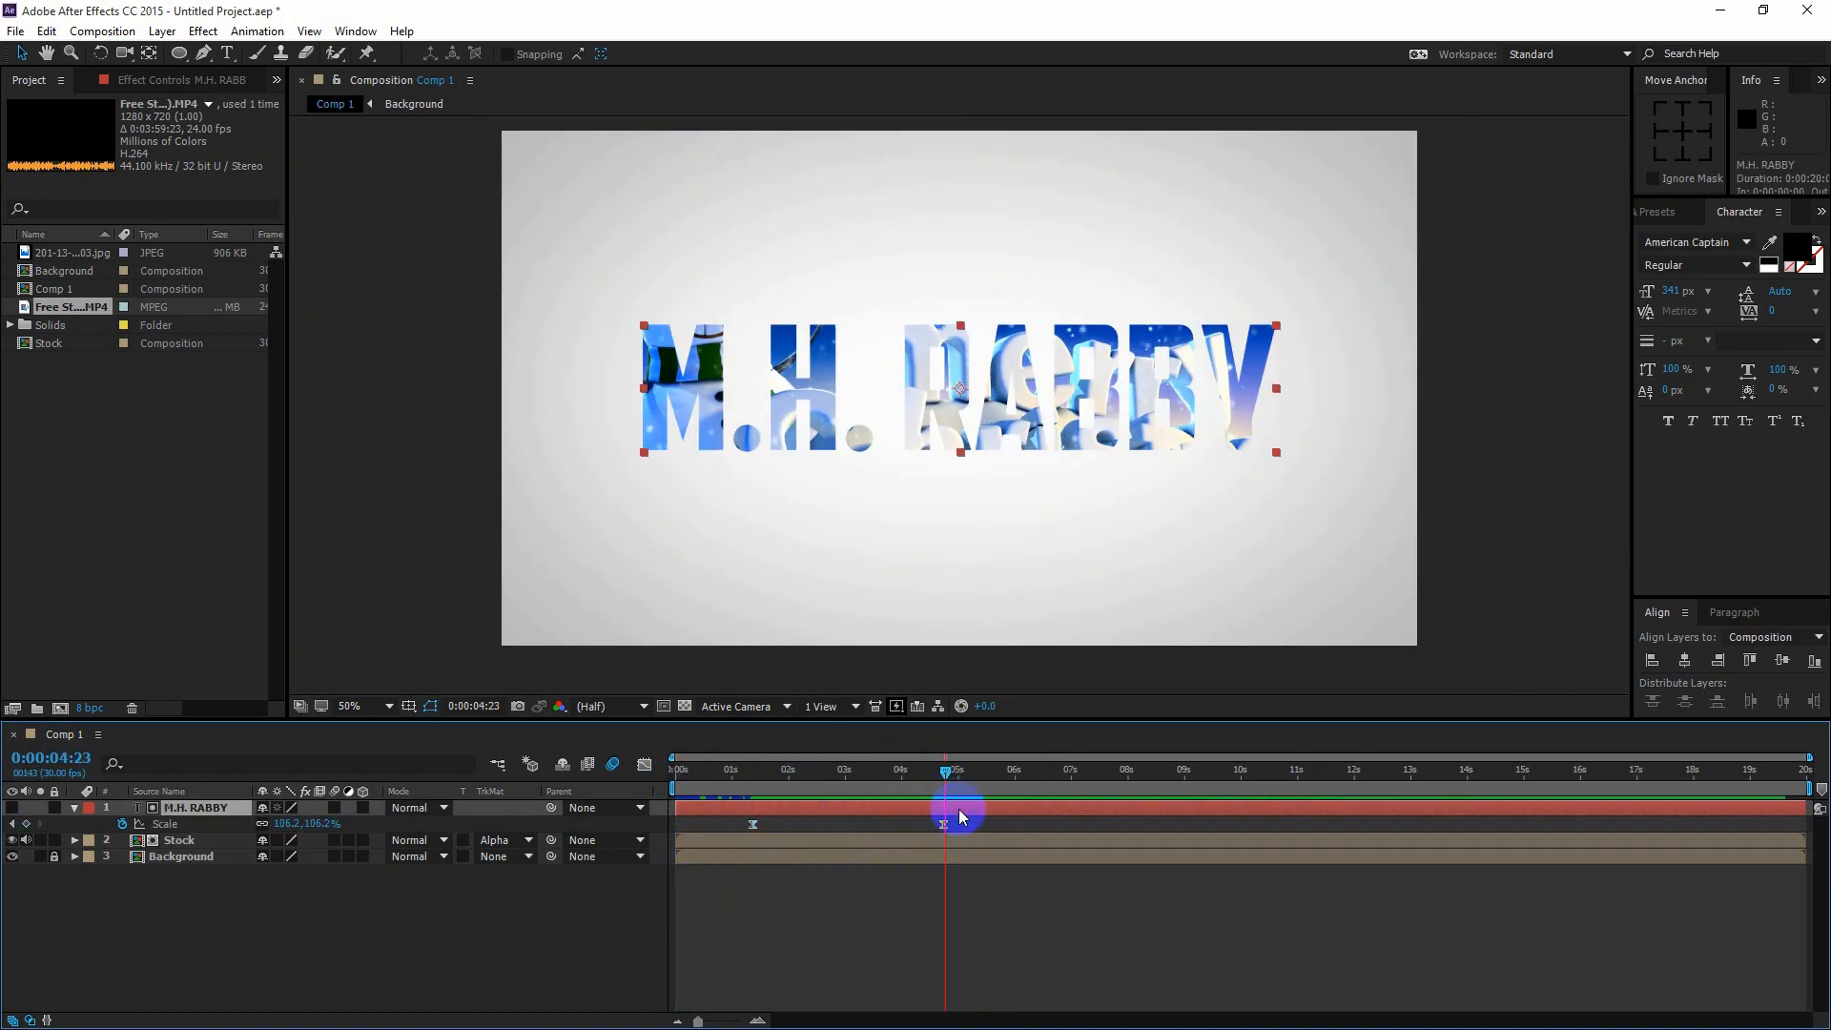
# - Split the title layer near 4.7 s and select the layers for pre-composing
pyautogui.press('ctrl+shift+d')
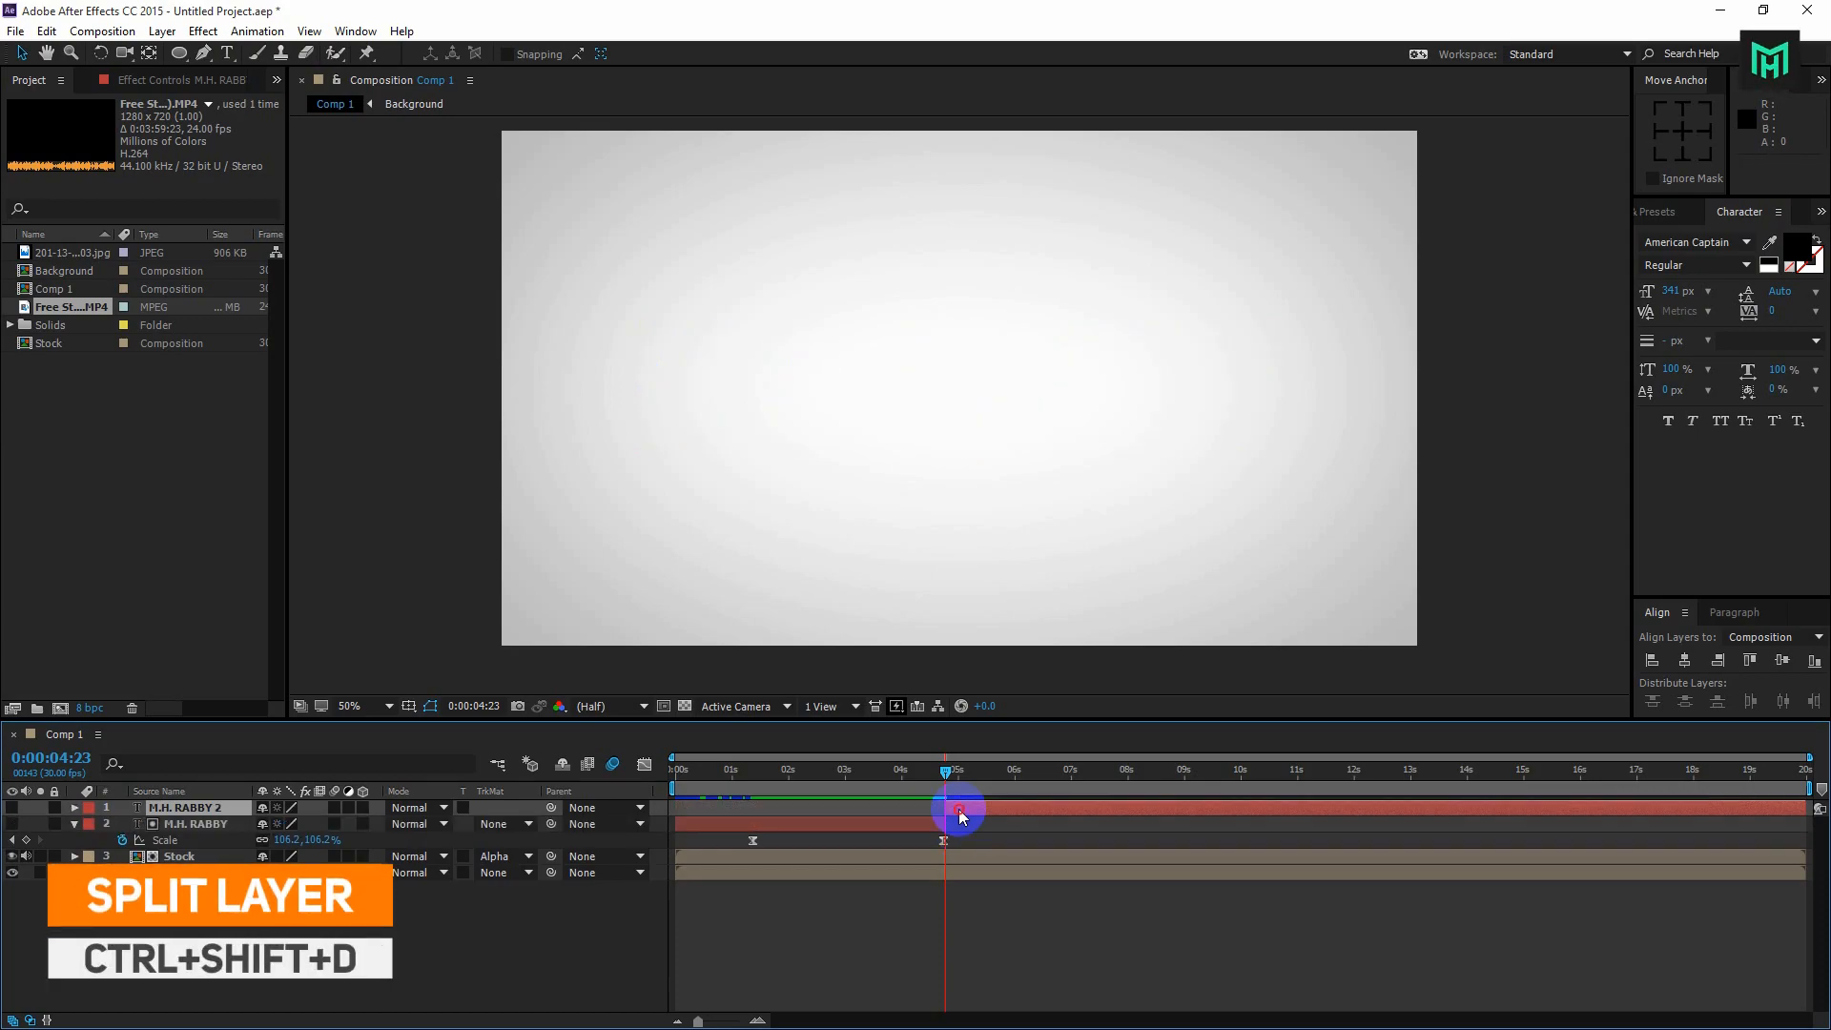
pyautogui.click(180, 856)
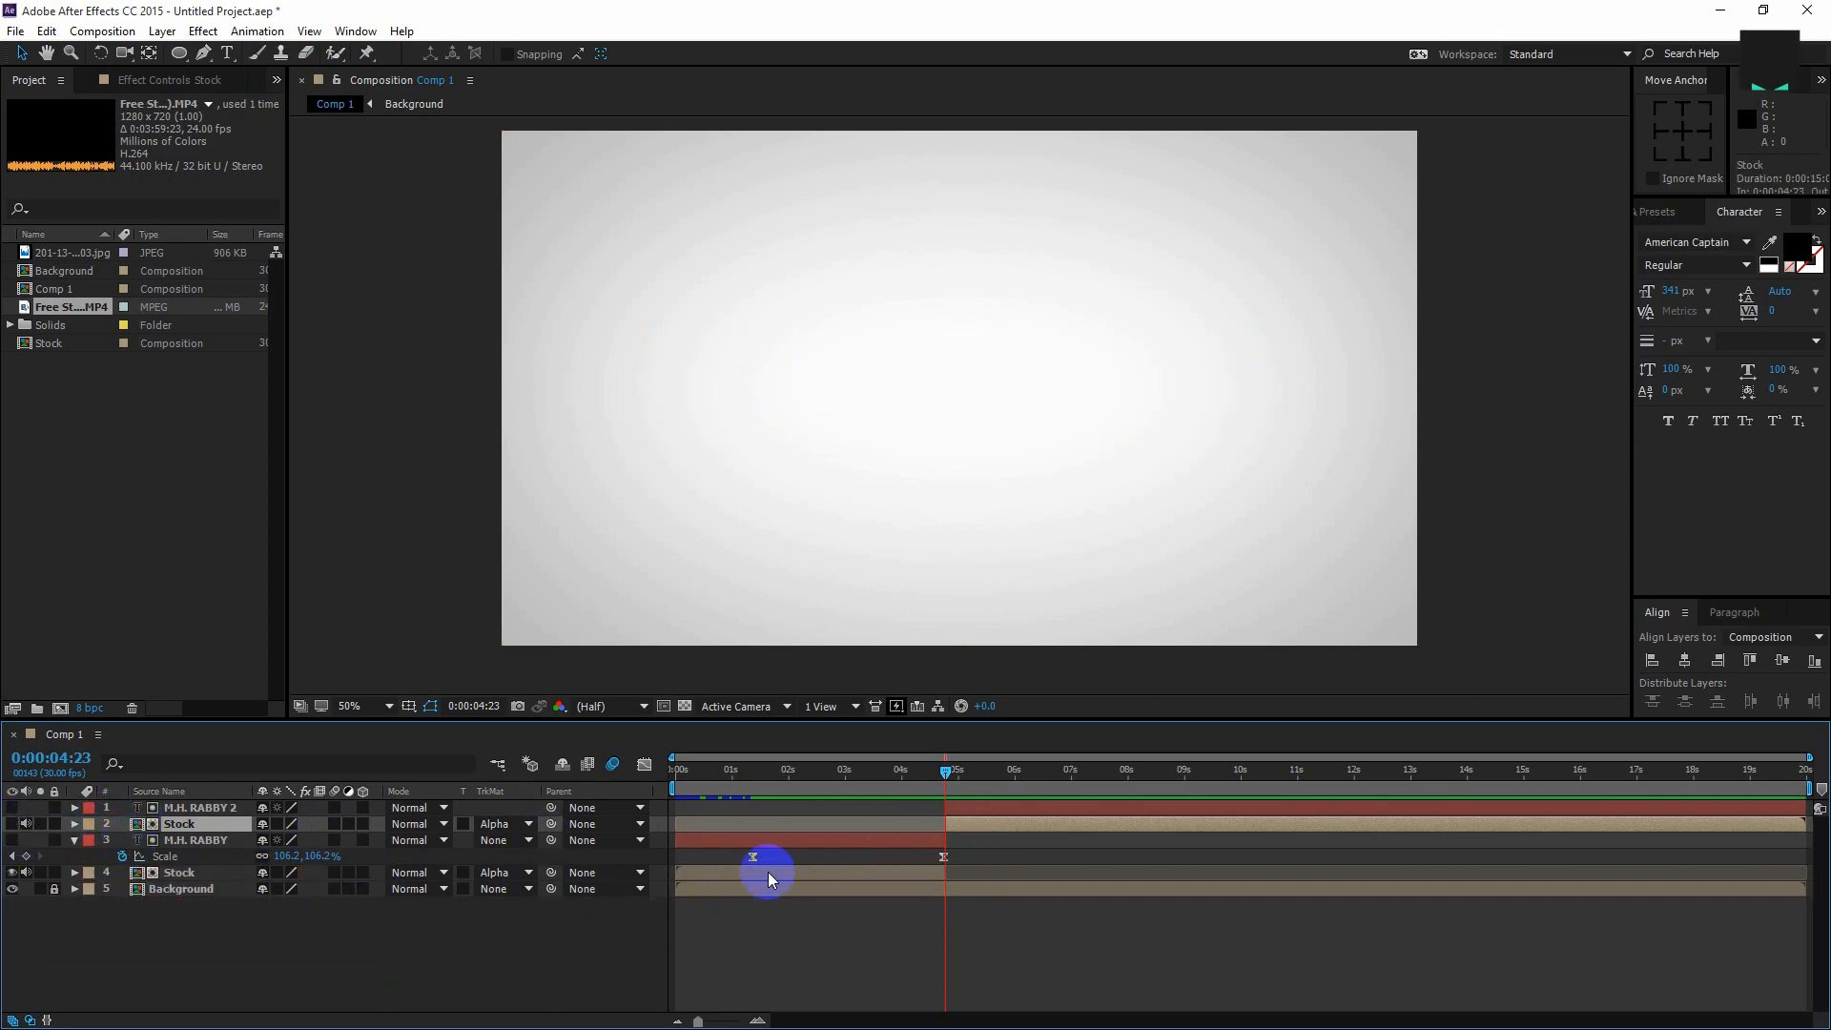
pyautogui.click(13, 807)
pyautogui.write('Main Text')
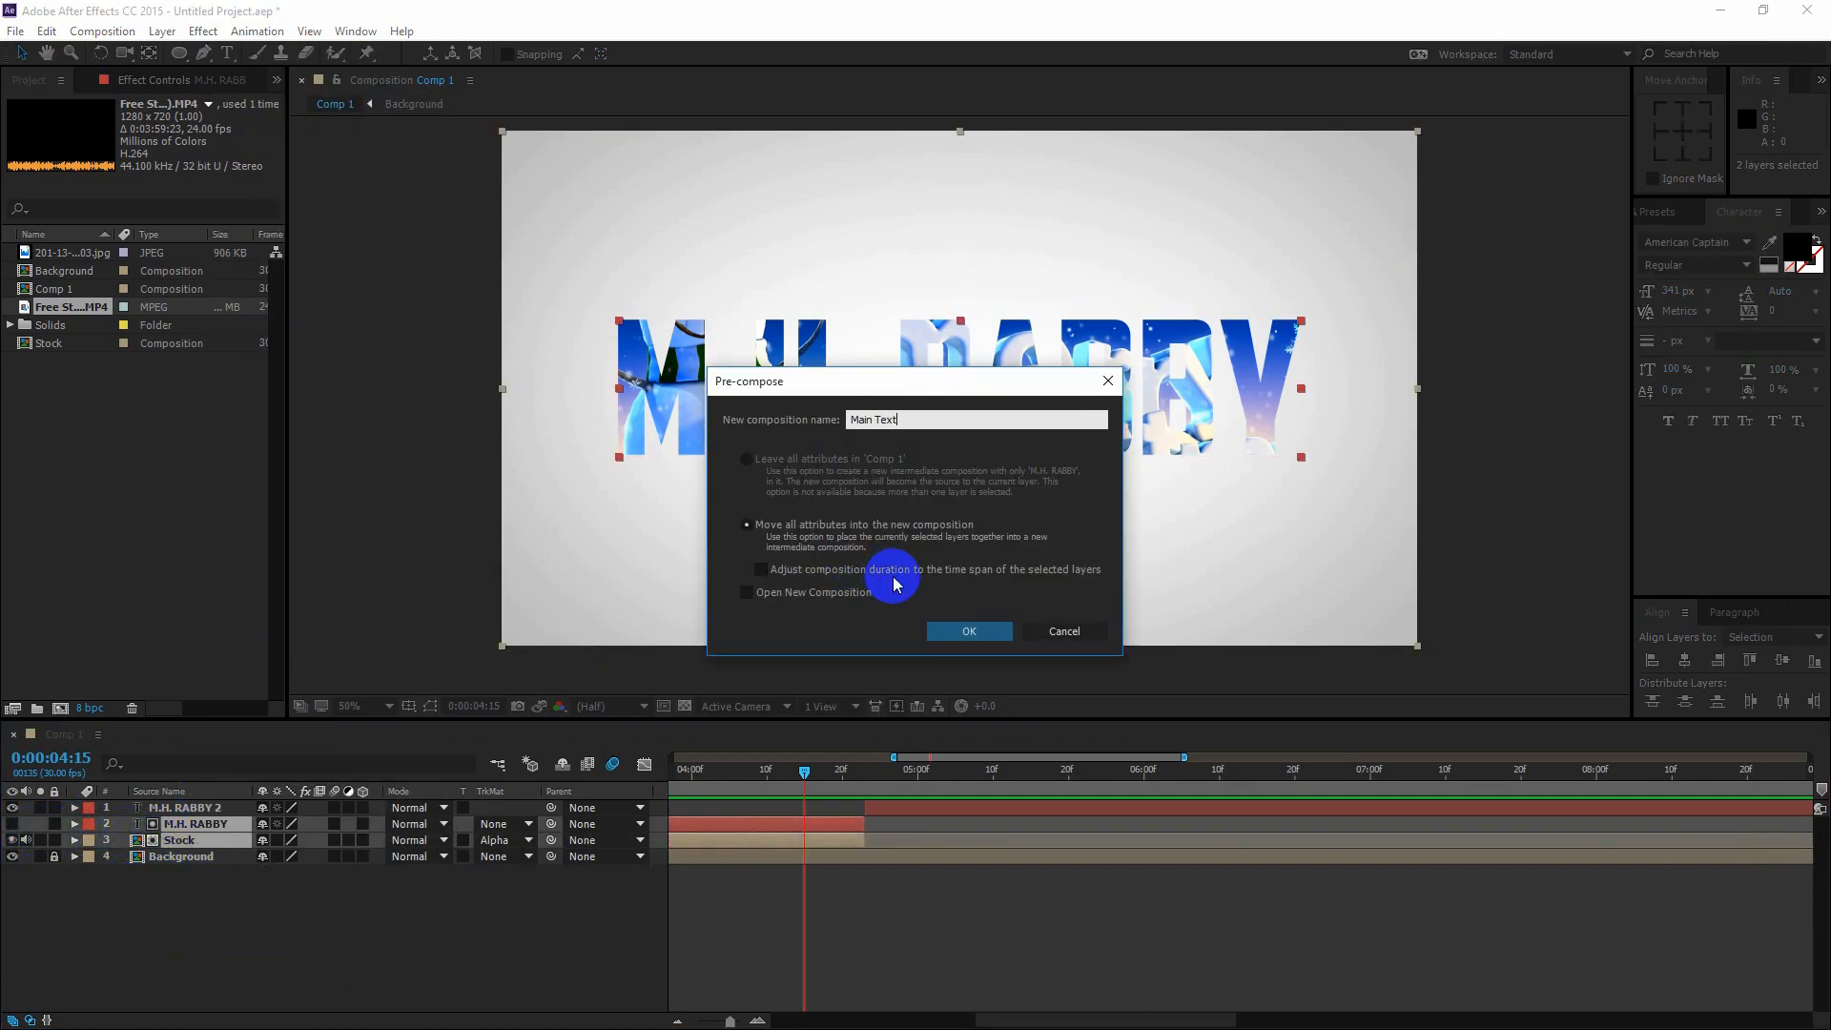
# - Confirm the Main Text precomposition with all attributes moved
pyautogui.click(969, 631)
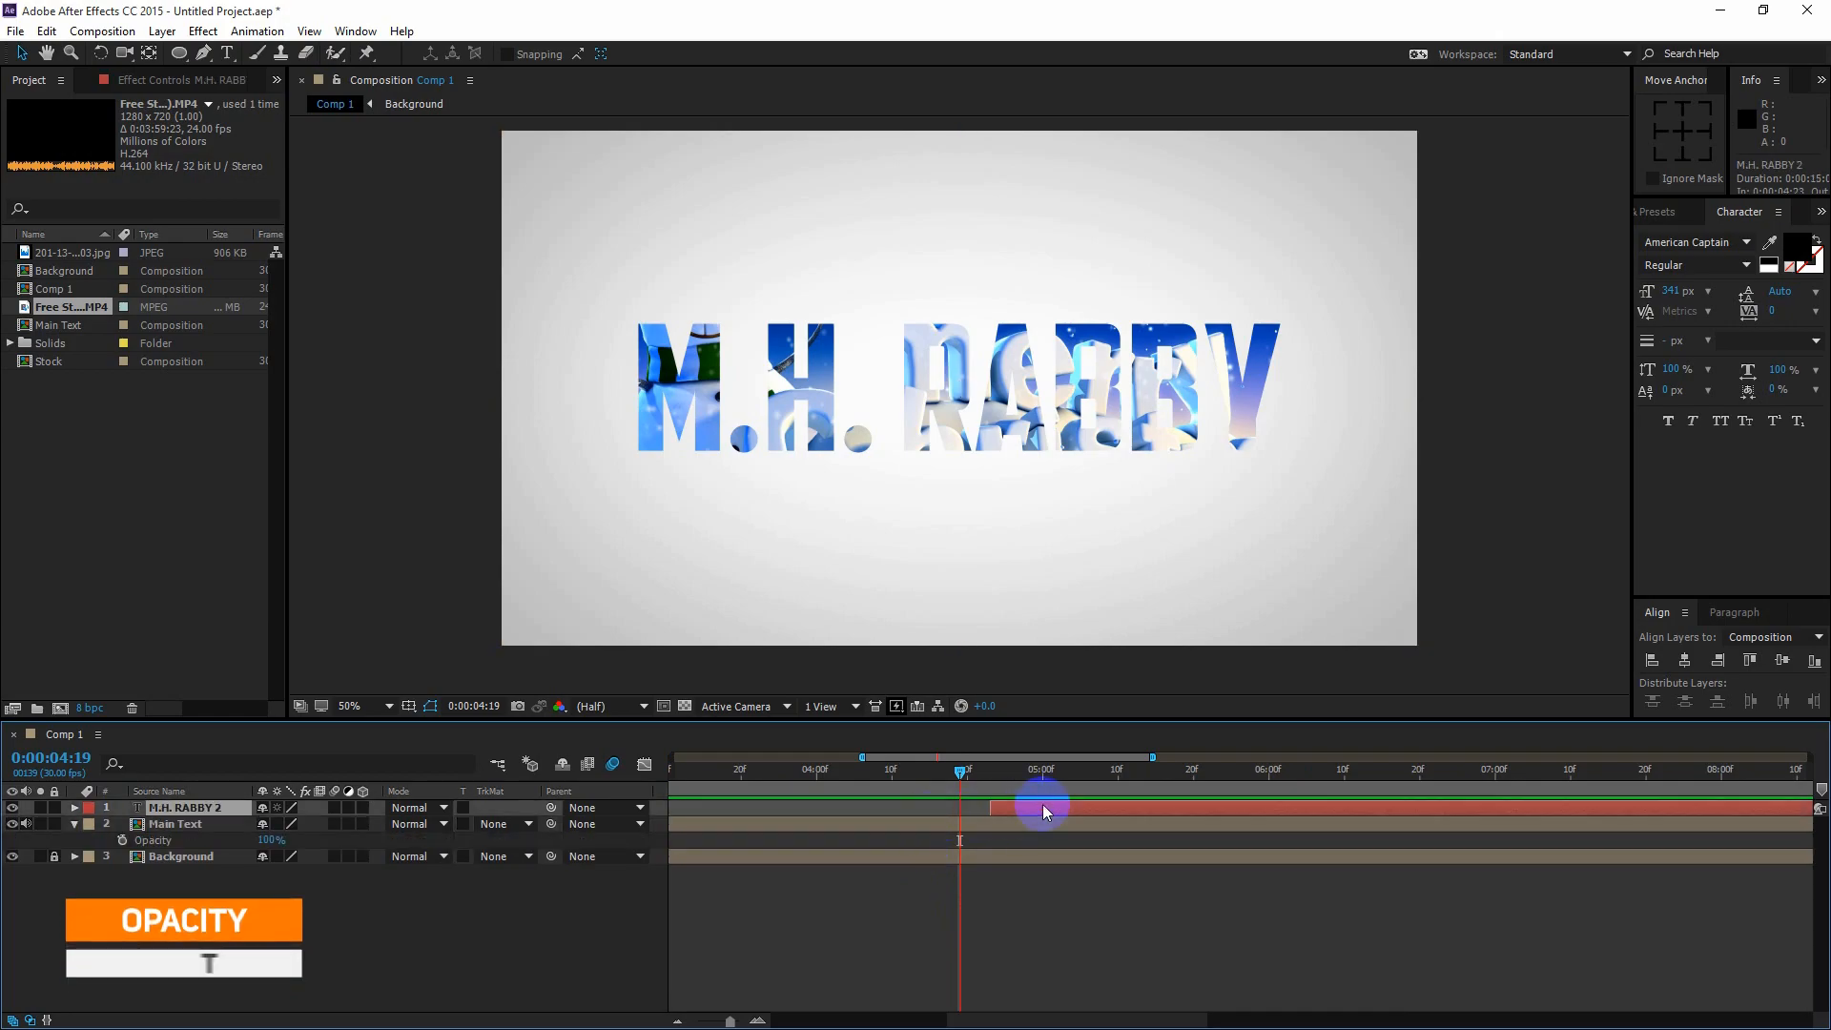
# - Keyframe Opacity 100%→0% on Main Text and 0%→100% on M.H. RABBY 2
pyautogui.click(72, 809)
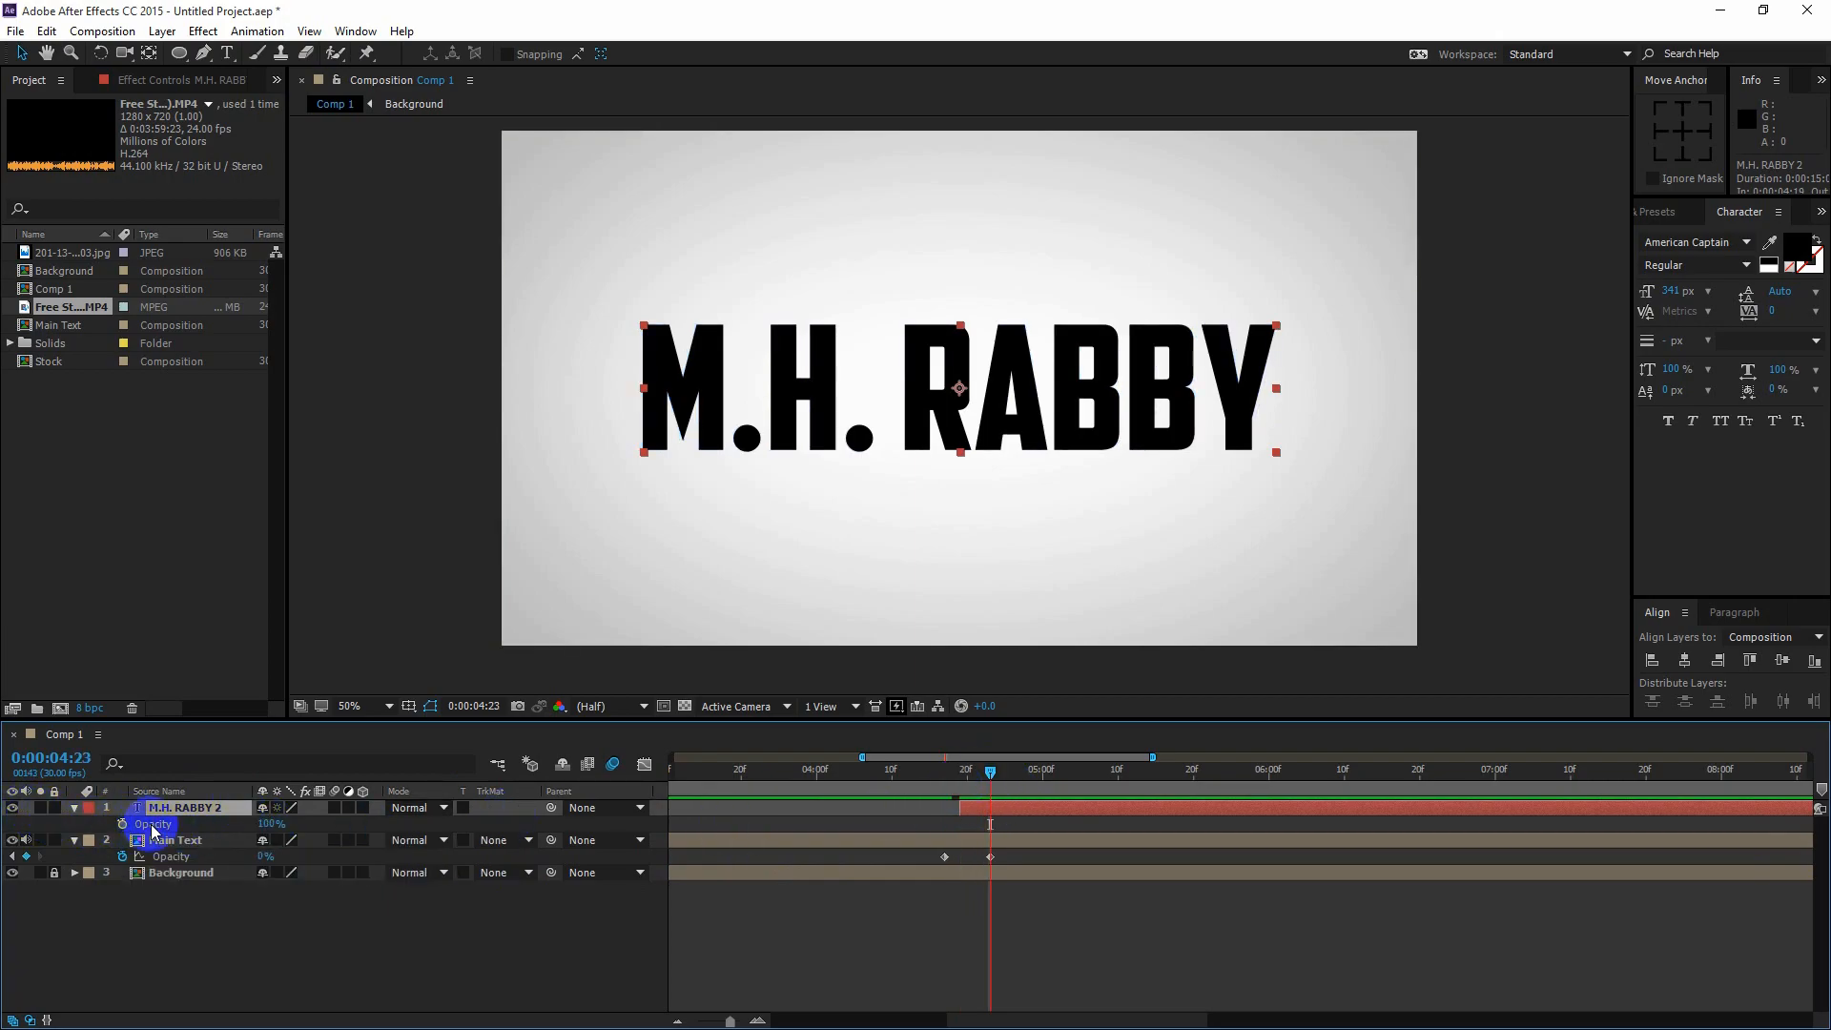
pyautogui.click(990, 768)
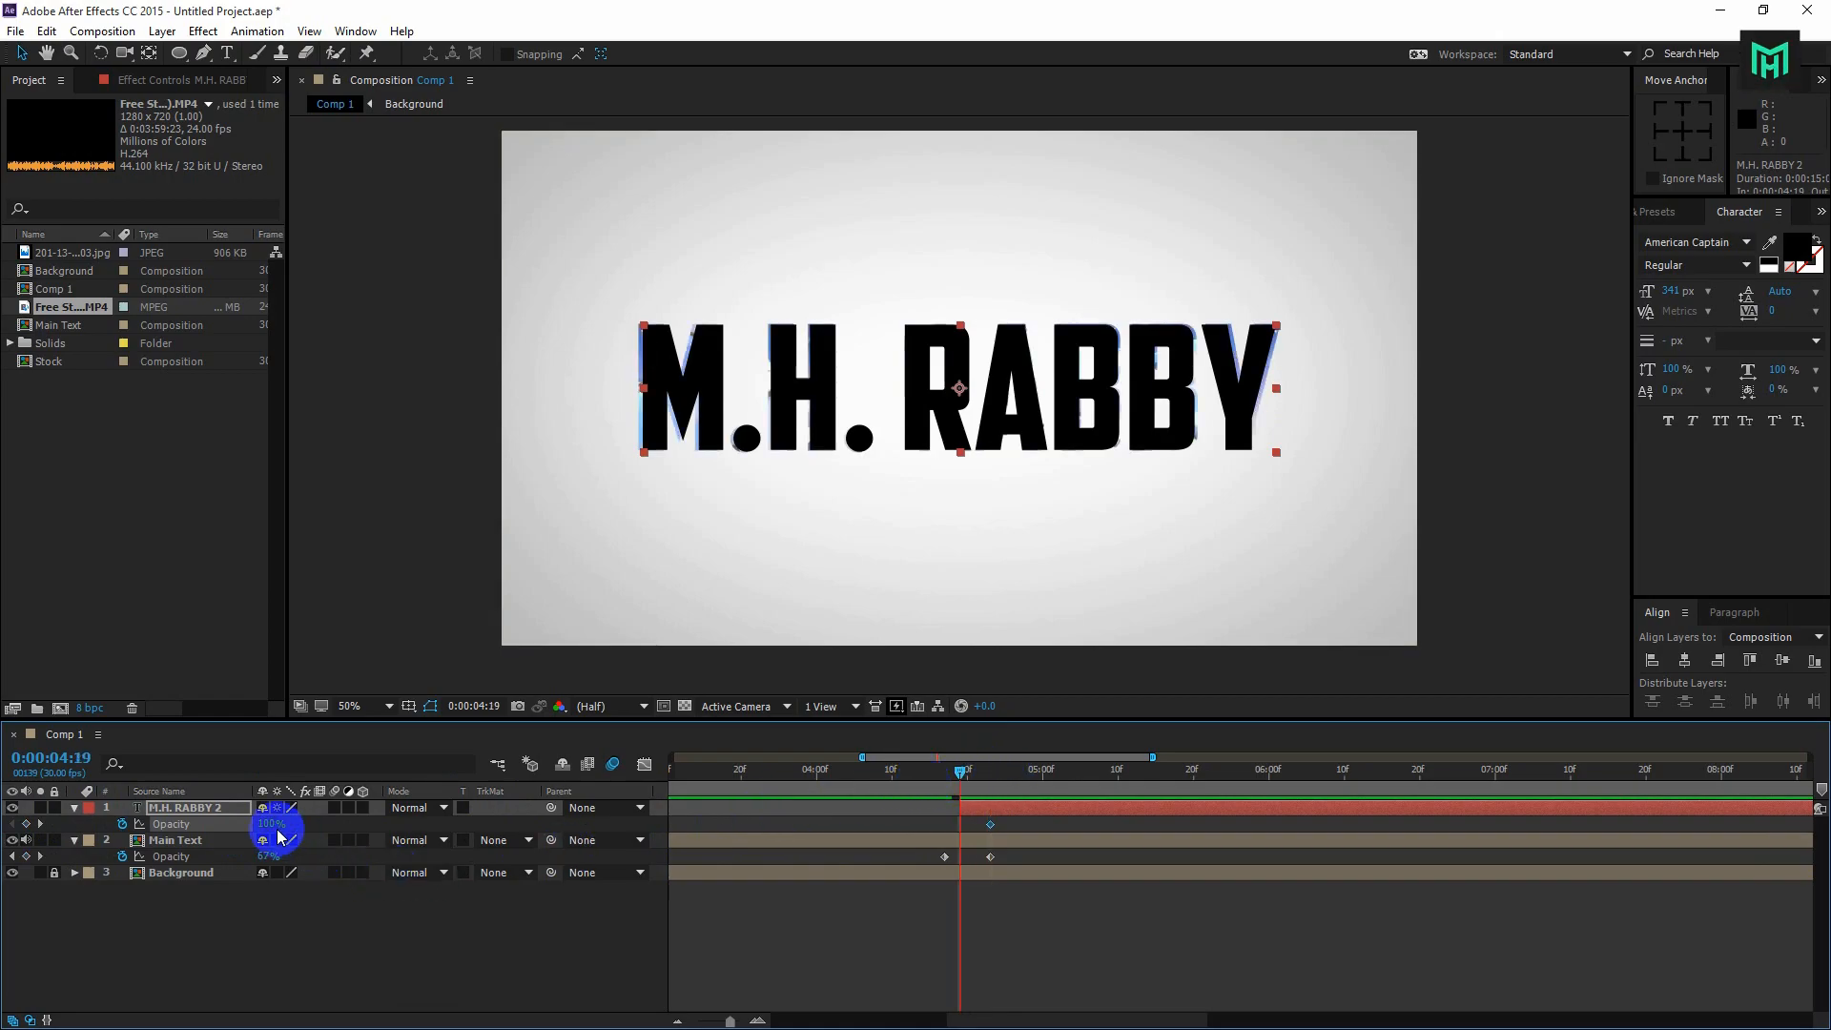
pyautogui.doubleClick(269, 824)
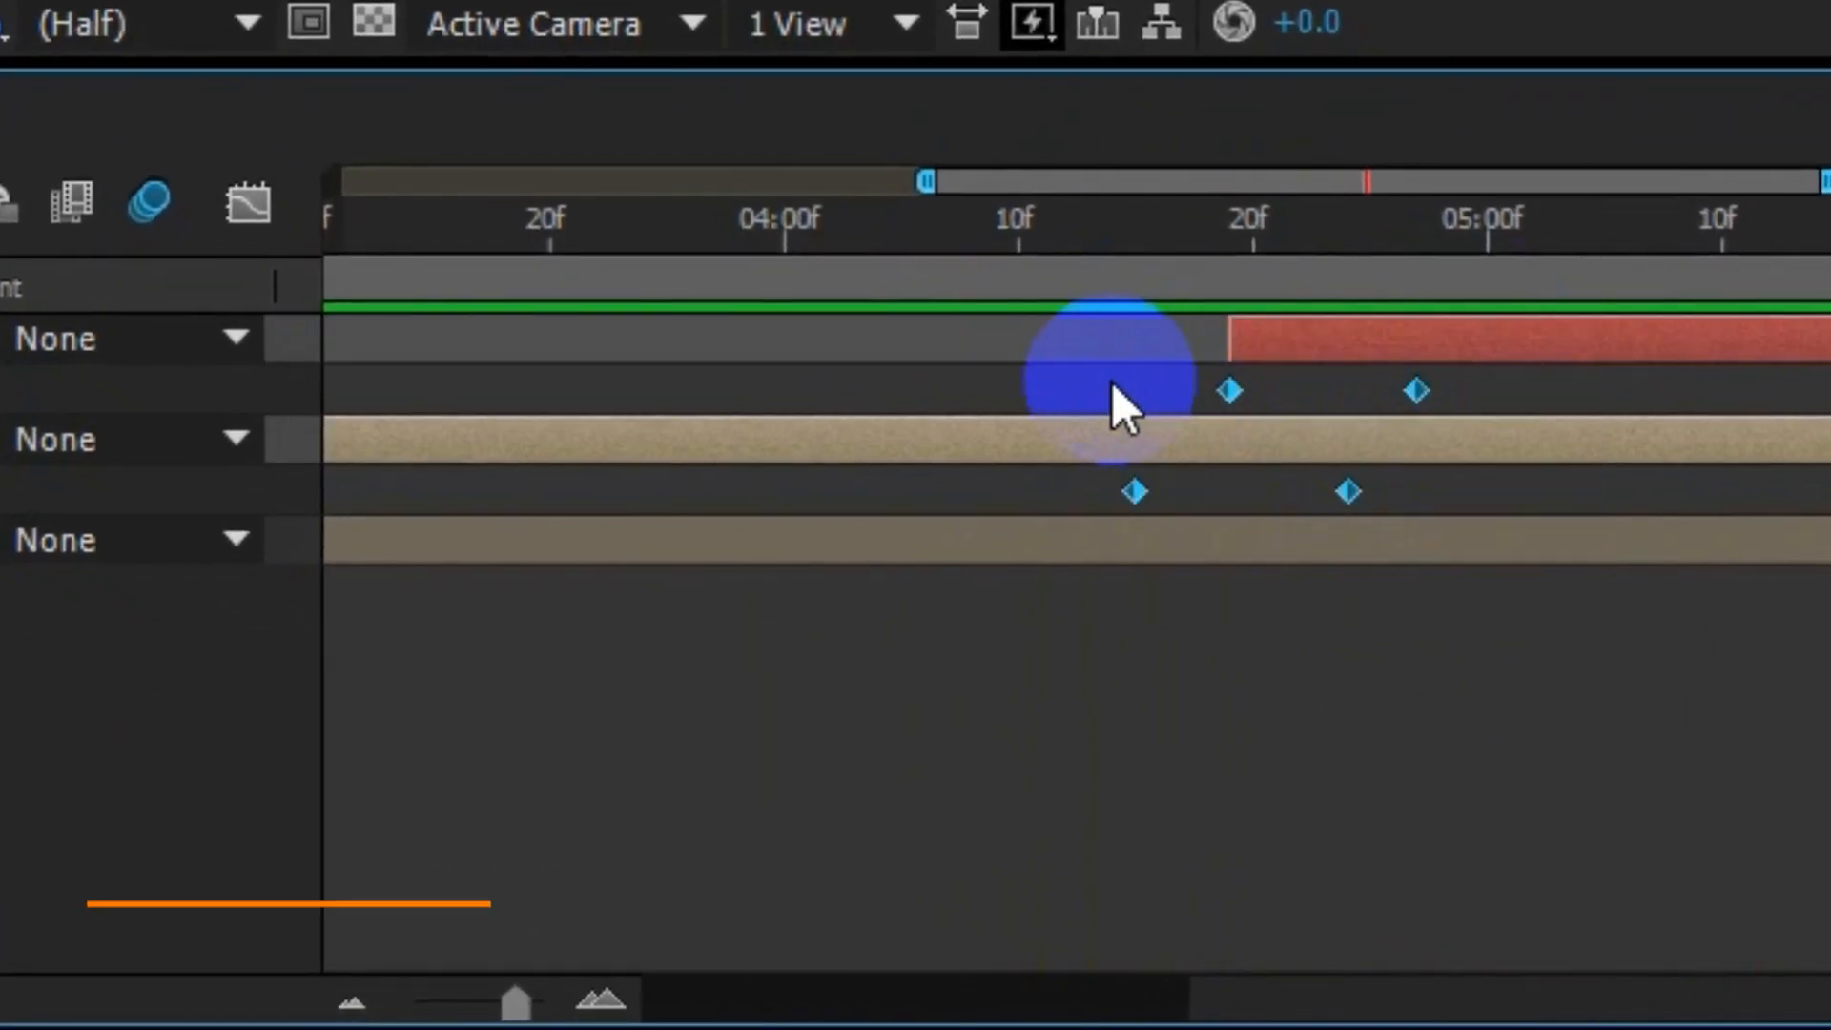
# - Apply Easy Ease (F9) to all the opacity crossfade keyframes
pyautogui.press('F9')
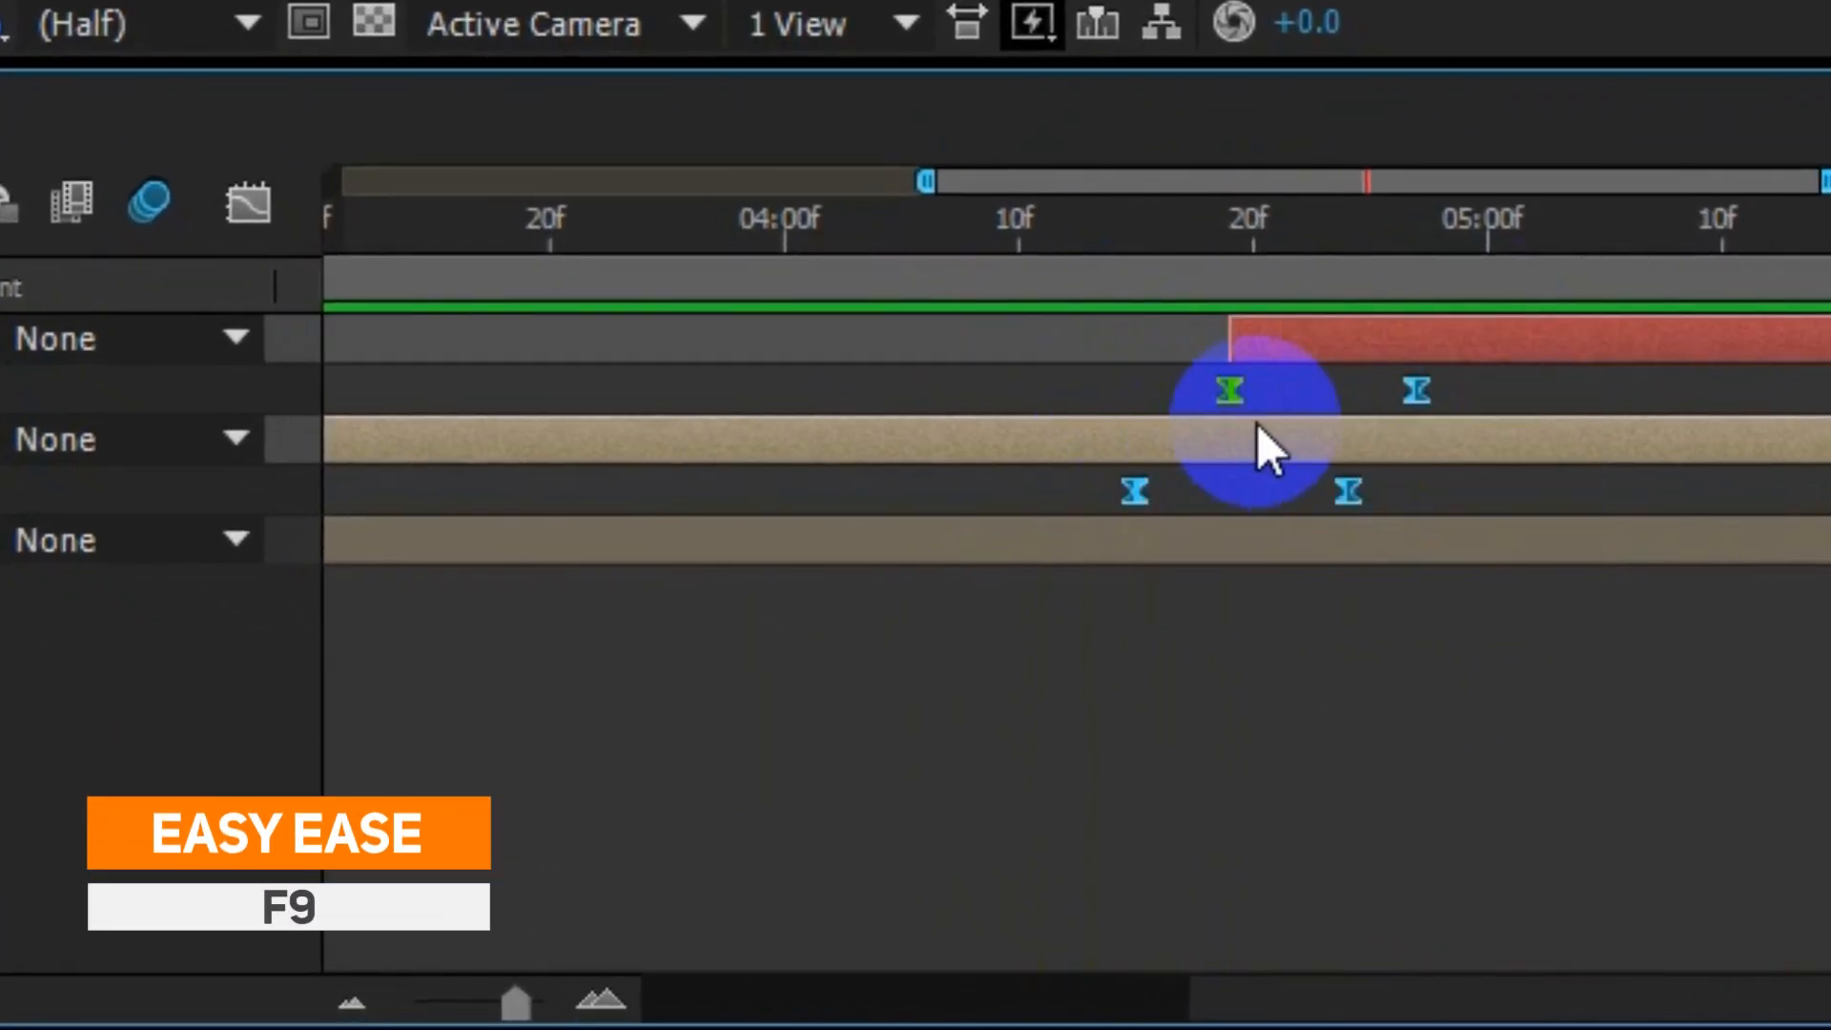
pyautogui.click(246, 202)
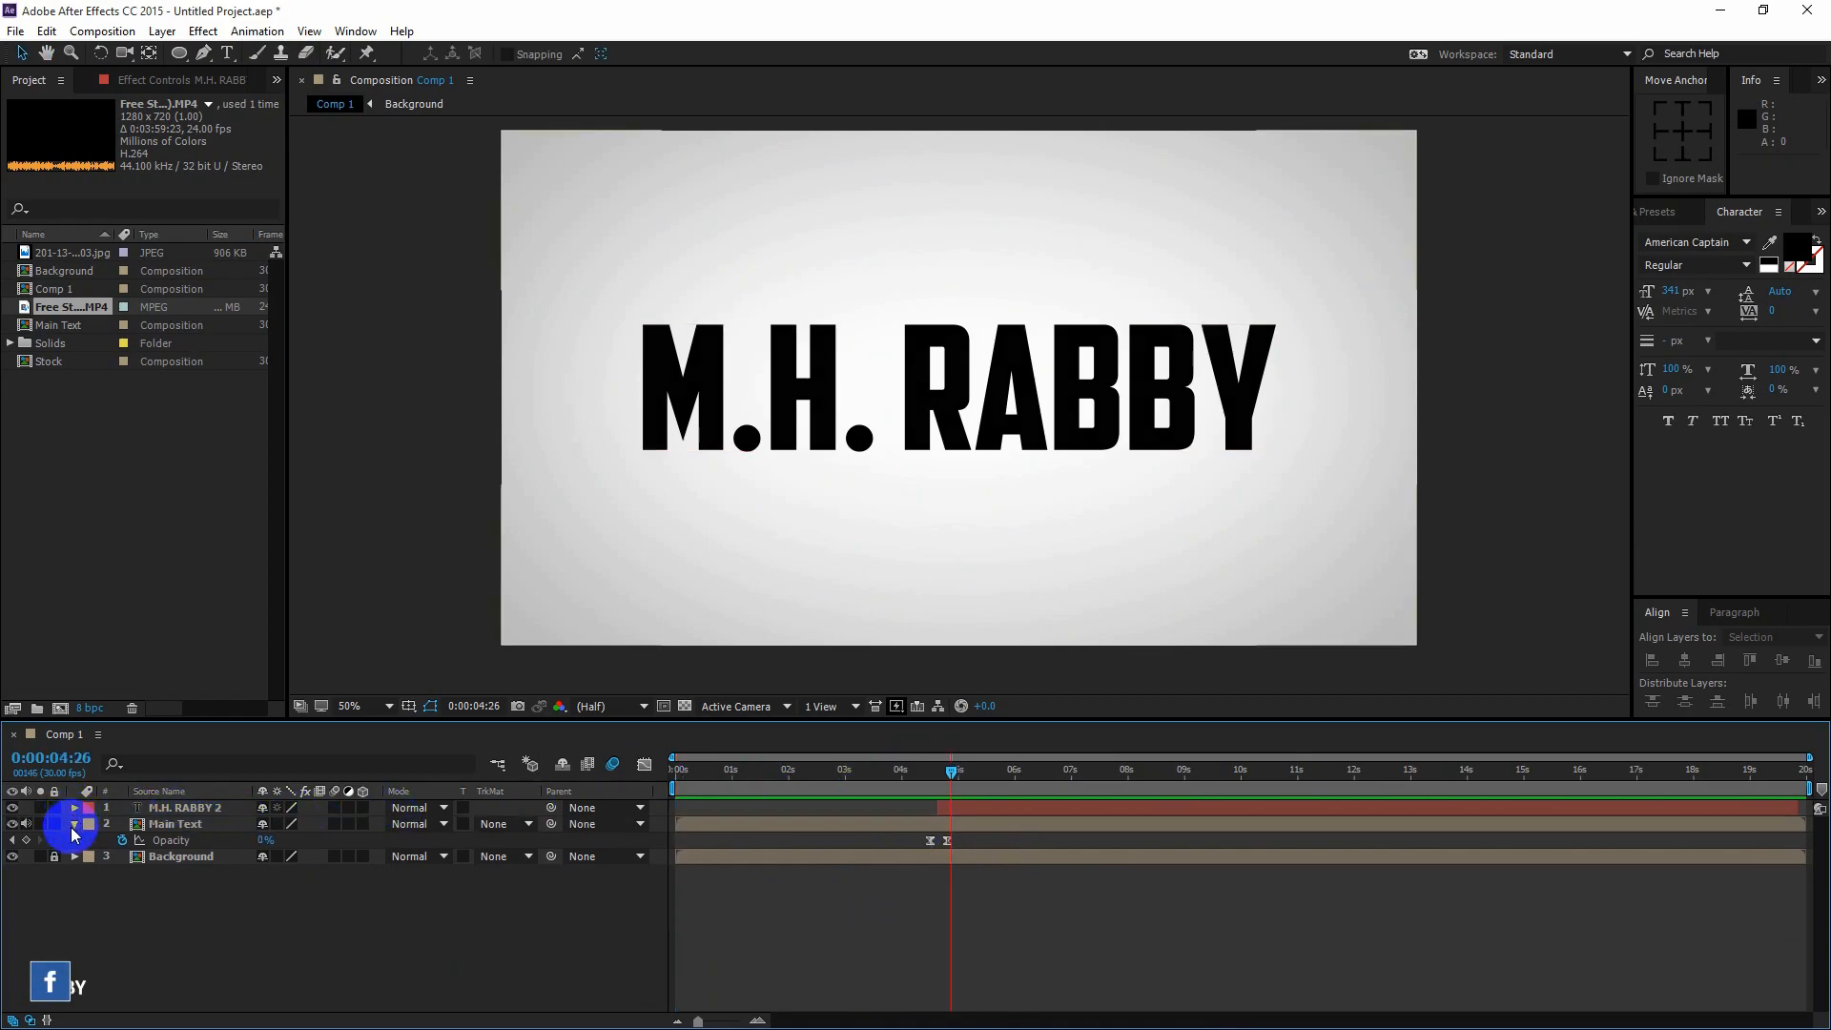
# - Create a MERRY CHRISTMAS text layer and pick a new fill colour for it
pyautogui.click(73, 824)
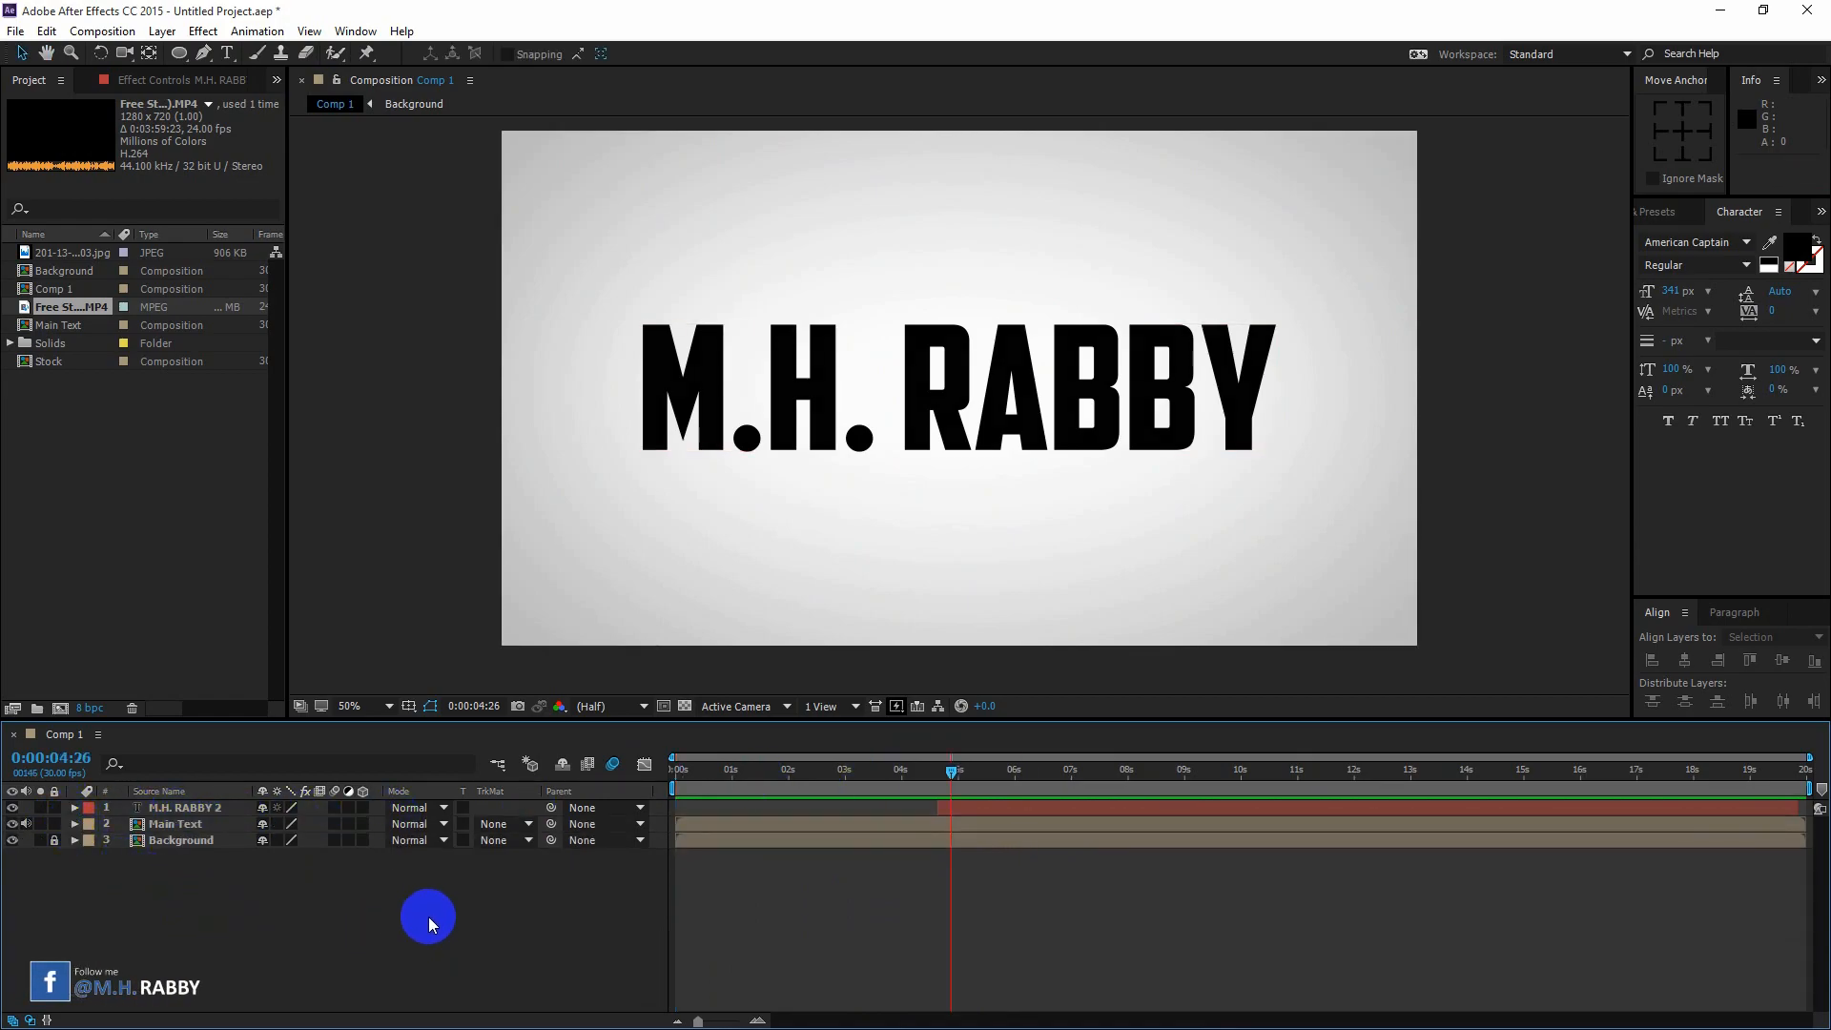
pyautogui.moveTo(342, 919)
pyautogui.write('merry christmas')
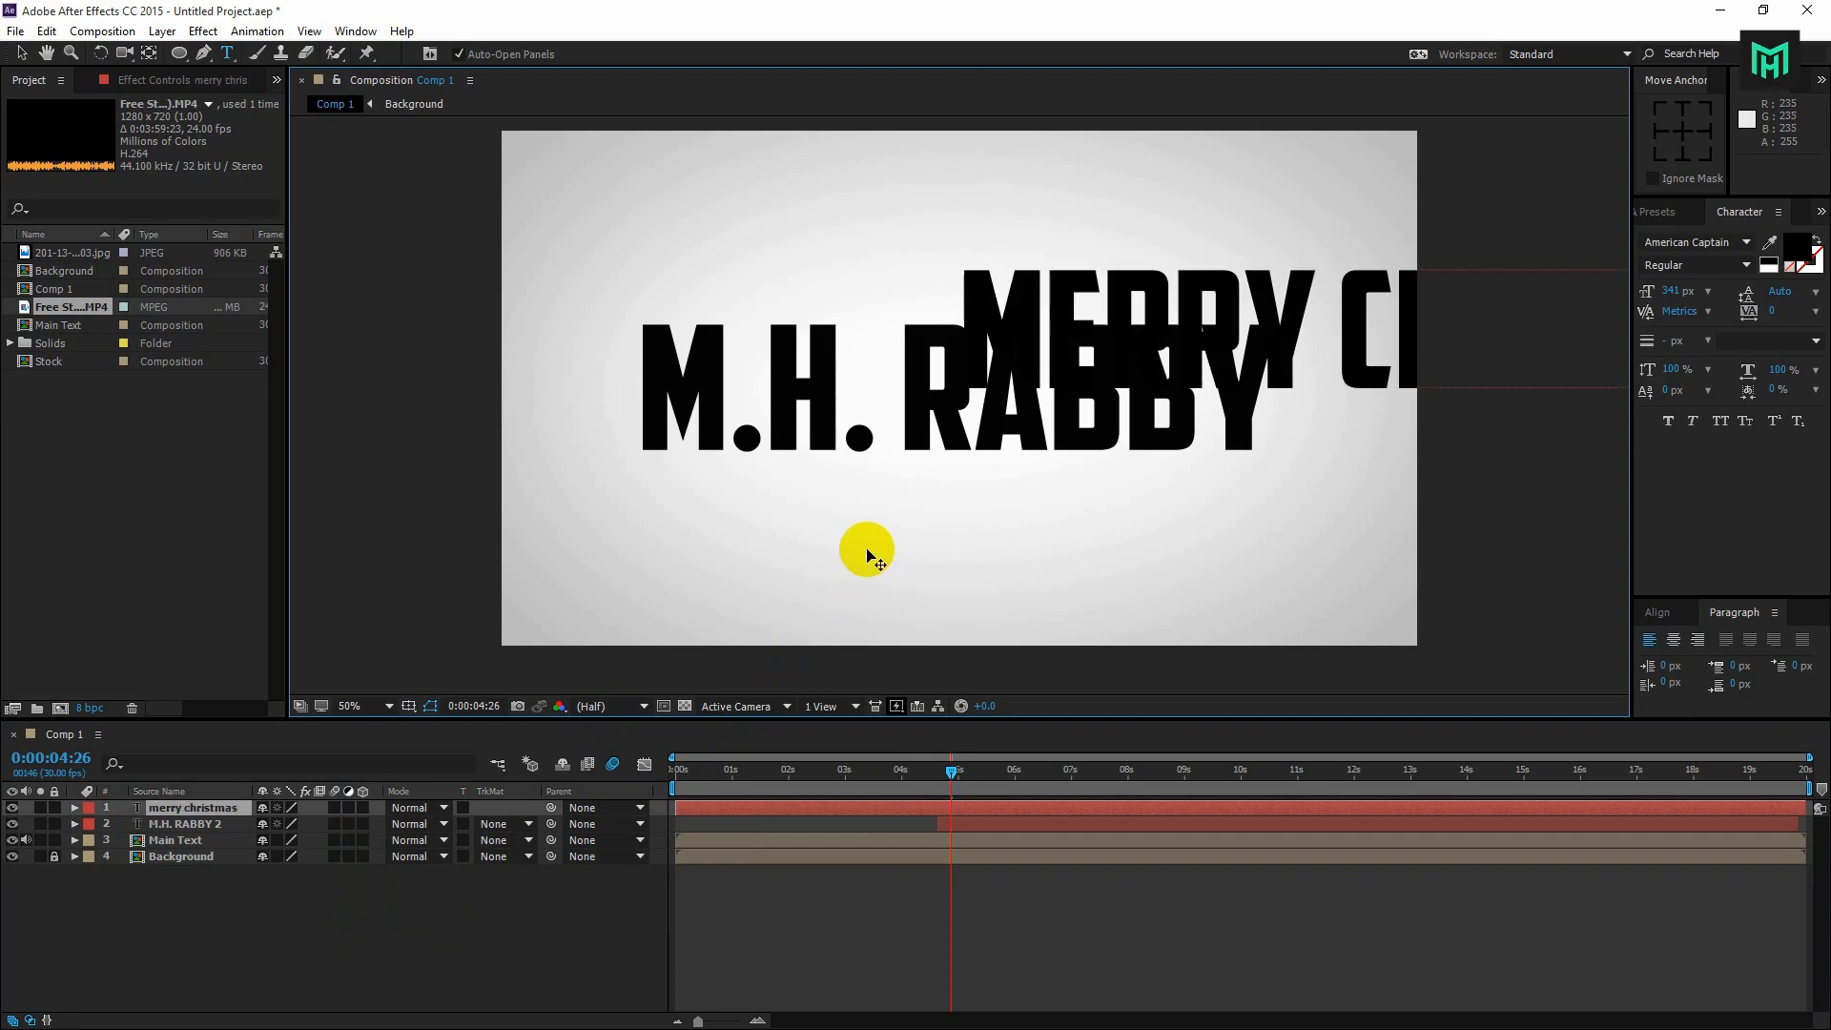
pyautogui.click(1772, 242)
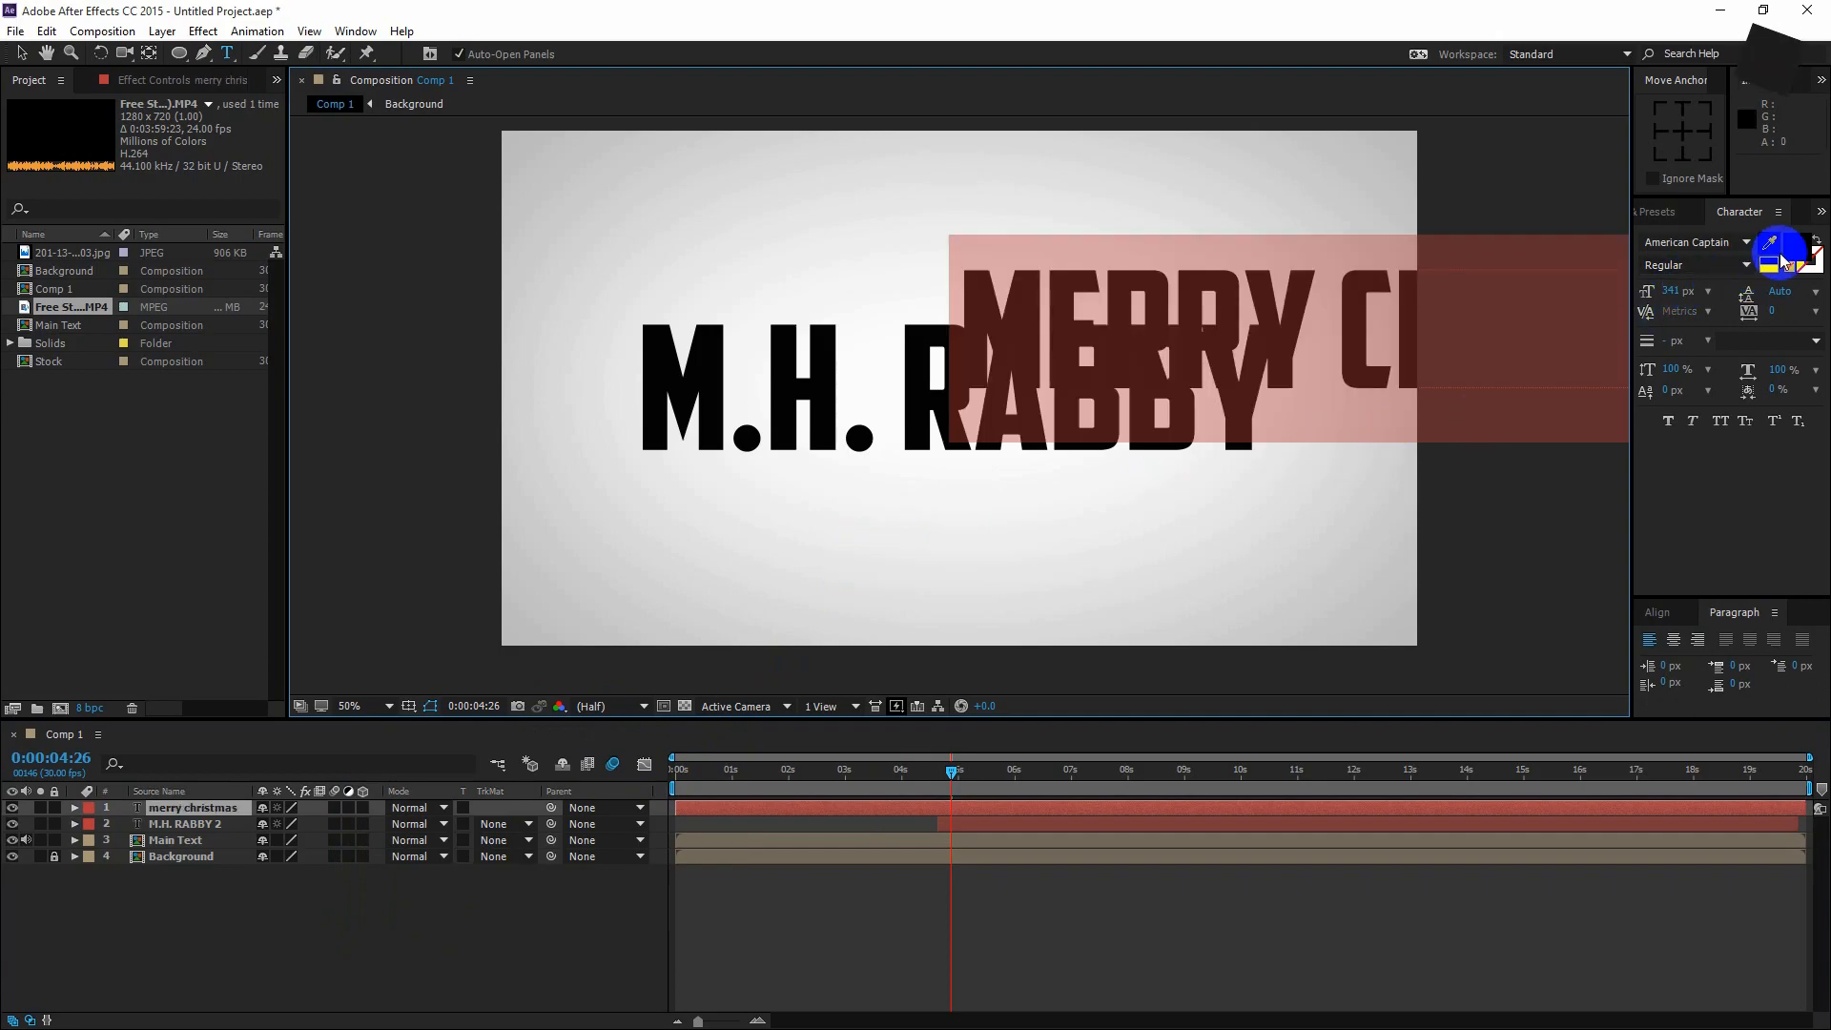
pyautogui.click(176, 839)
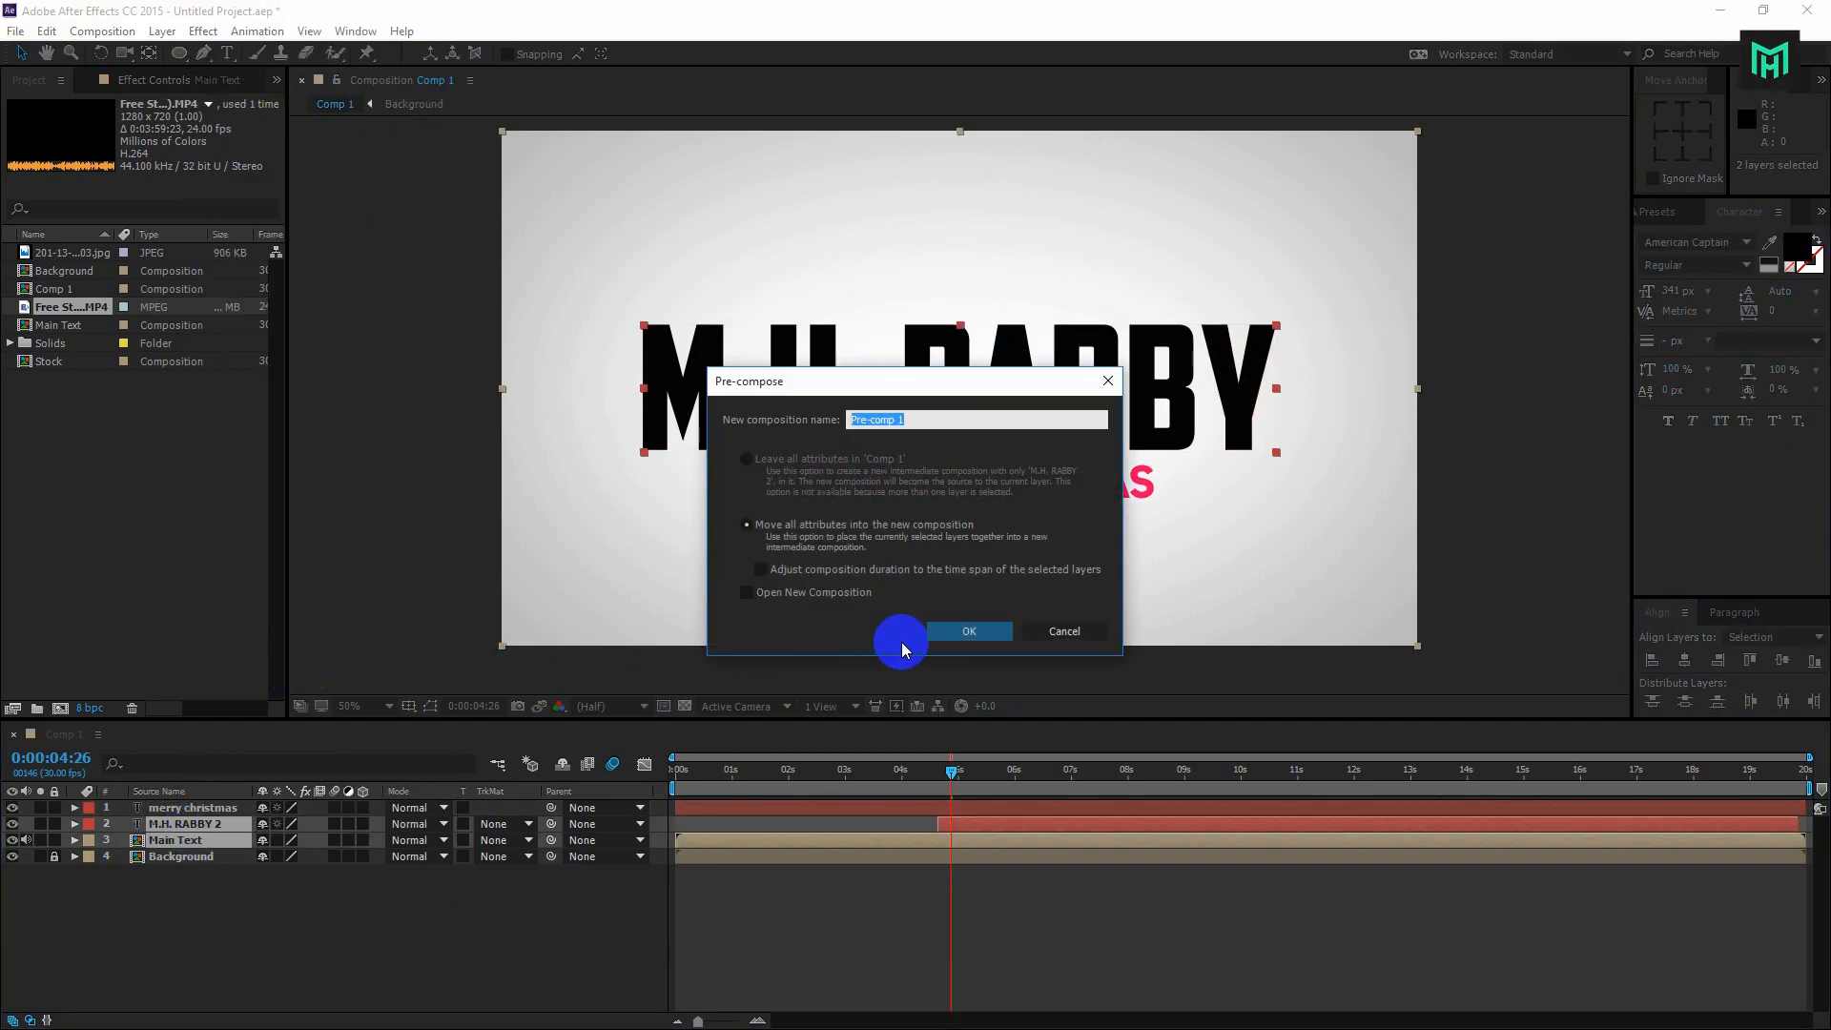
# - Confirm nesting Main Text and M.H. RABBY 2 into Pre-comp 1
pyautogui.click(967, 632)
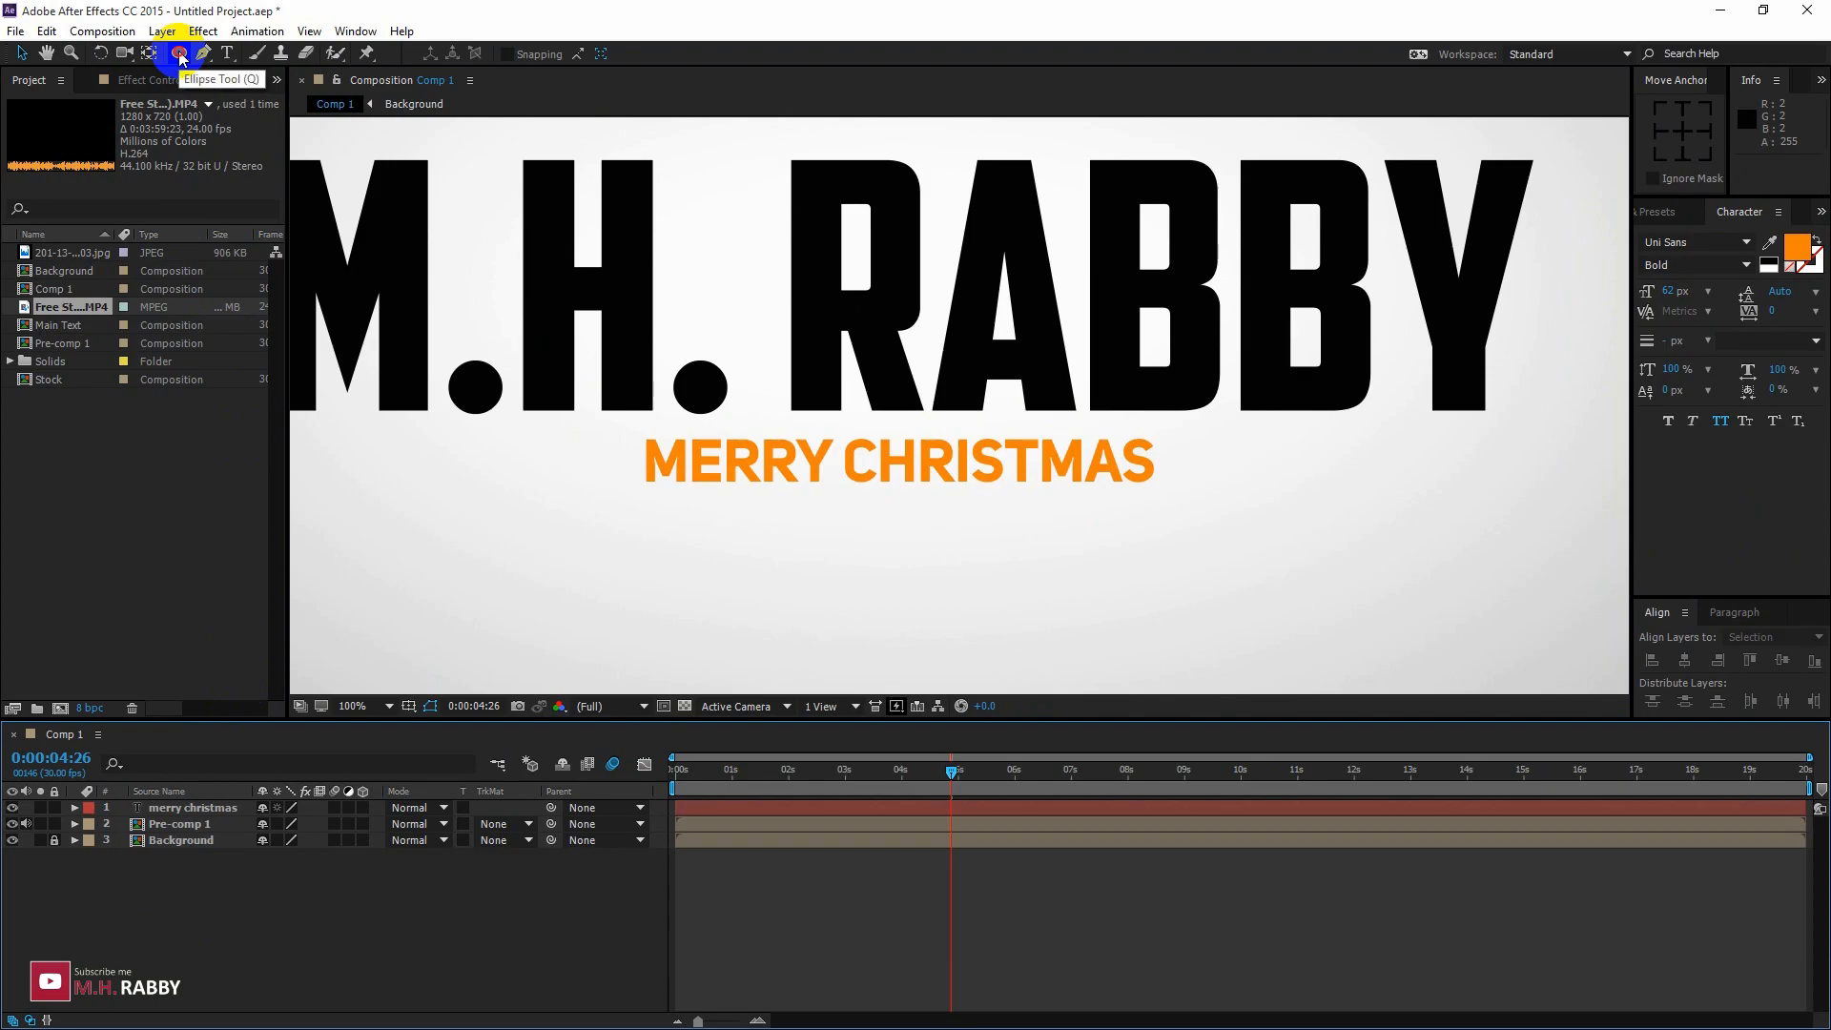
# - Draw a red rectangle, Shape Layer 1, over the MERRY CHRISTMAS subtitle and collapse it
pyautogui.click(204, 54)
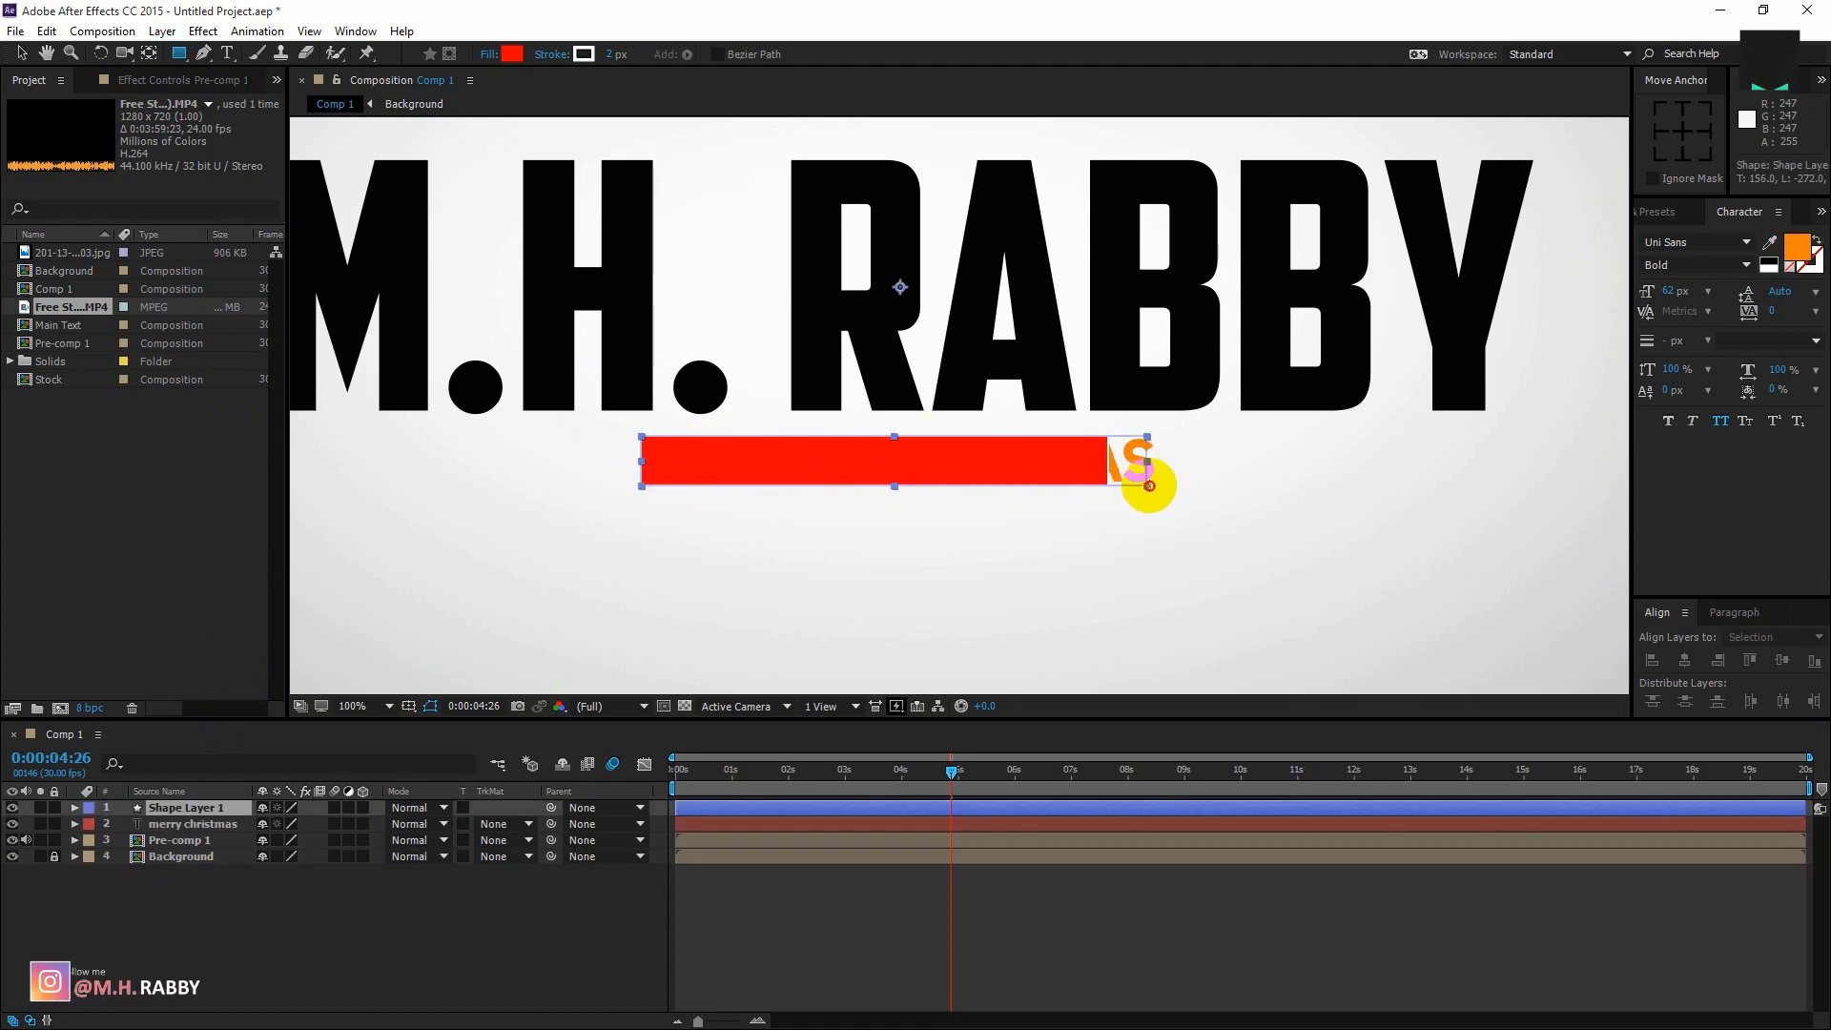
pyautogui.click(72, 807)
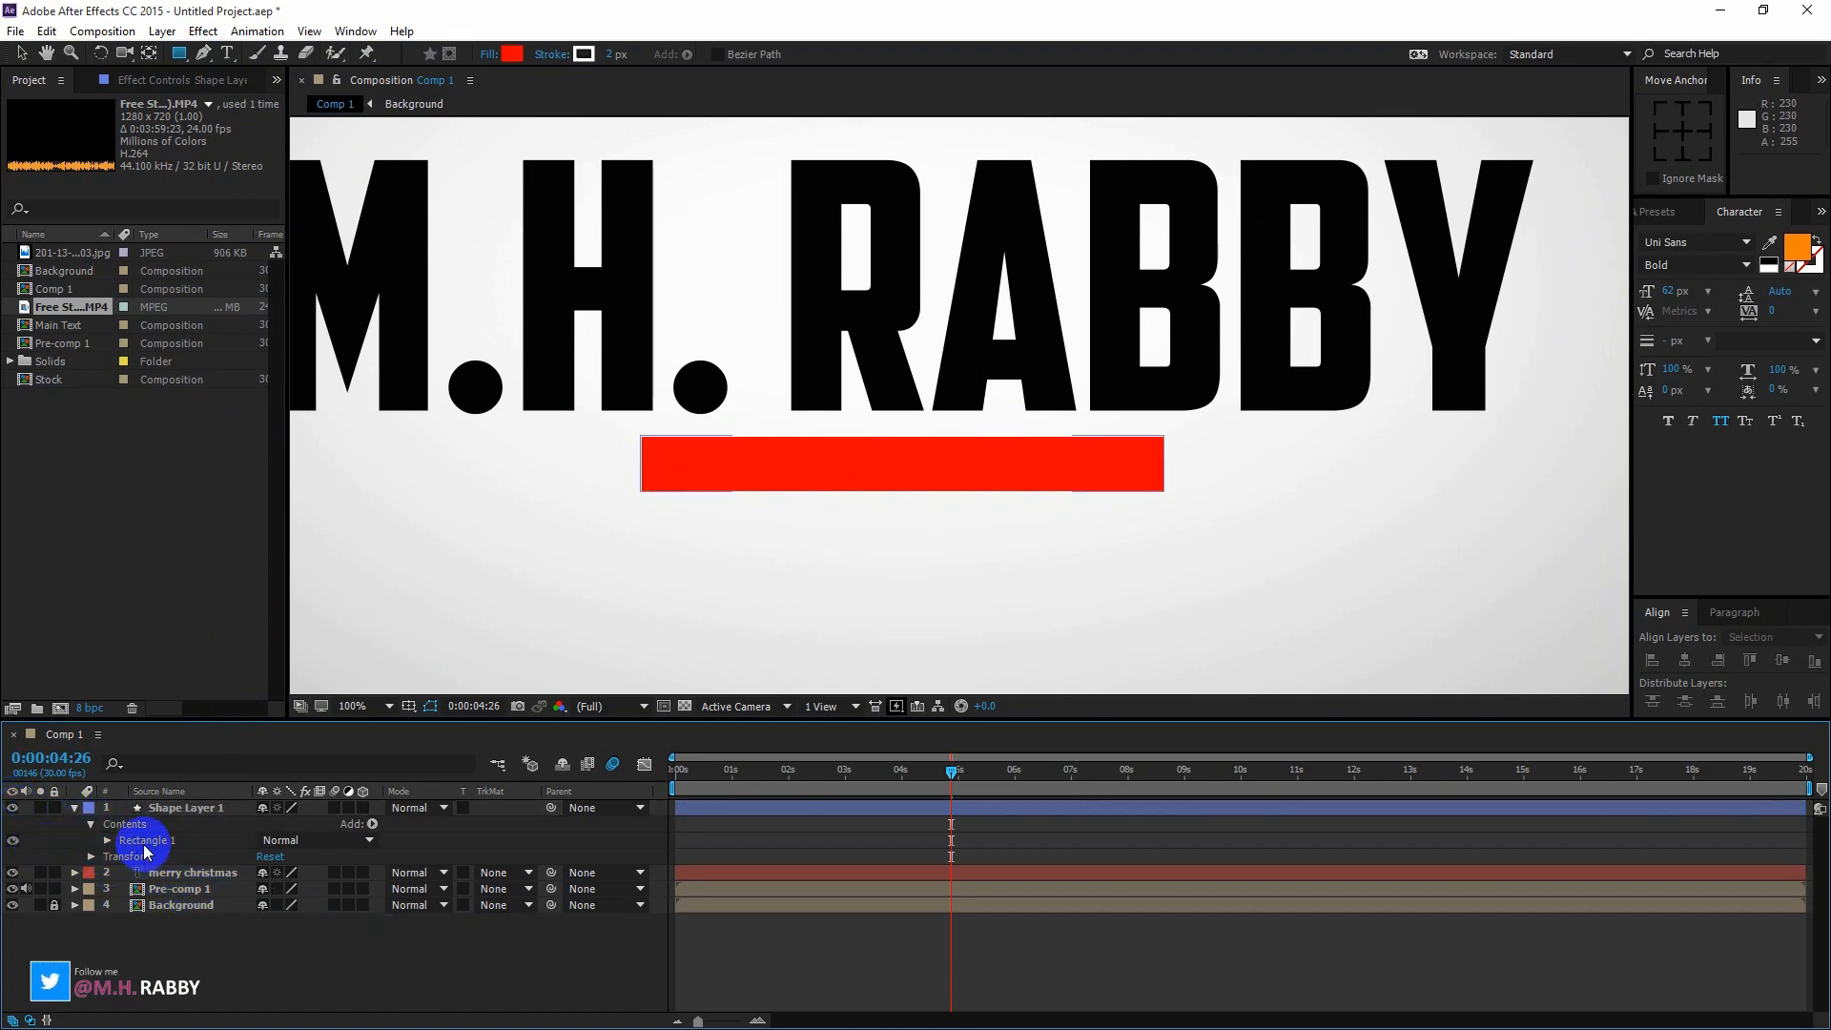
pyautogui.click(74, 807)
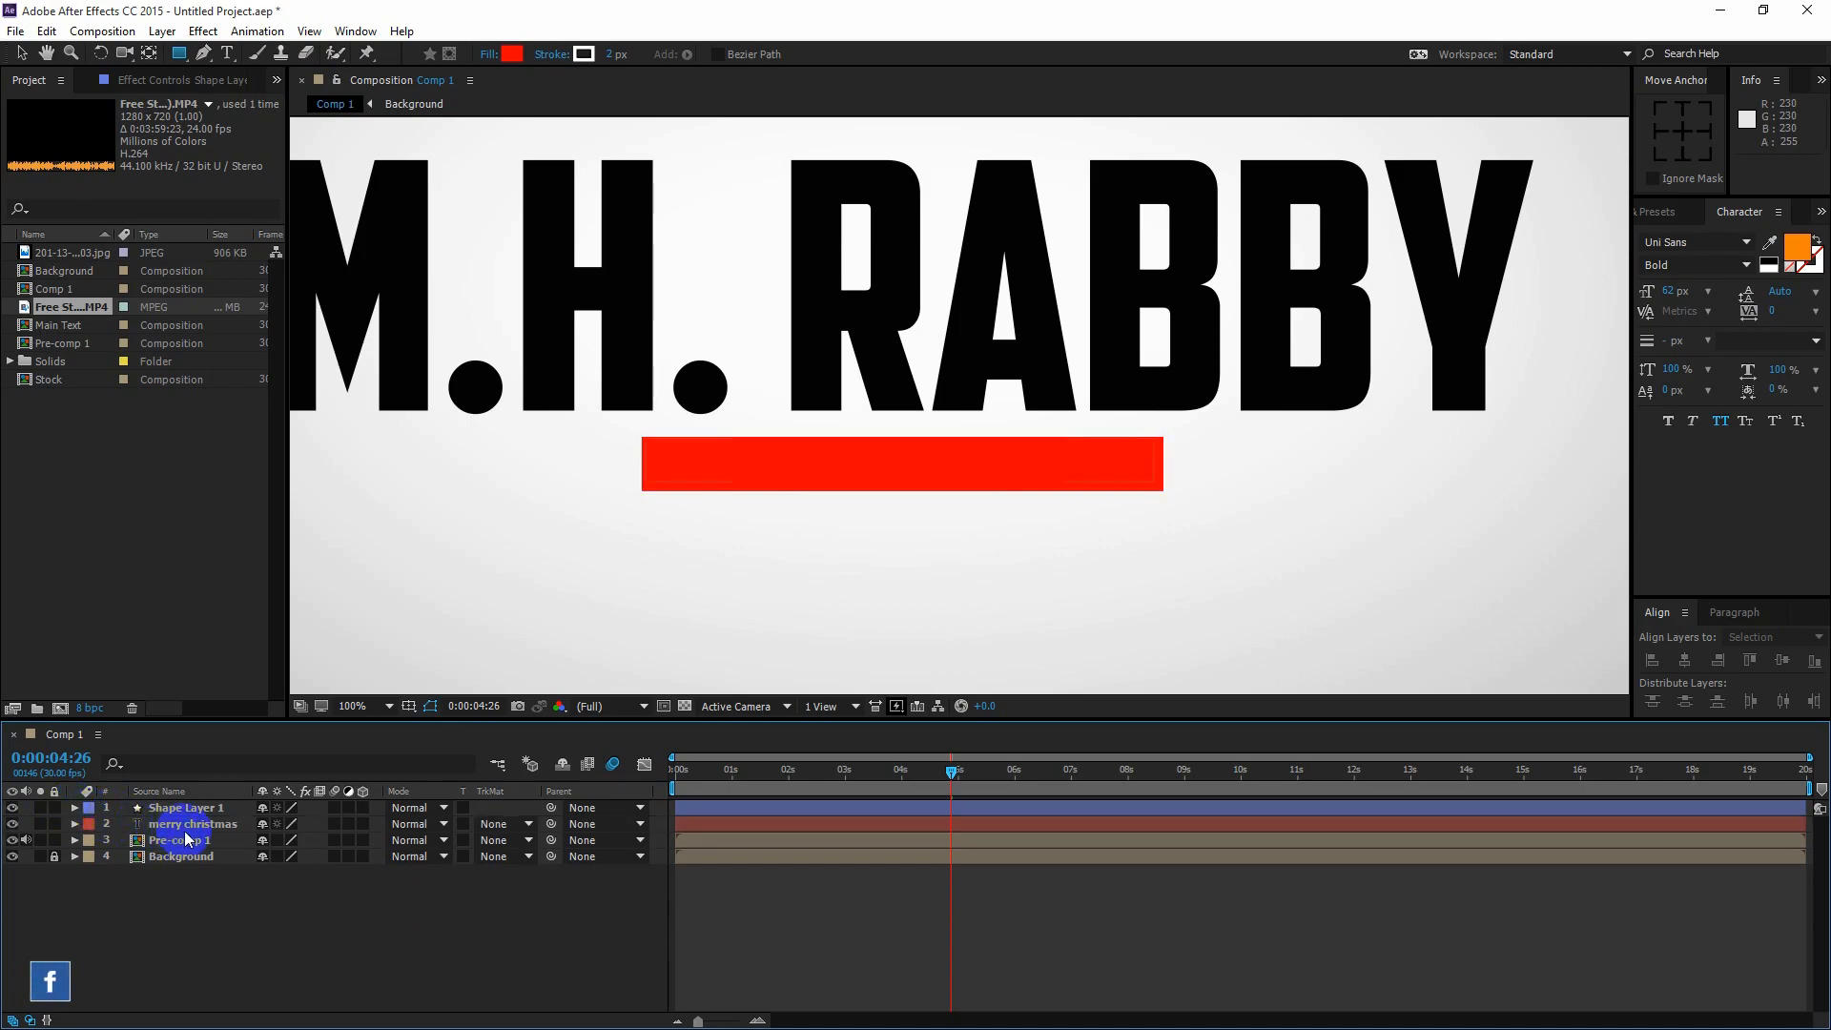
# - Set the subtitle's TrkMat to Alpha Matte "Shape Layer 1"
pyautogui.click(502, 824)
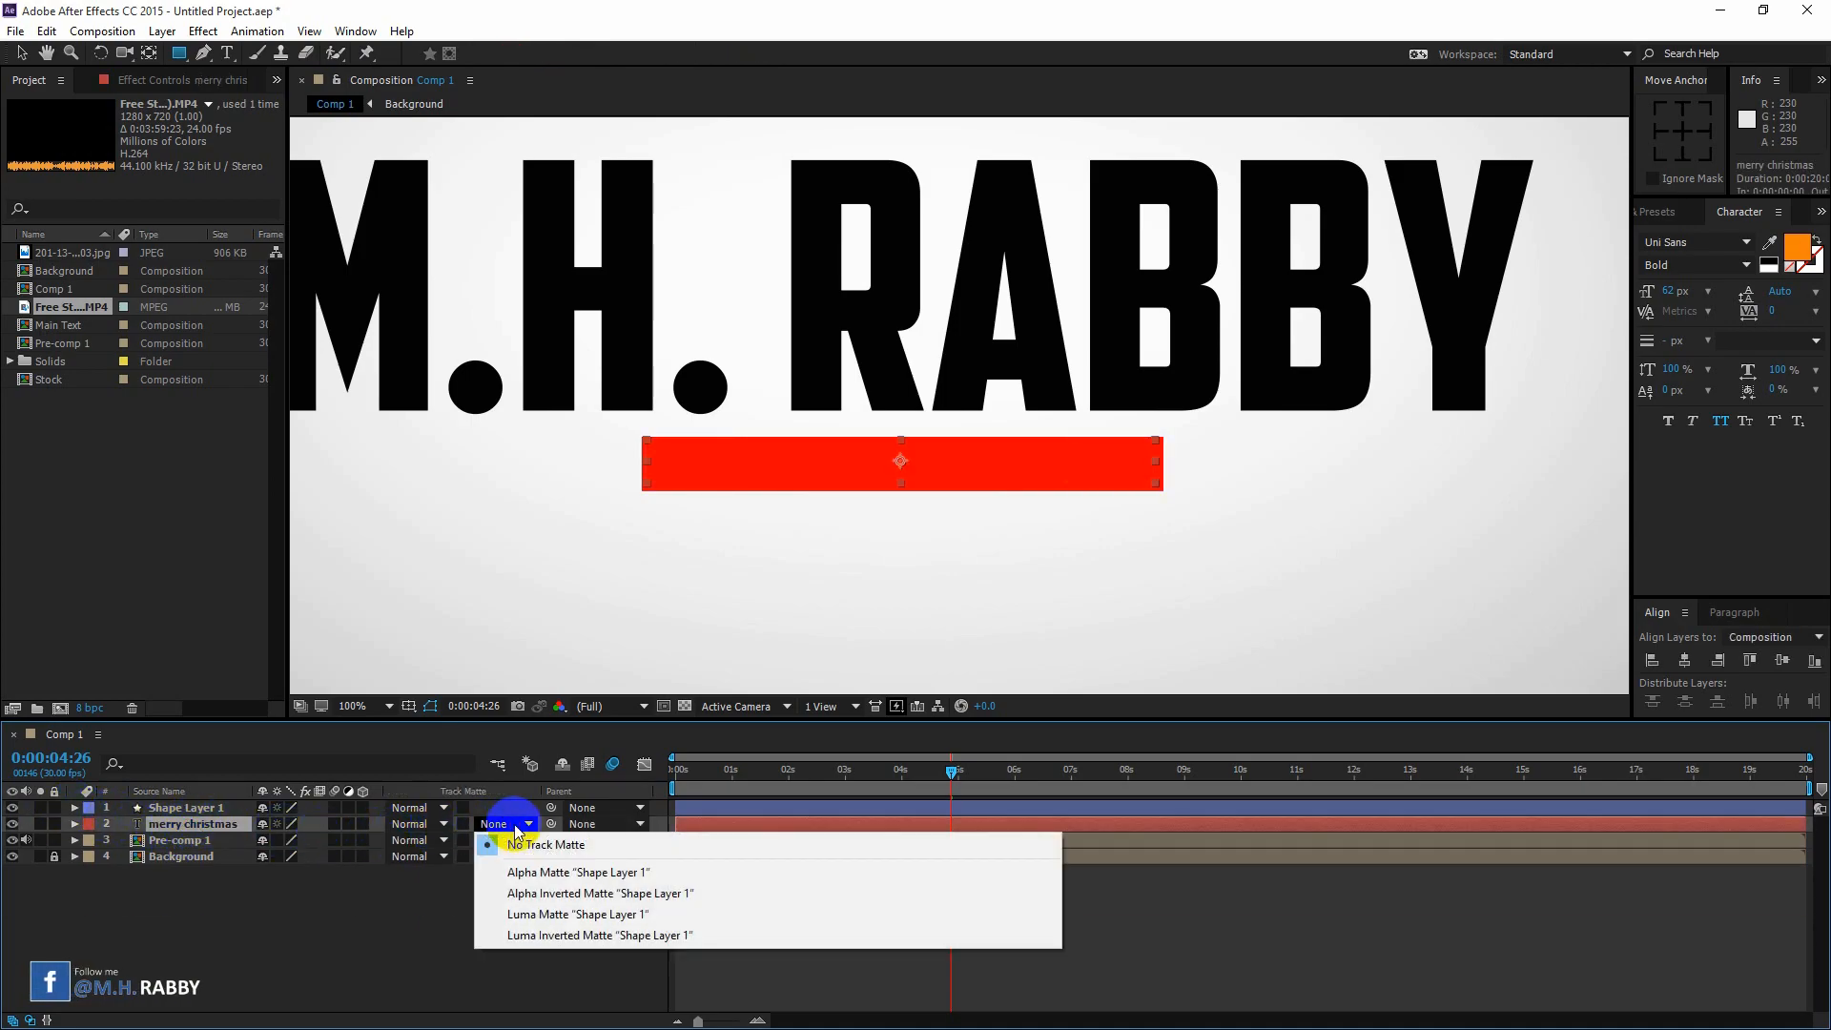
pyautogui.click(578, 871)
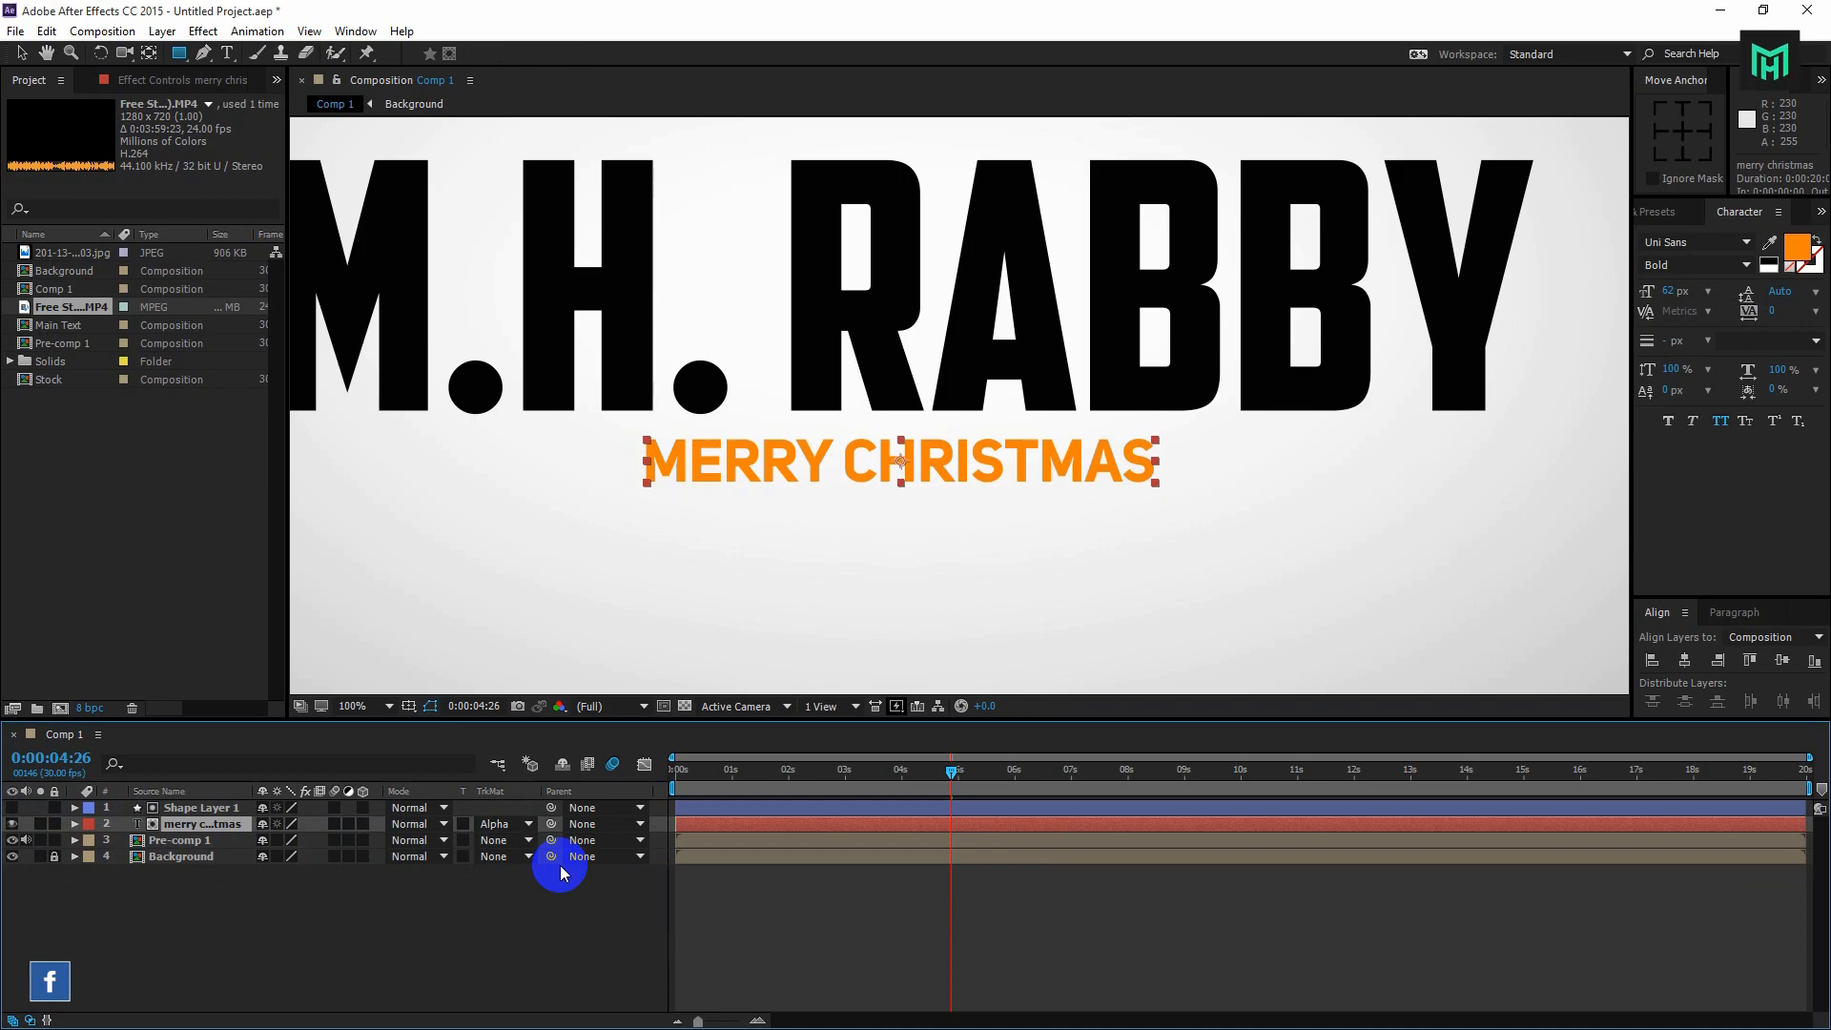
pyautogui.moveTo(721, 832)
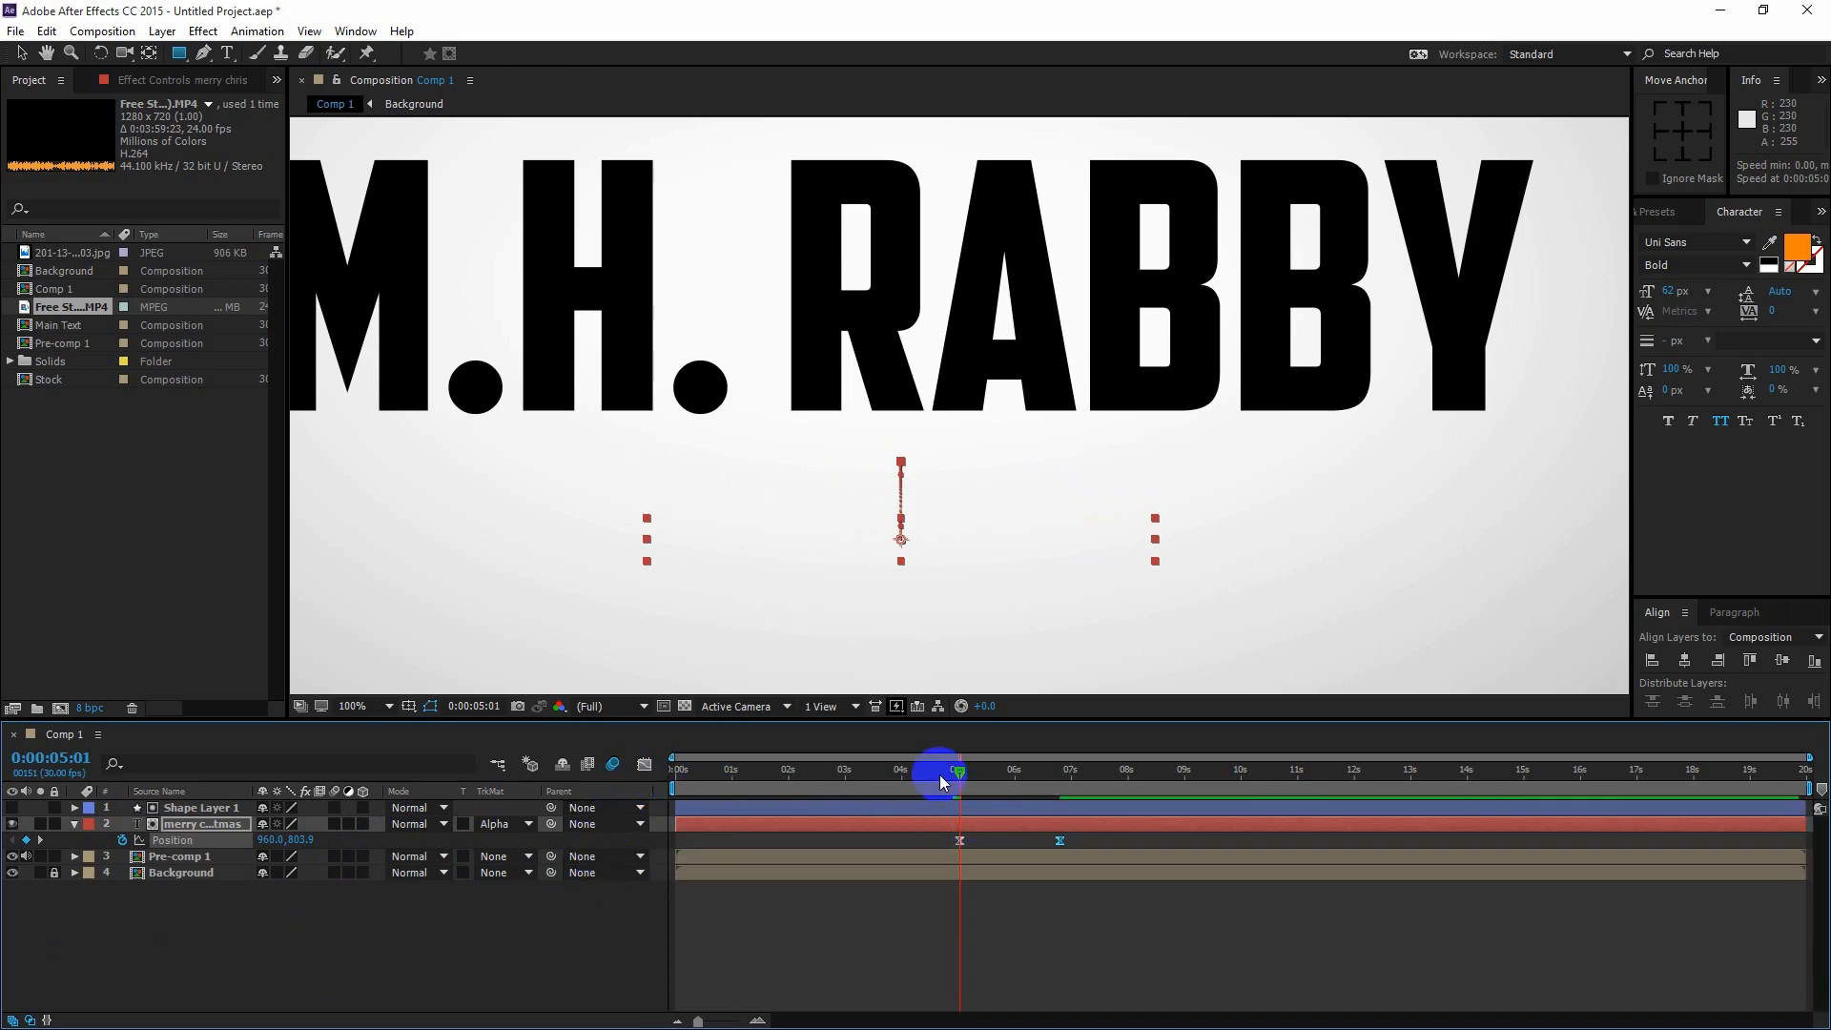
# - Move the time indicator back to check the MERRY CHRISTMAS slide-in
pyautogui.click(933, 769)
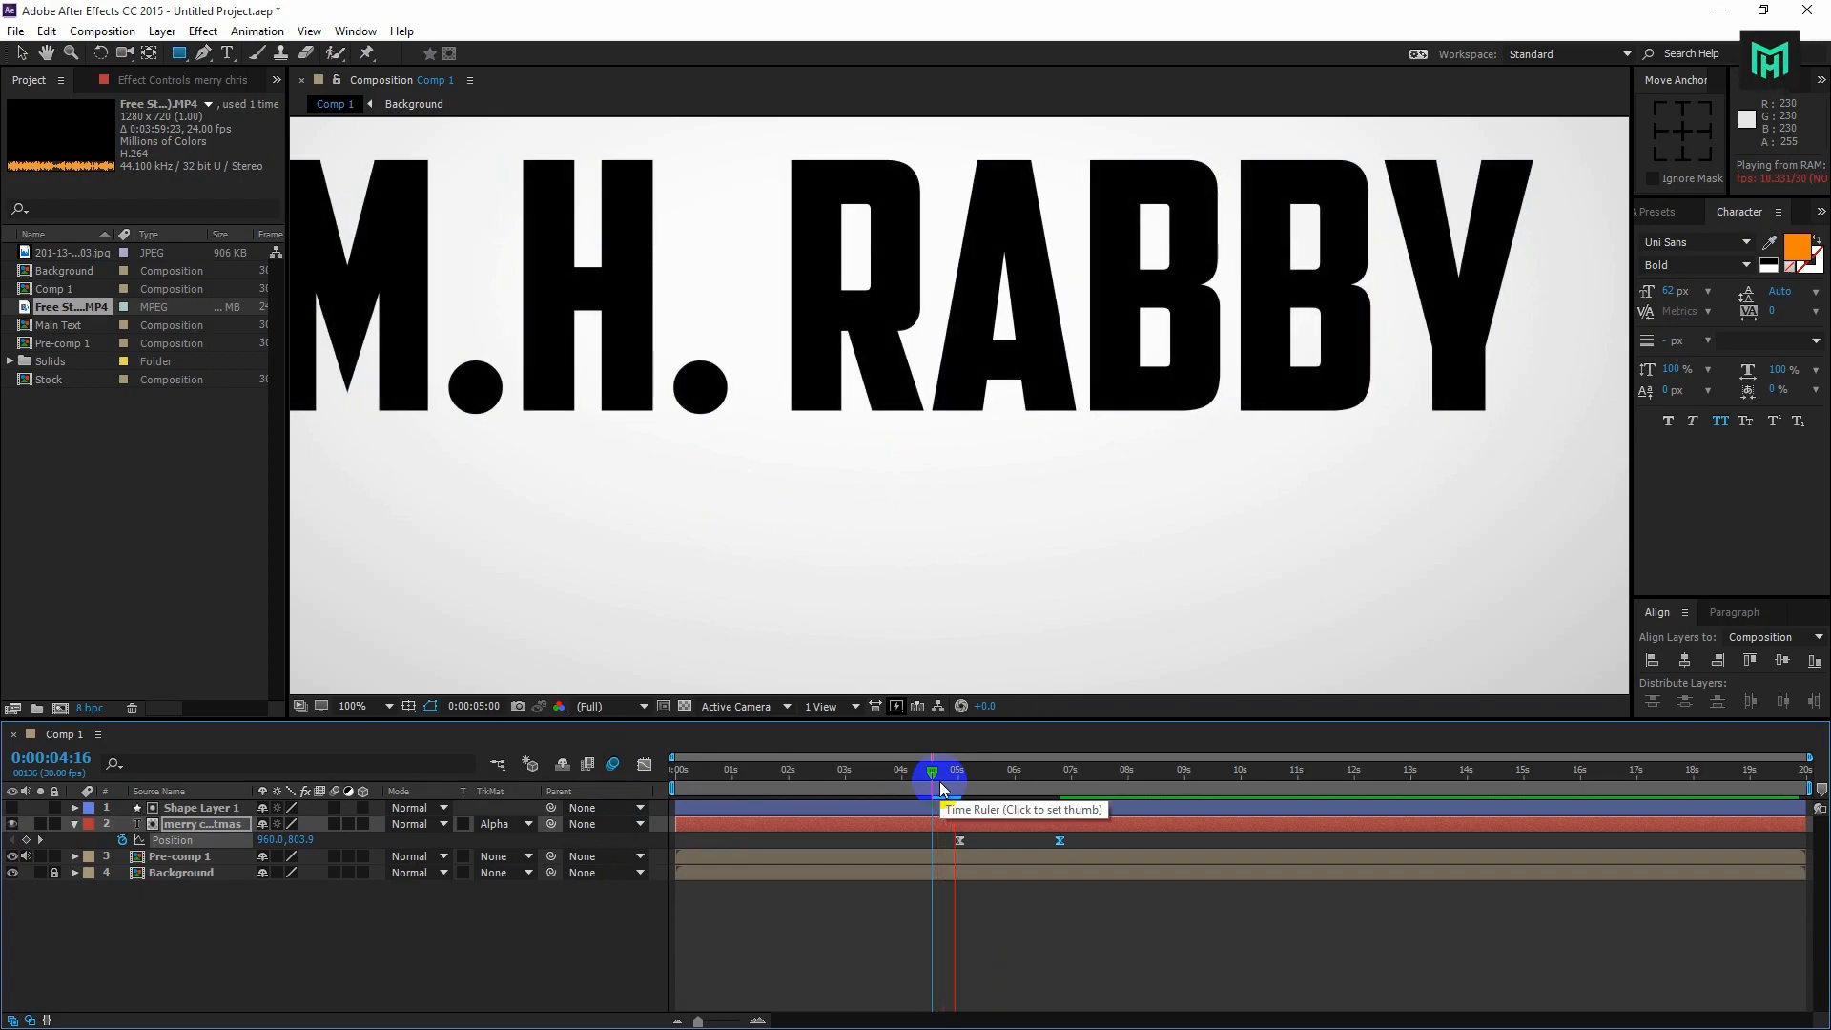
pyautogui.click(1007, 769)
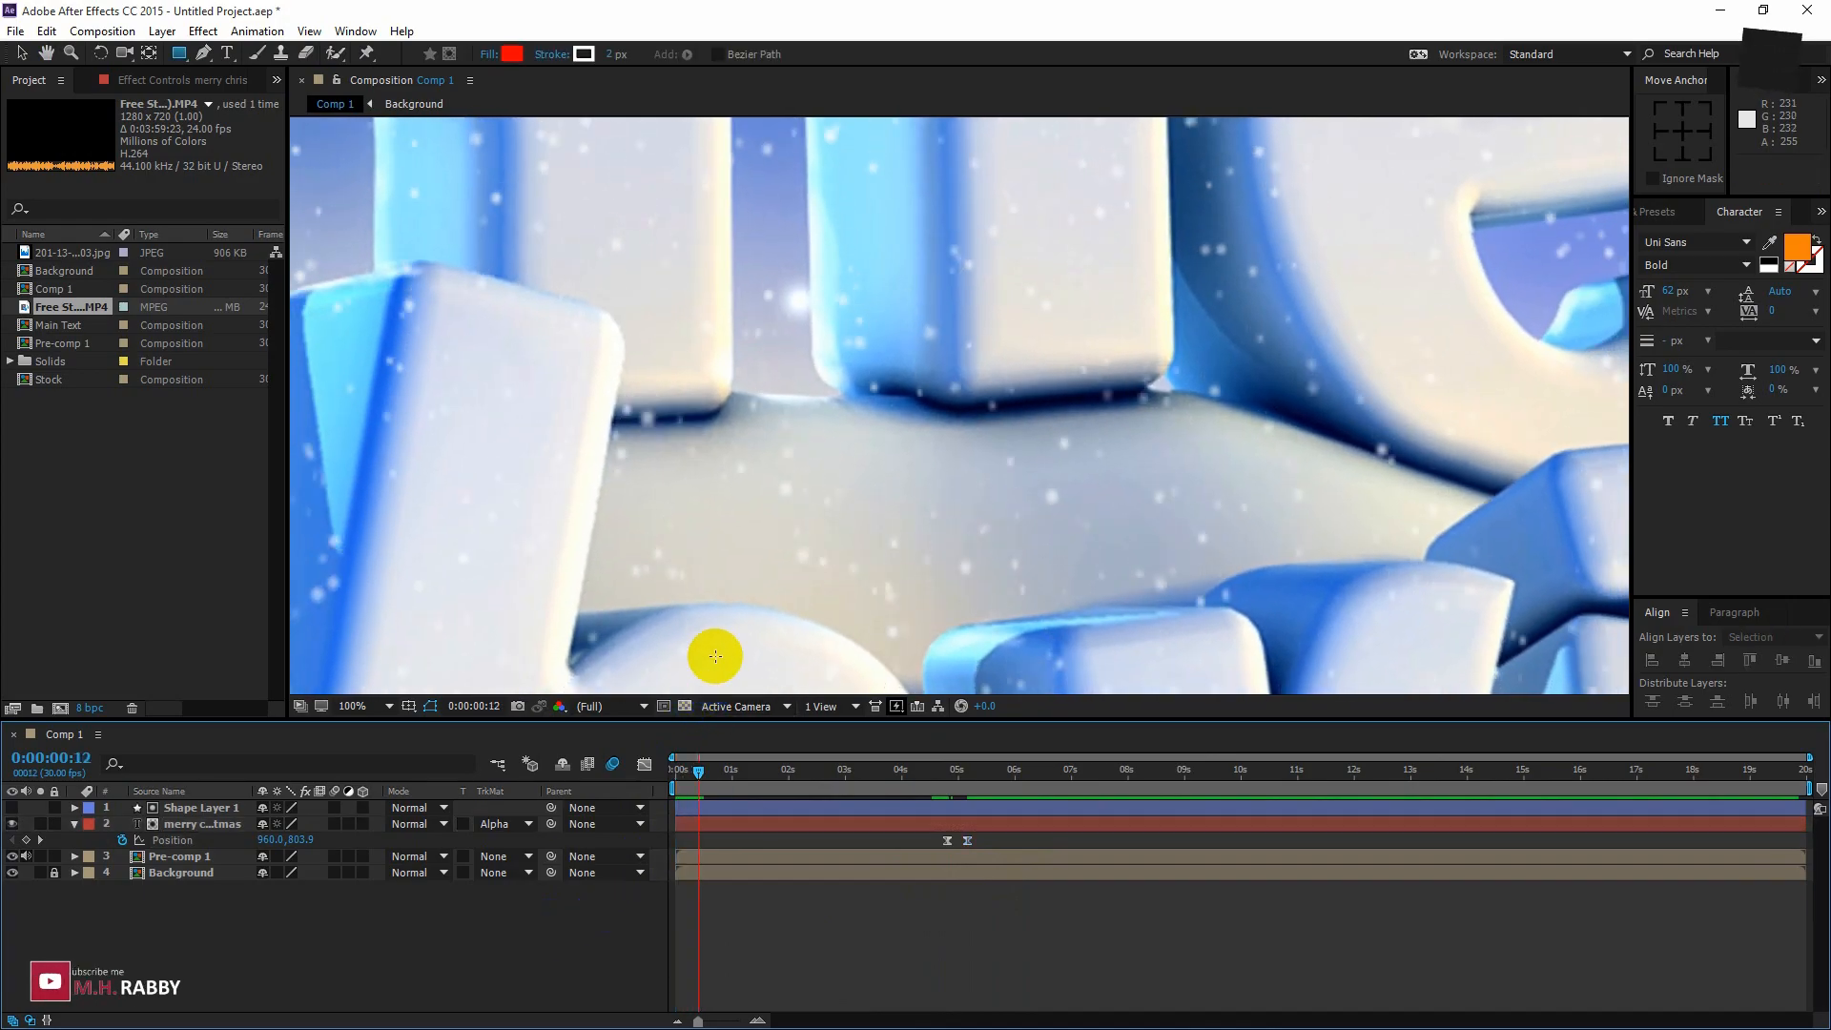
# - Set viewer magnification to Fit up to 100% and play the animation preview
pyautogui.click(351, 706)
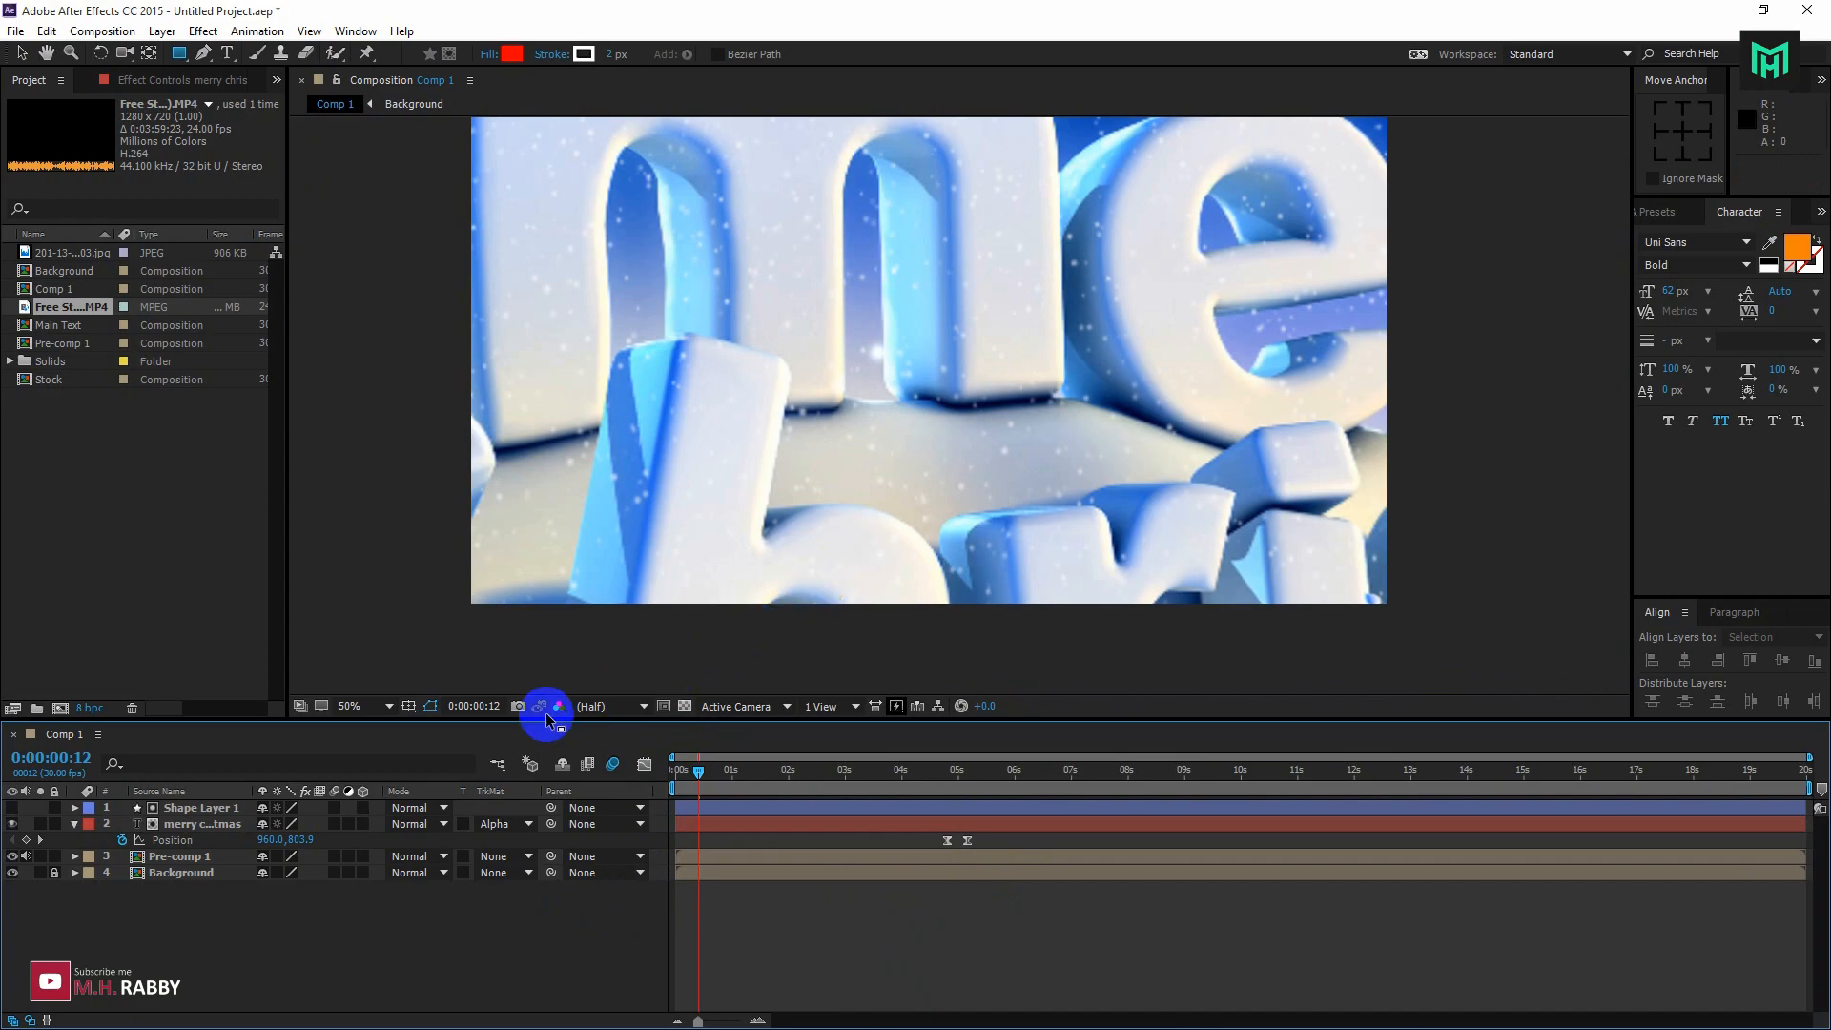
pyautogui.click(351, 706)
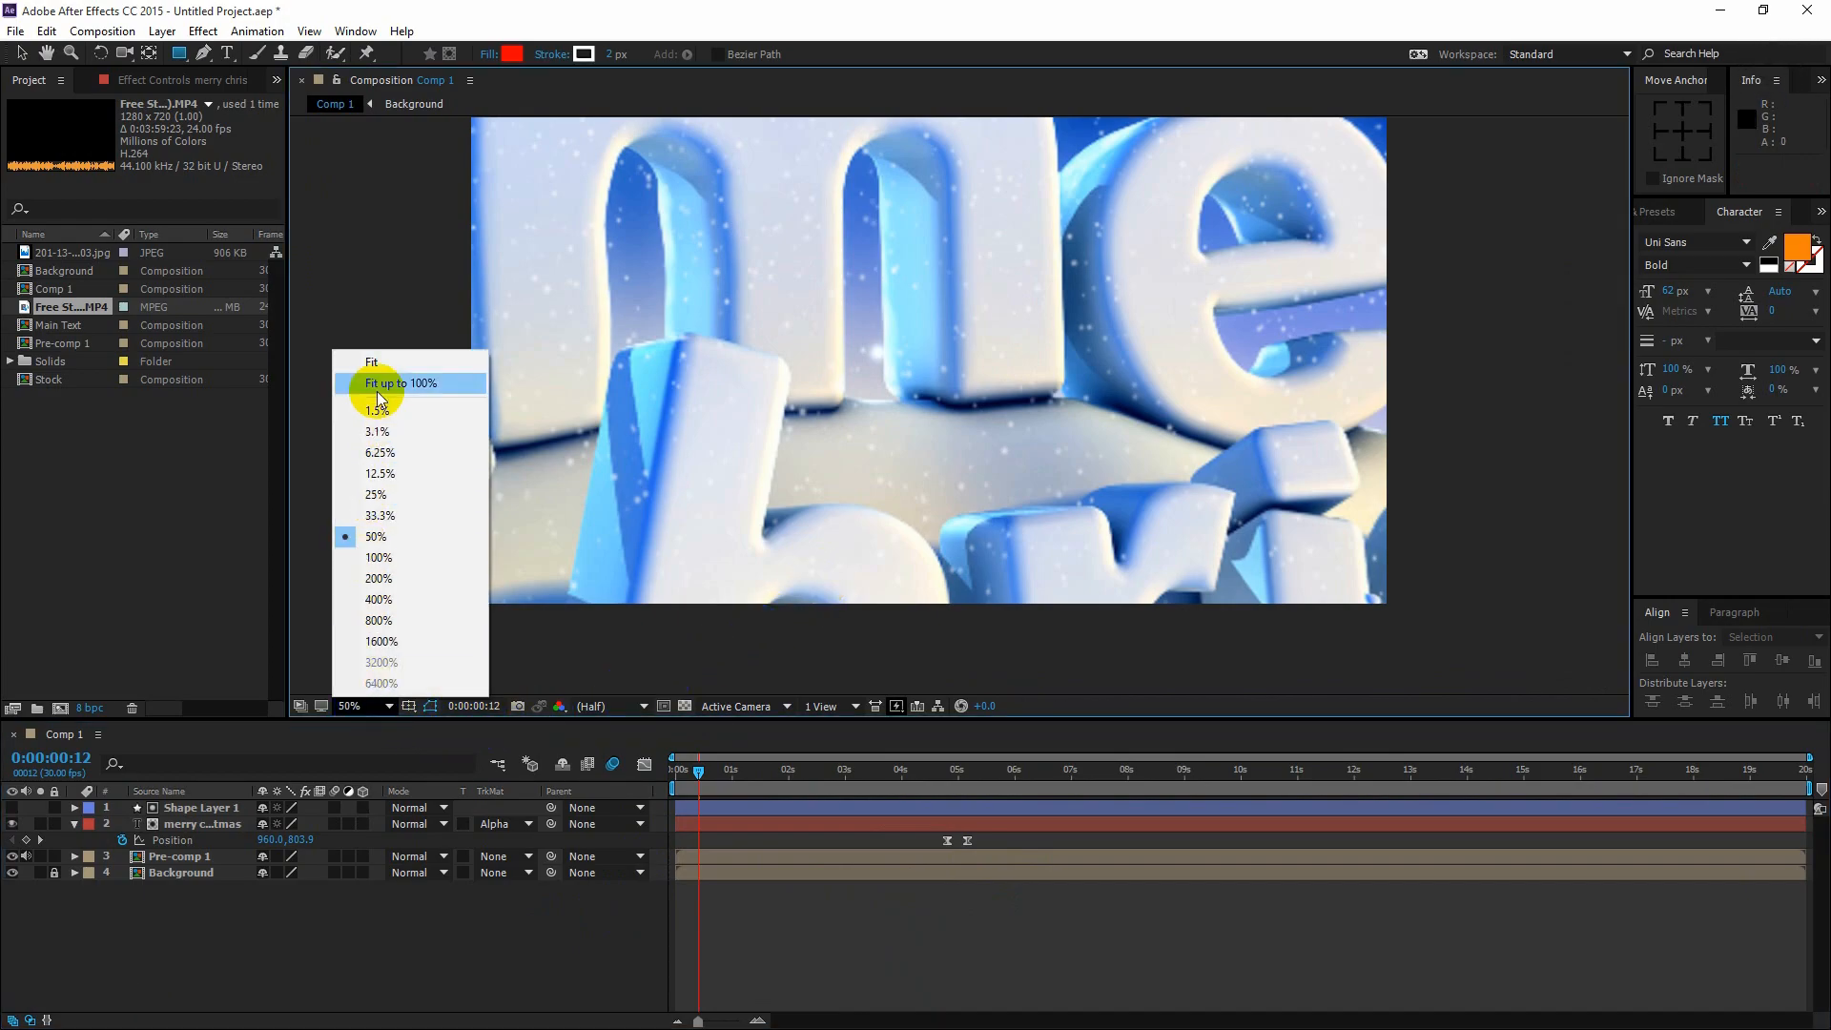
pyautogui.click(397, 383)
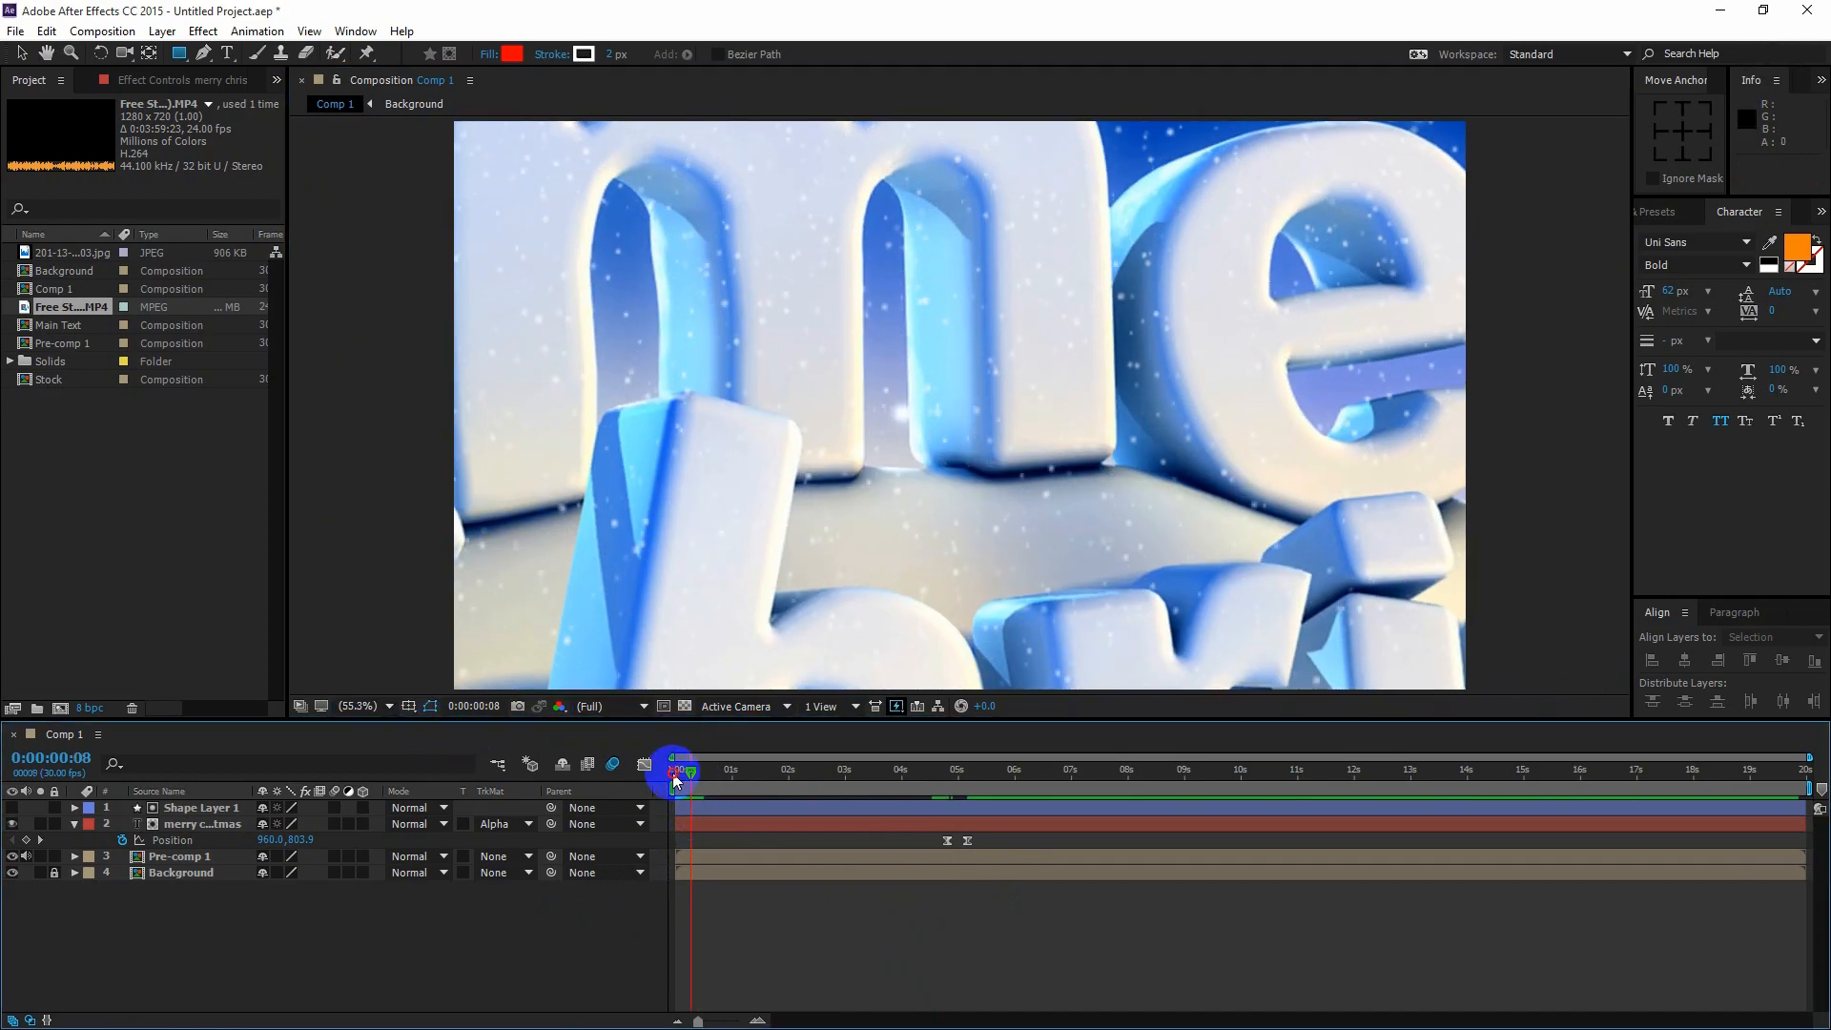
pyautogui.press('space')
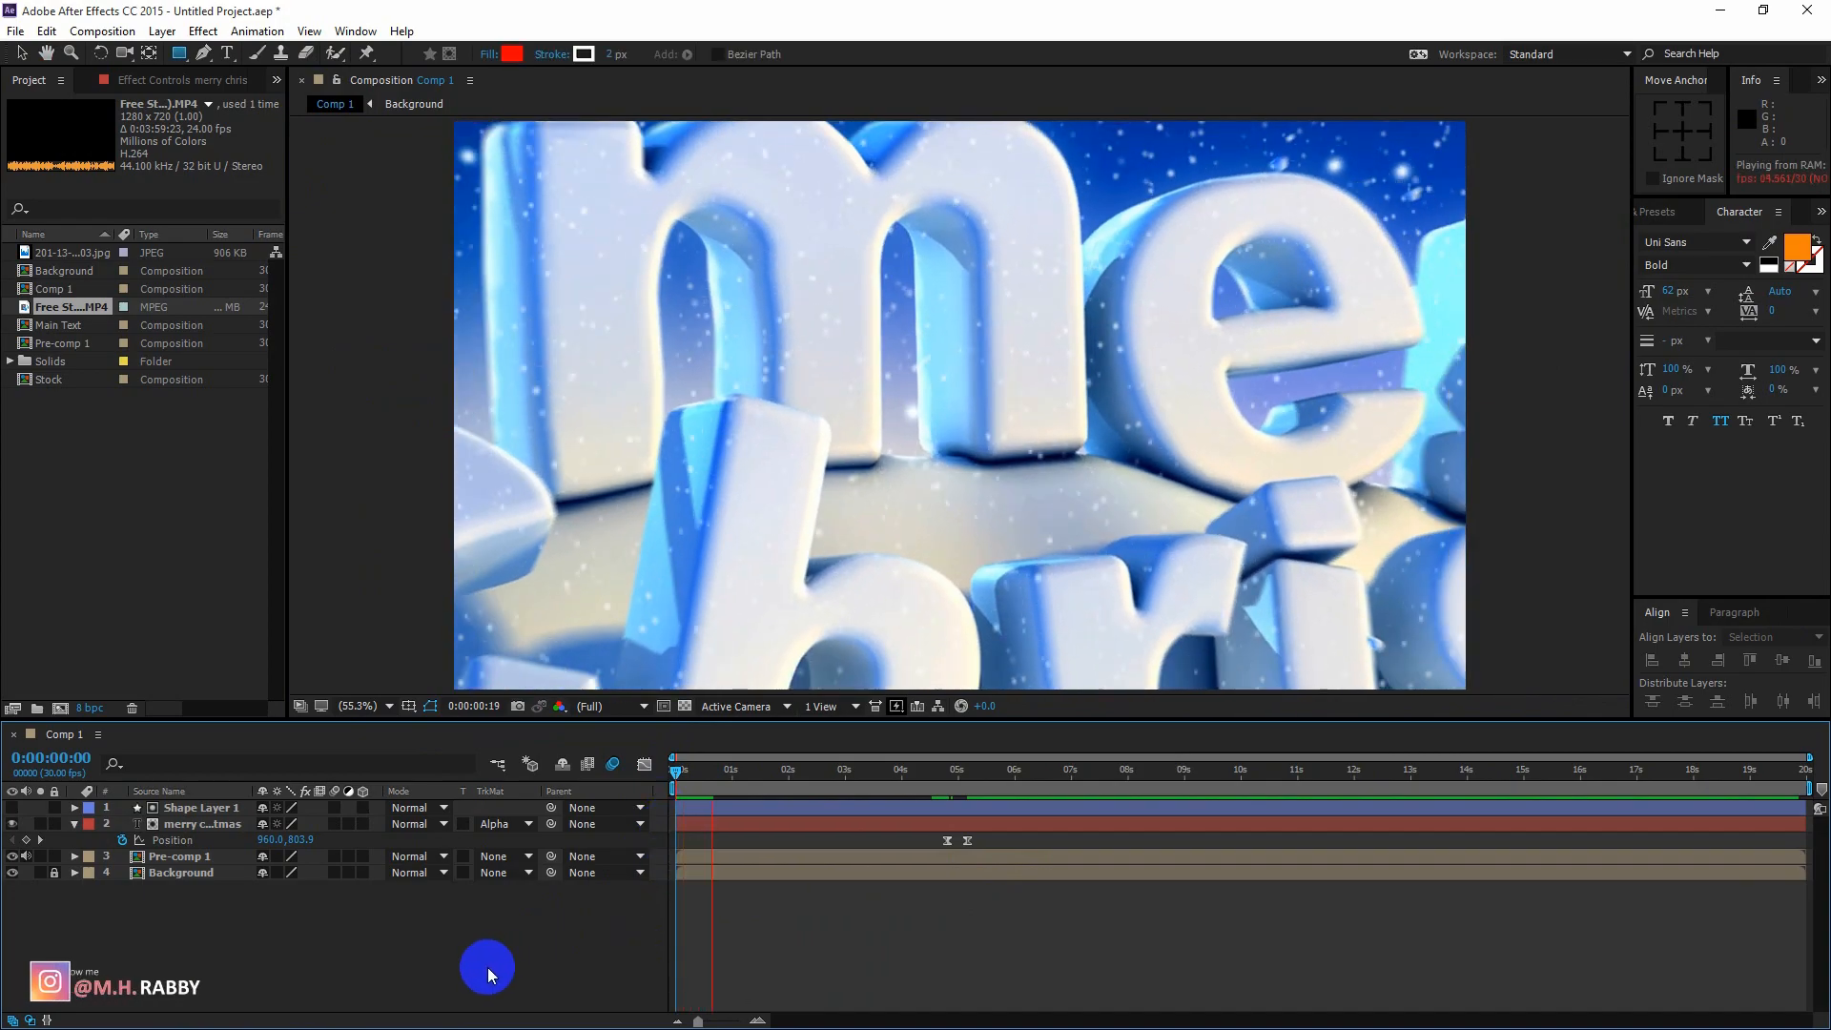